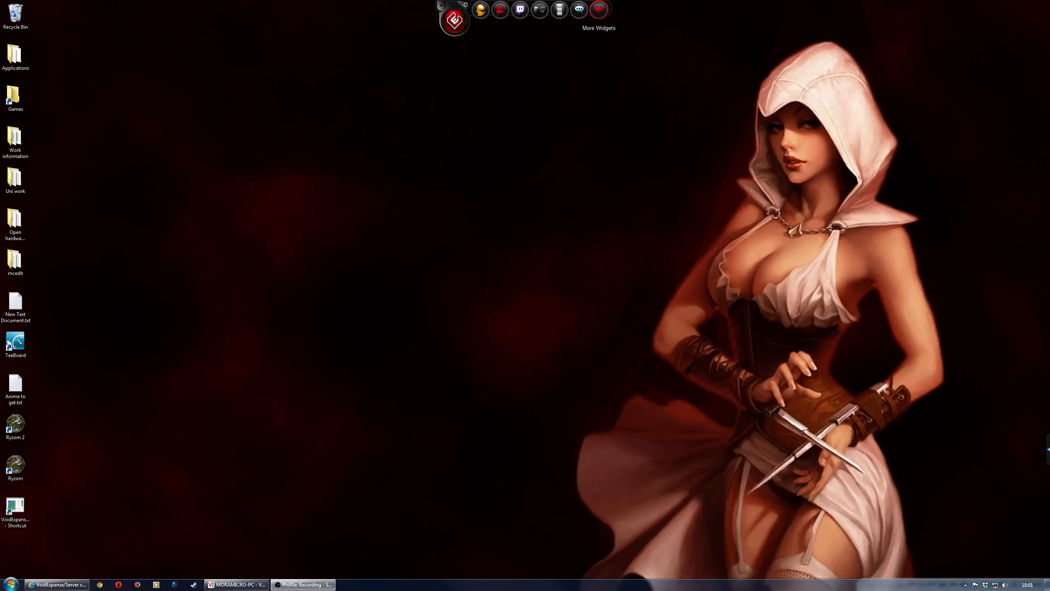
{"action": "mouse_move", "coordinate": [355, 494]}
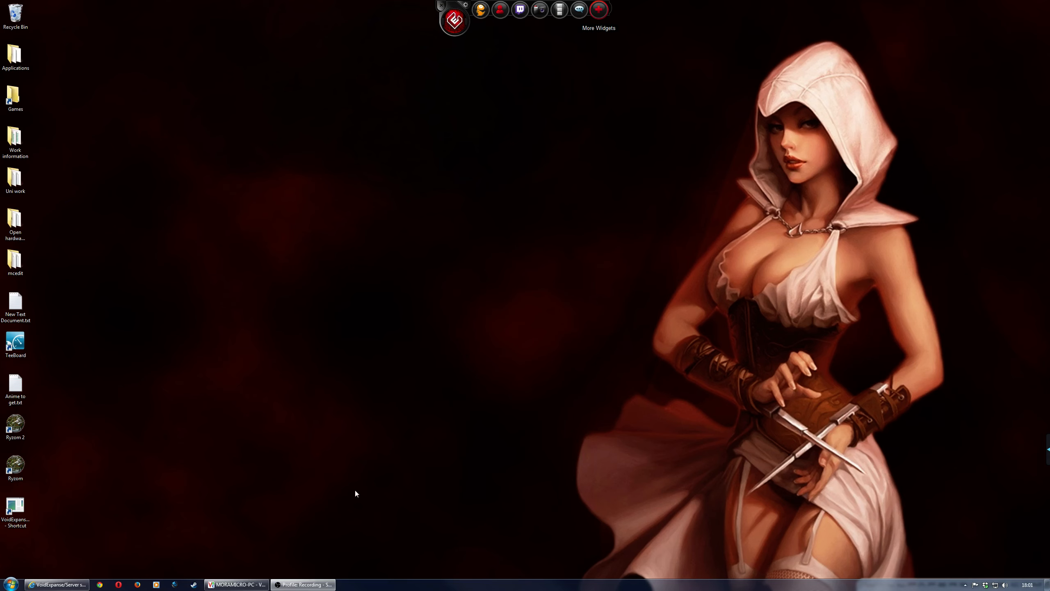
{"action": "mouse_move", "coordinate": [379, 489]}
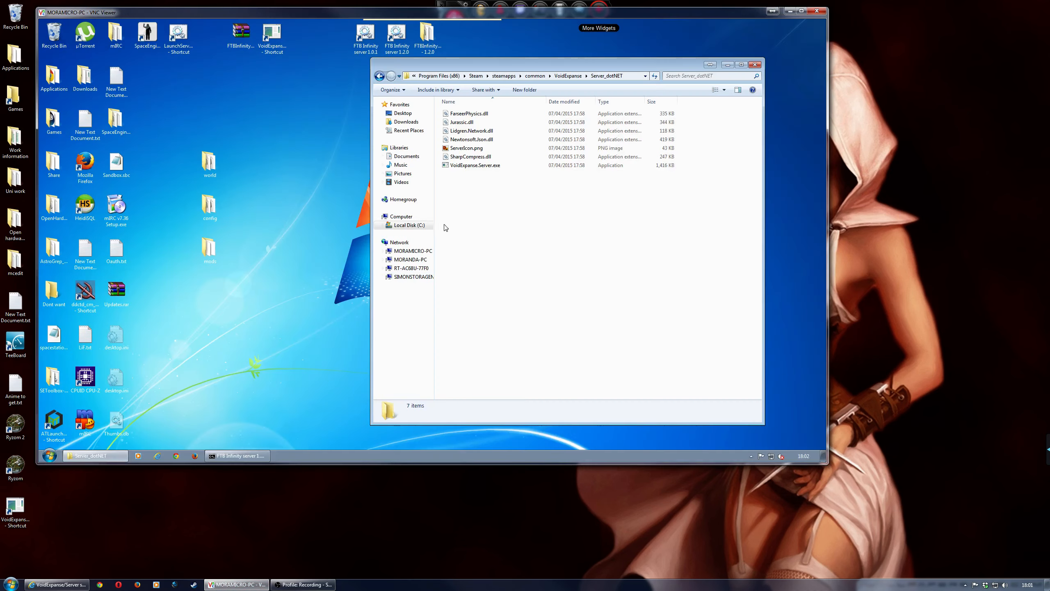
{"action": "mouse_move", "coordinate": [367, 239]}
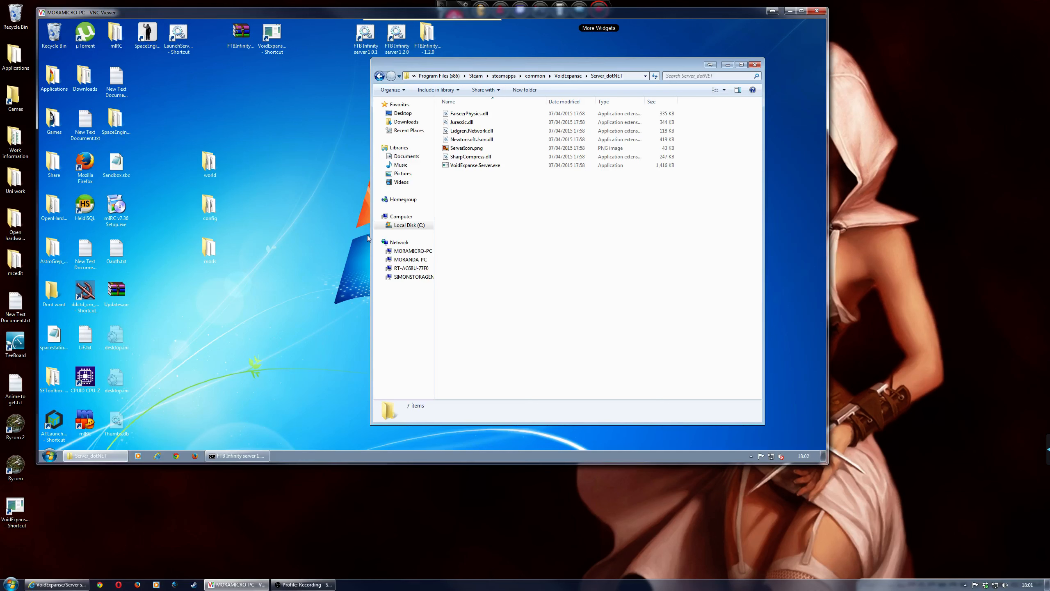
{"action": "mouse_move", "coordinate": [559, 212]}
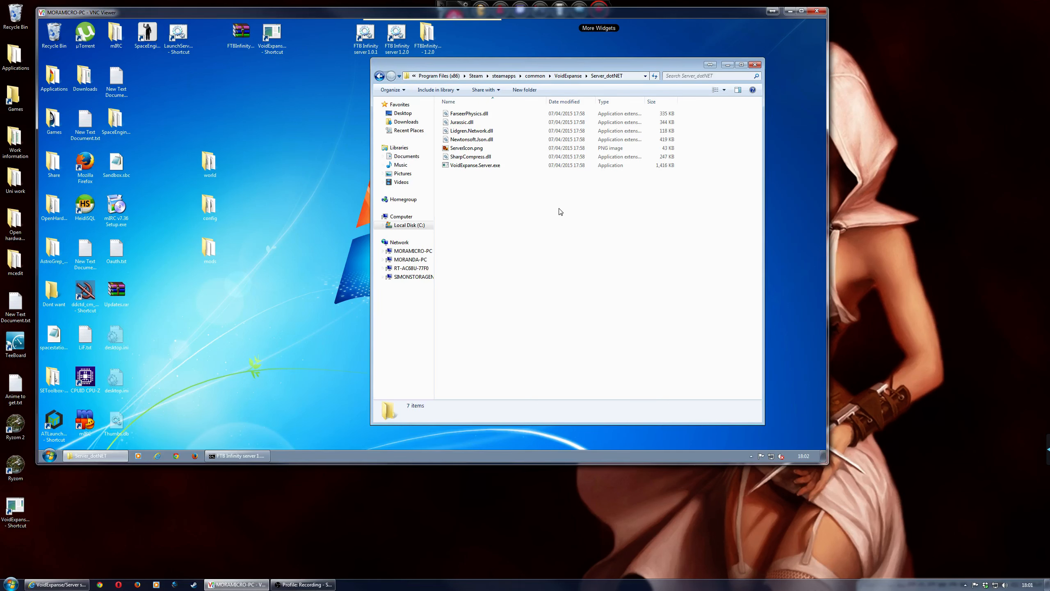
{"action": "mouse_move", "coordinate": [523, 208]}
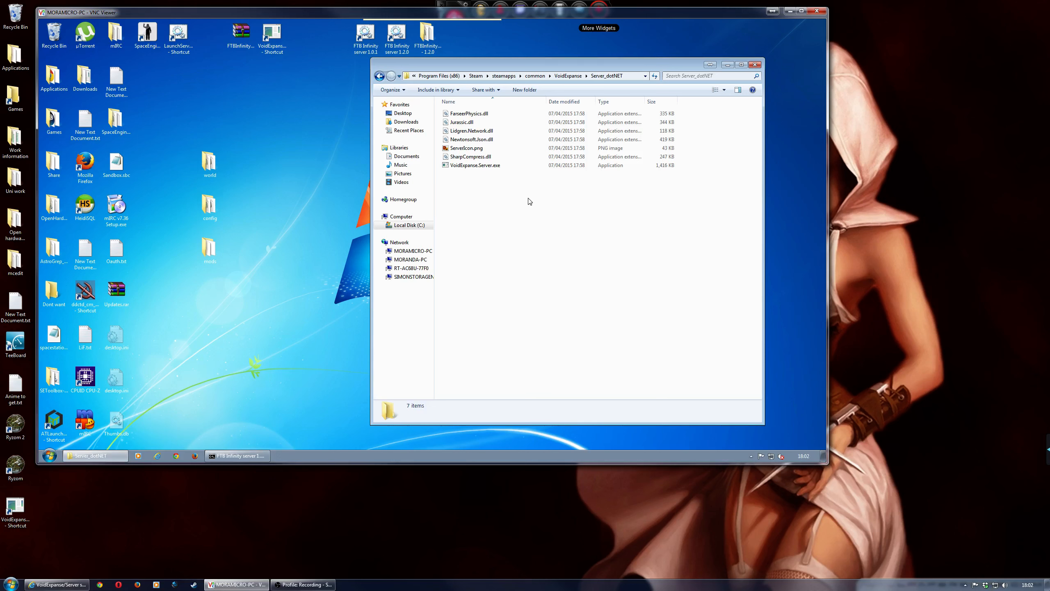
{"action": "mouse_move", "coordinate": [515, 212]}
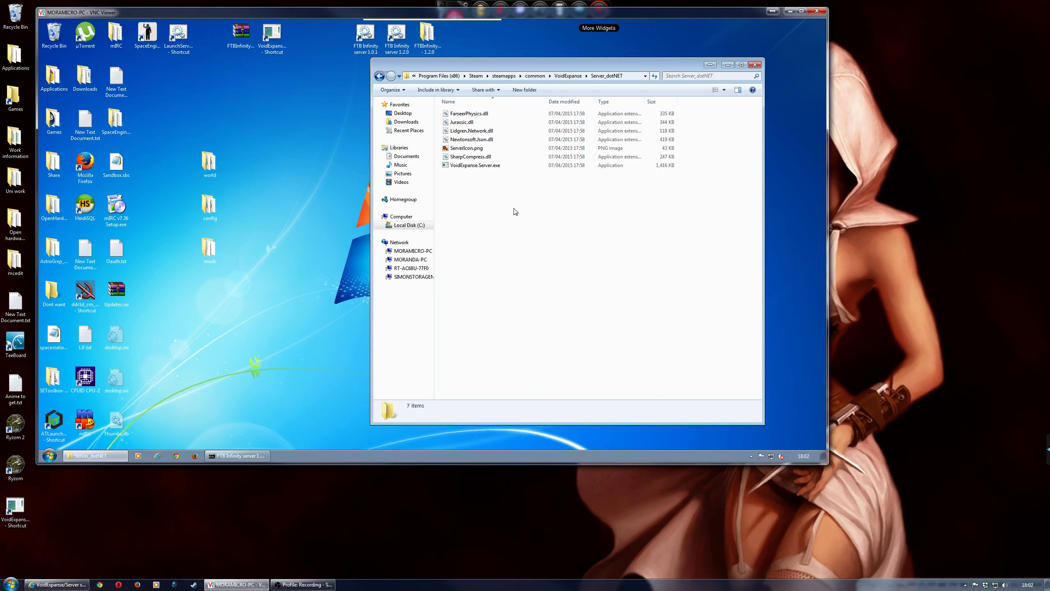
{"action": "mouse_move", "coordinate": [500, 187]}
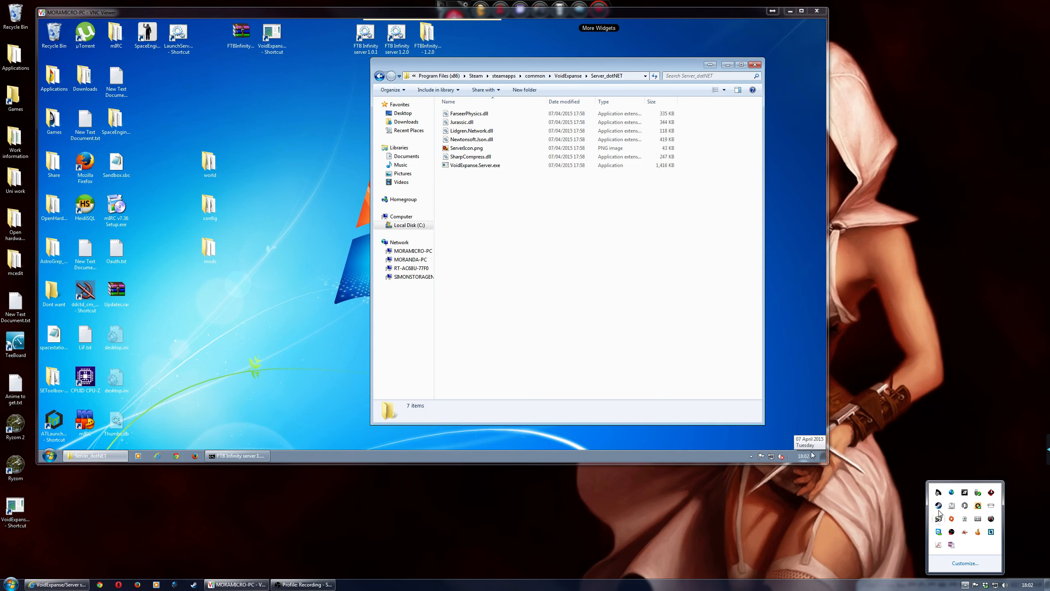
- Bring up the Steam library and open, then dismiss, the VoidExpanse Properties dialog
{"action": "left_click", "coordinate": [206, 584]}
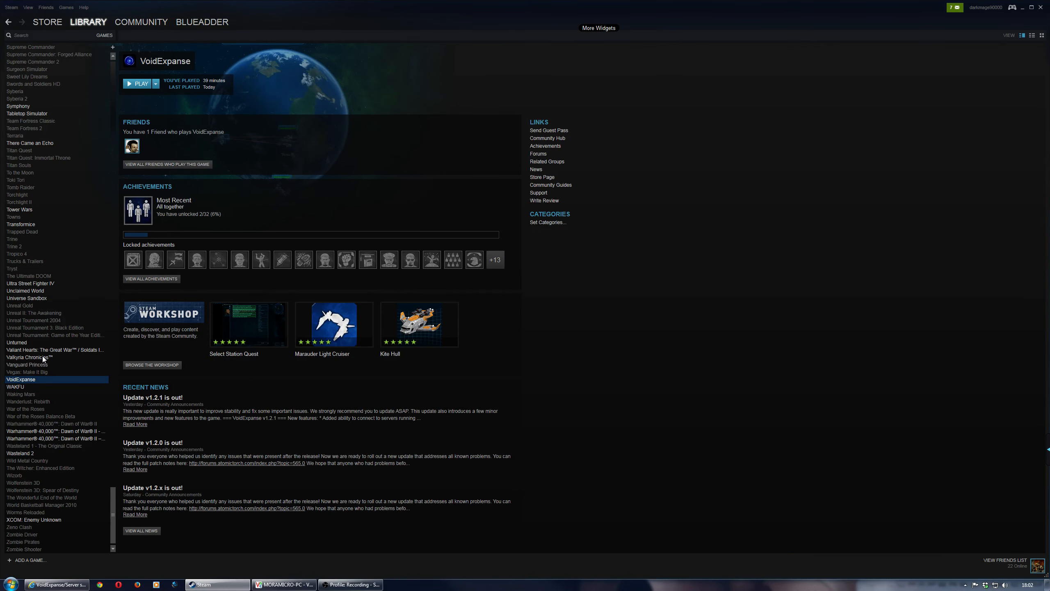
{"action": "right_click", "coordinate": [20, 379]}
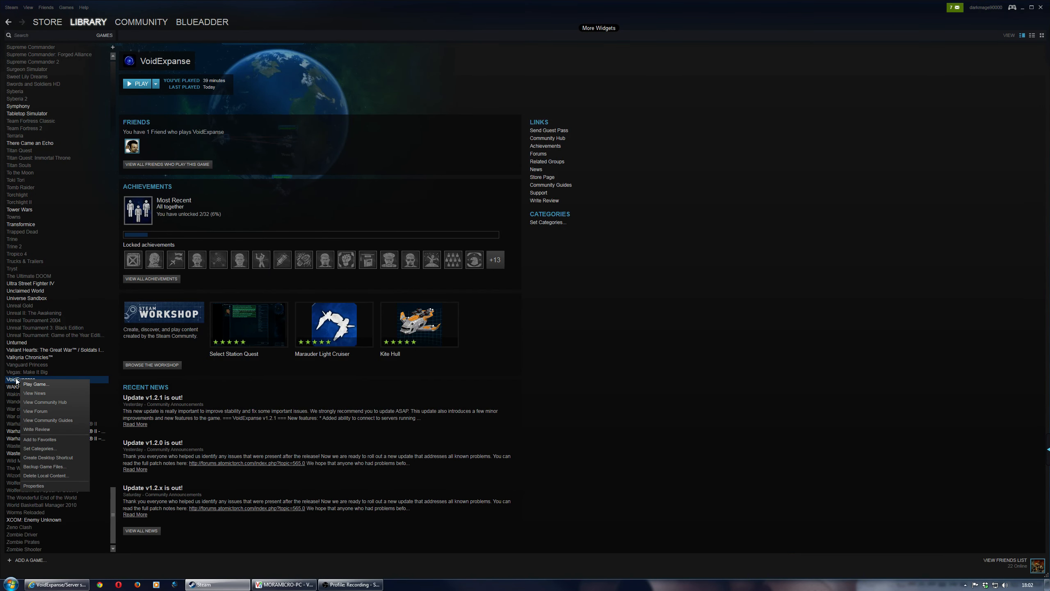
{"action": "mouse_move", "coordinate": [34, 486]}
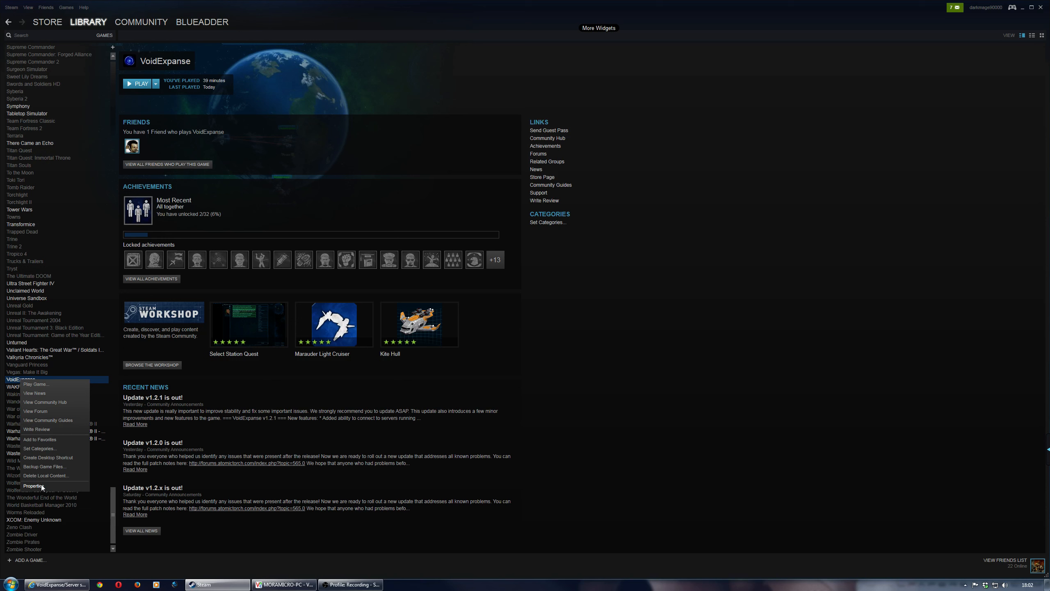
{"action": "left_click", "coordinate": [32, 485]}
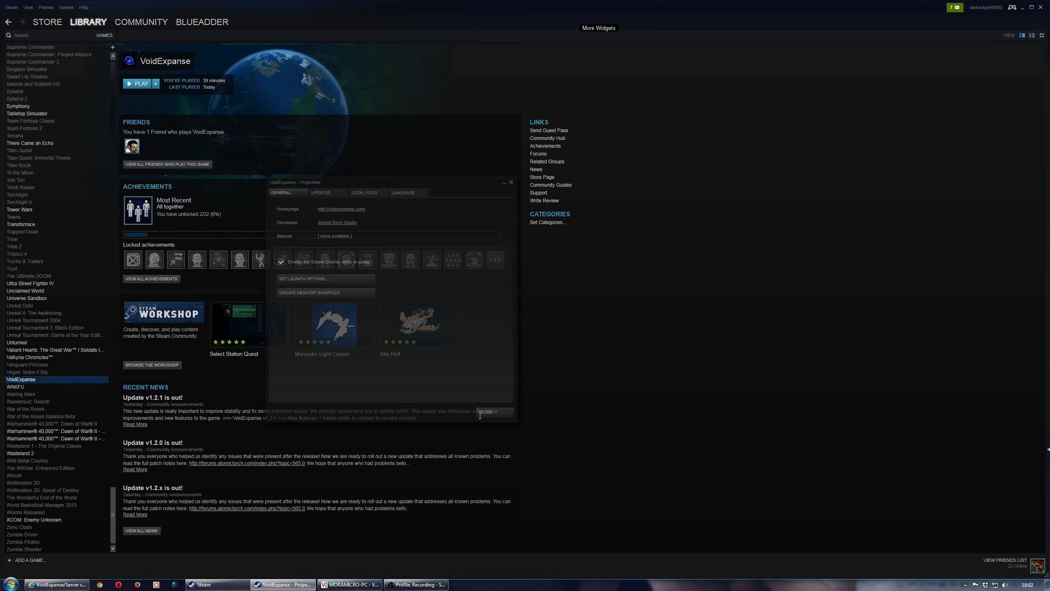
{"action": "left_click", "coordinate": [510, 181]}
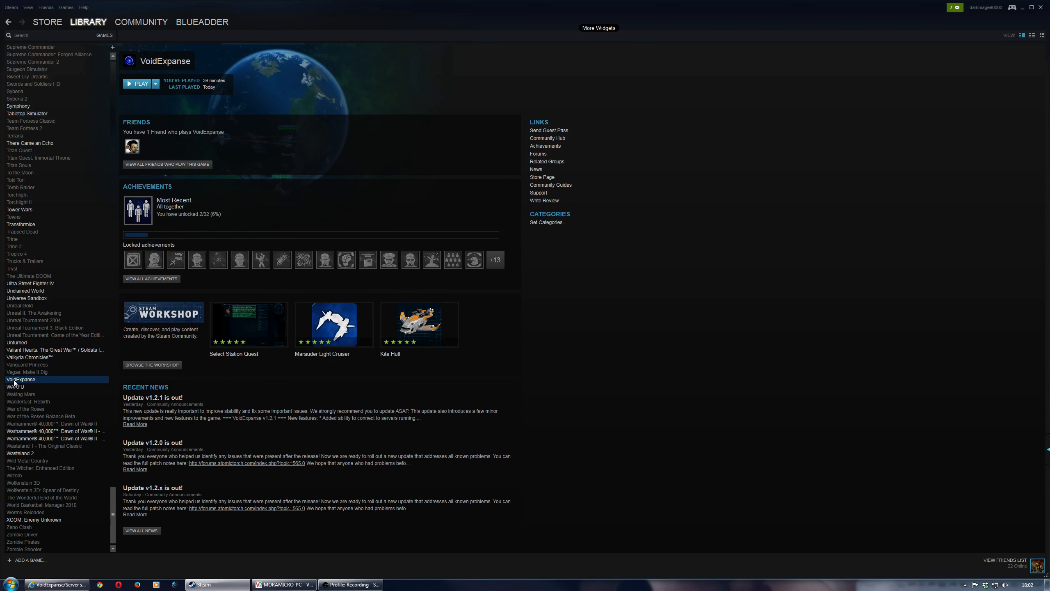
- Reopen VoidExpanse Properties and browse its installed files from the Local Files tab
{"action": "right_click", "coordinate": [19, 379]}
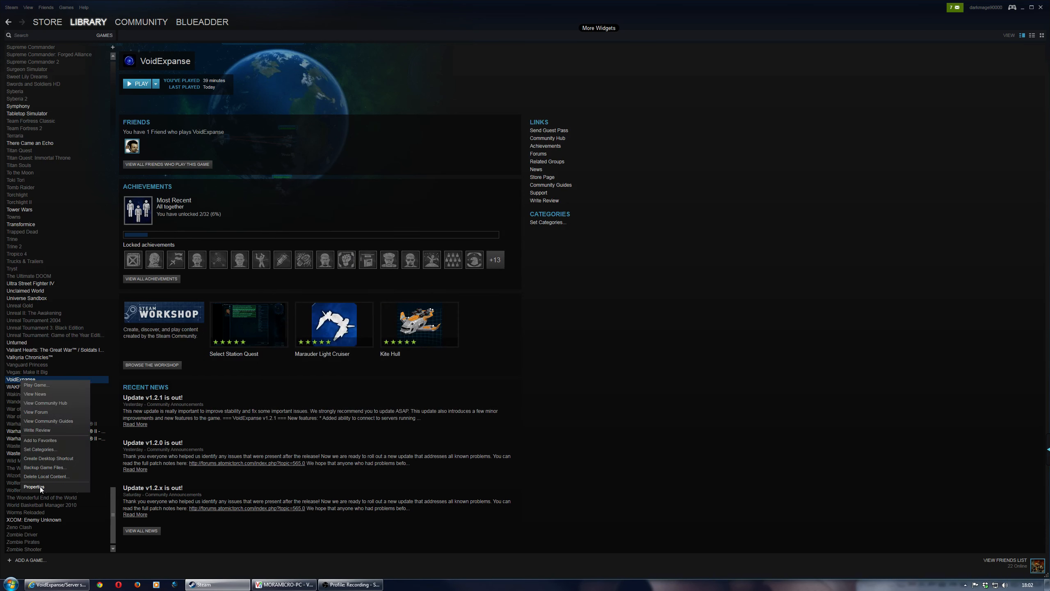
{"action": "left_click", "coordinate": [34, 486]}
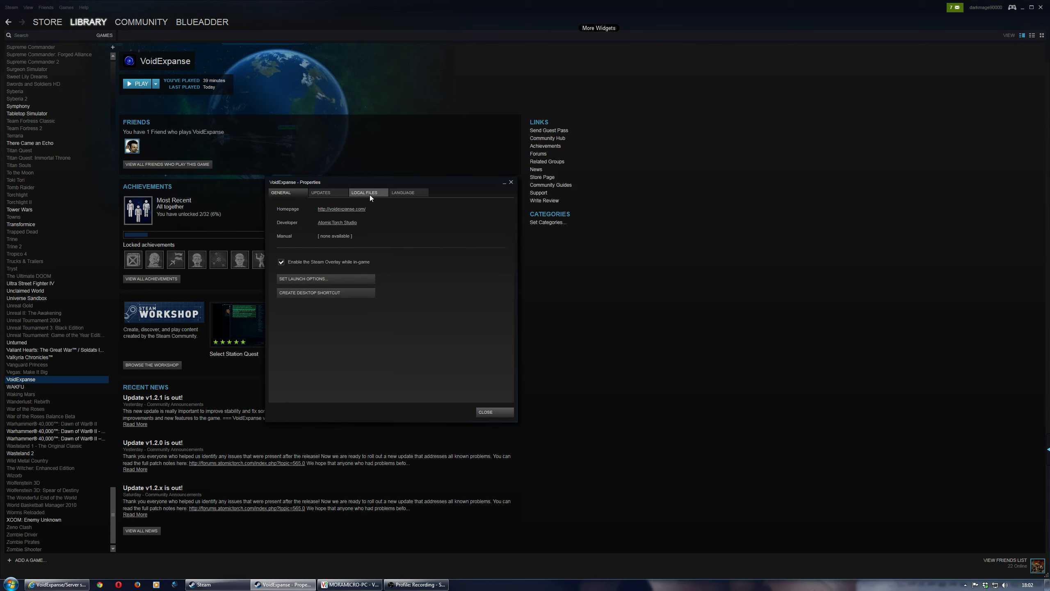
{"action": "left_click", "coordinate": [365, 192]}
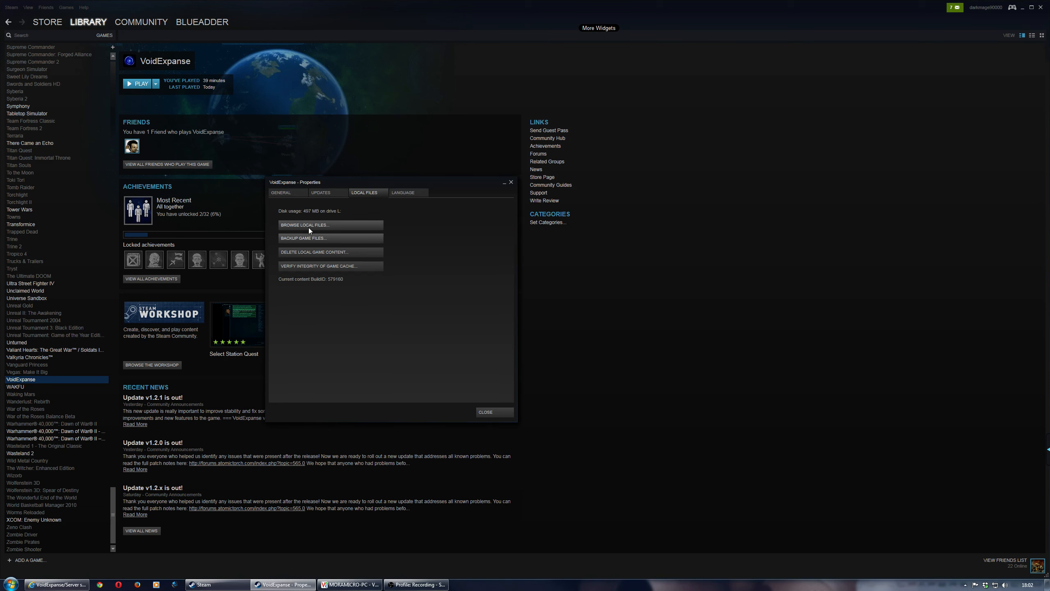
{"action": "left_click", "coordinate": [304, 224]}
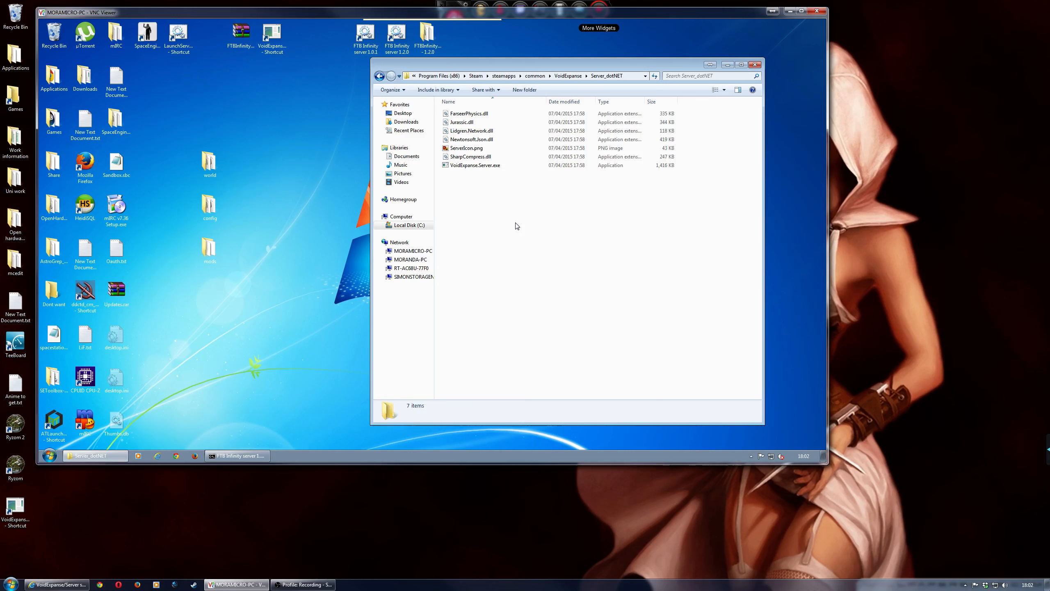
{"action": "mouse_move", "coordinate": [278, 100]}
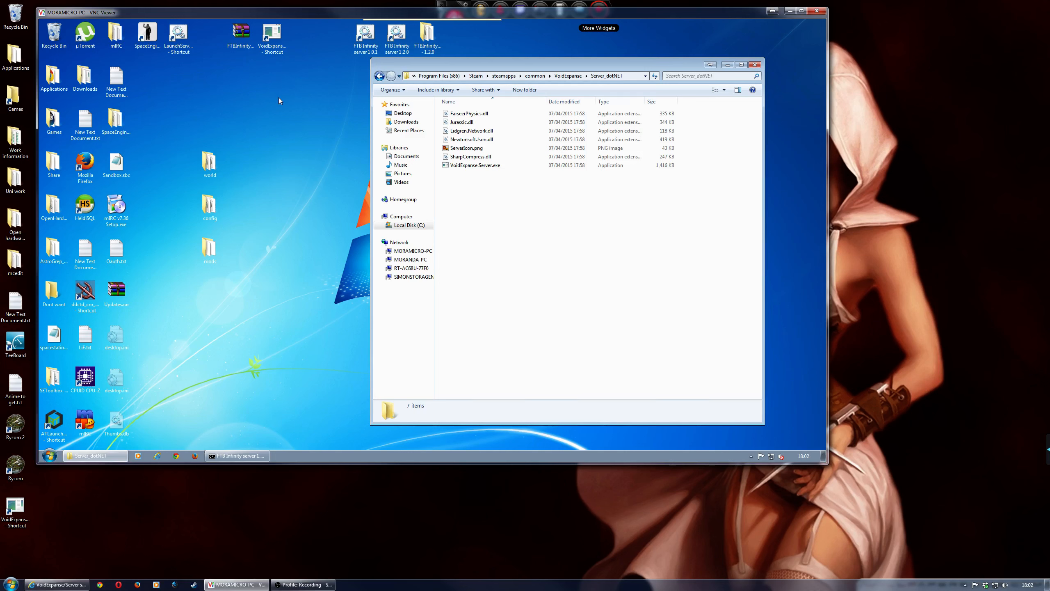
{"action": "mouse_move", "coordinate": [648, 217]}
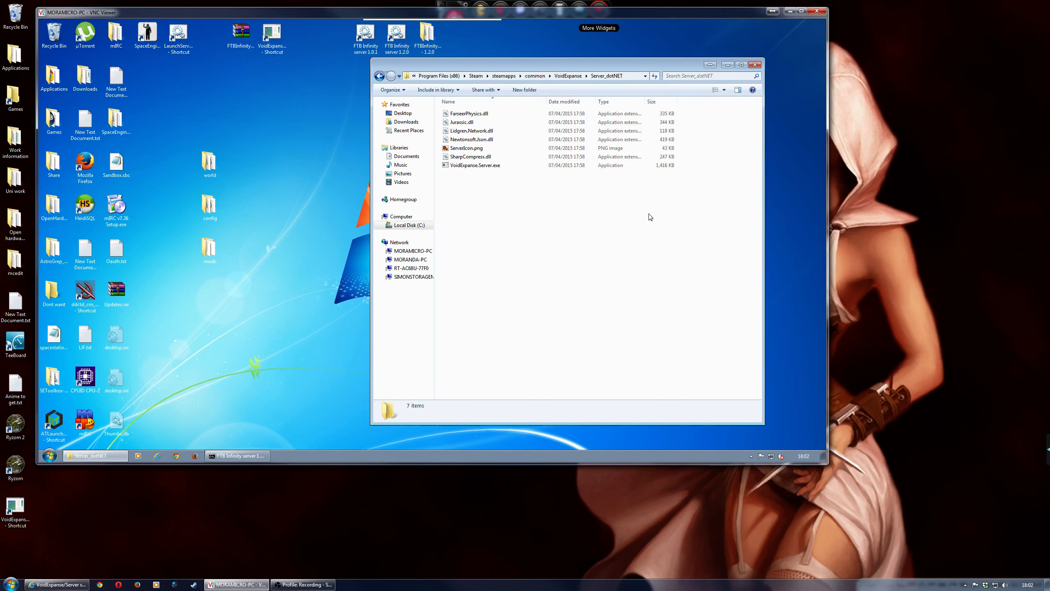
{"action": "mouse_move", "coordinate": [573, 214]}
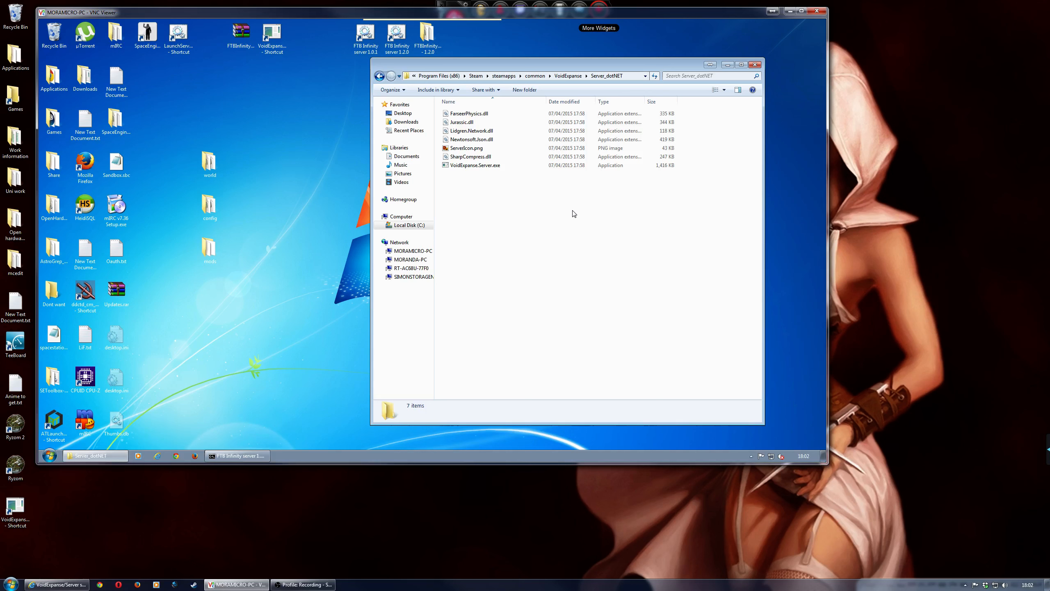
{"action": "mouse_move", "coordinate": [531, 224]}
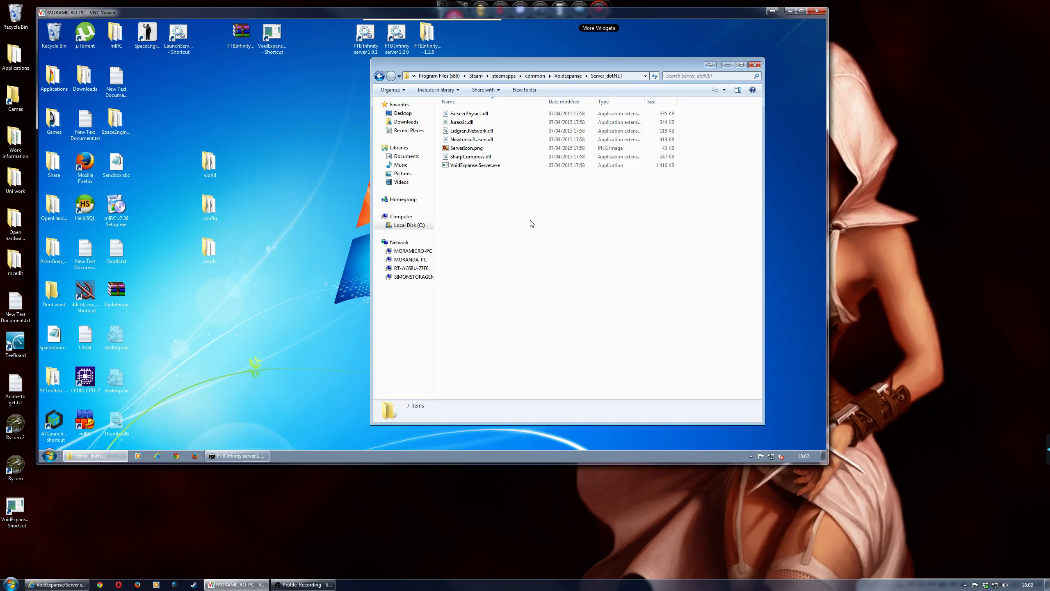
{"action": "mouse_move", "coordinate": [521, 232]}
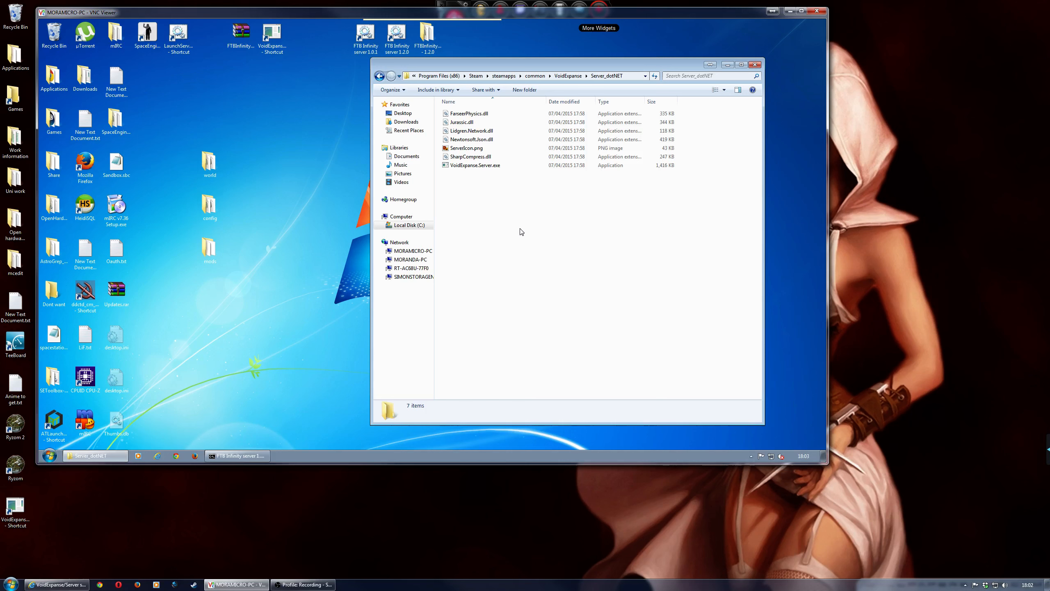
{"action": "mouse_move", "coordinate": [563, 90]}
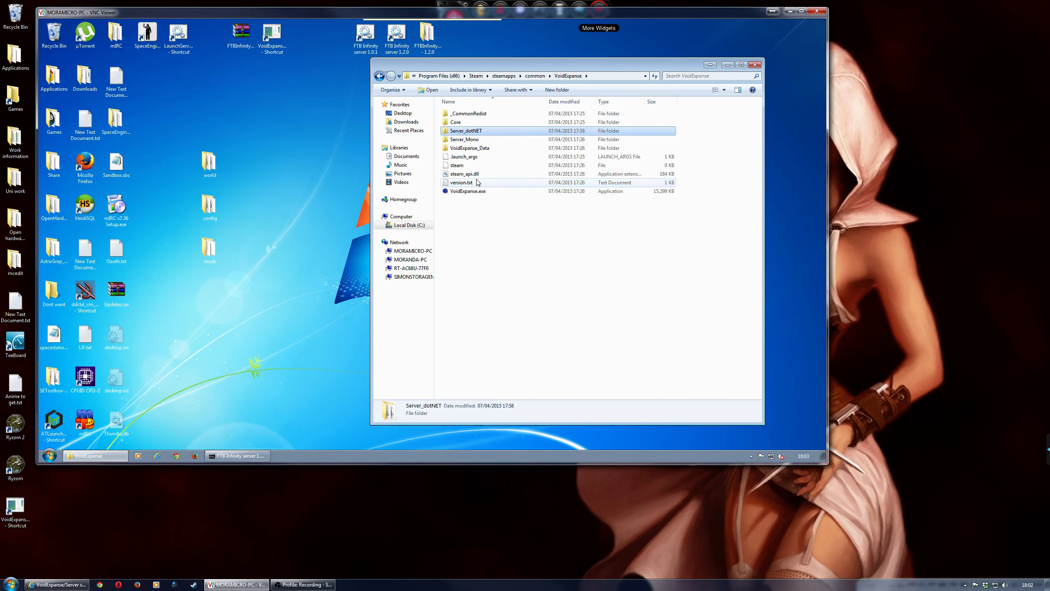
{"action": "mouse_move", "coordinate": [473, 196]}
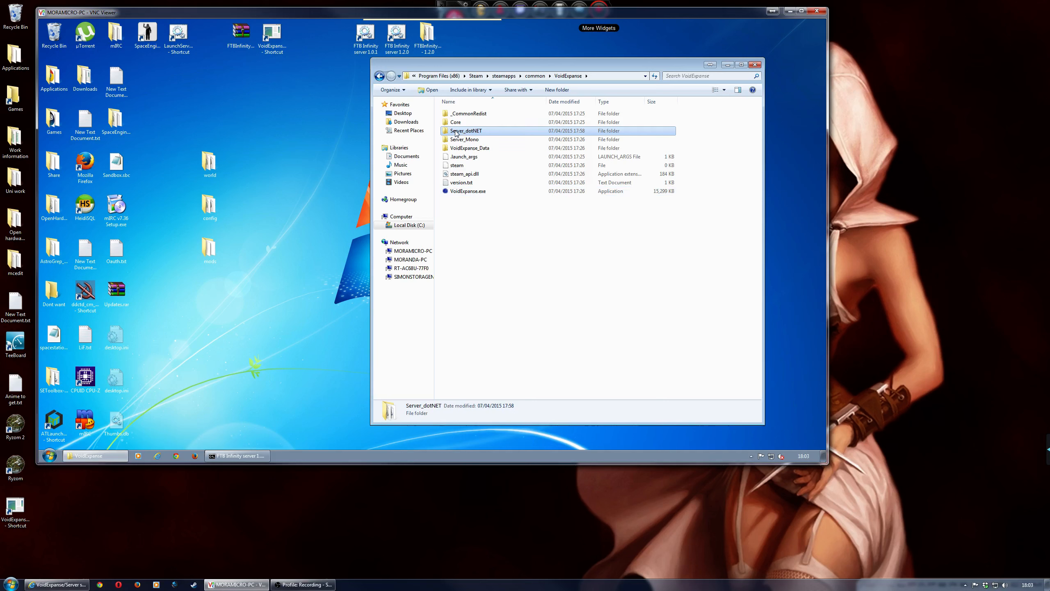
{"action": "mouse_move", "coordinate": [465, 130]}
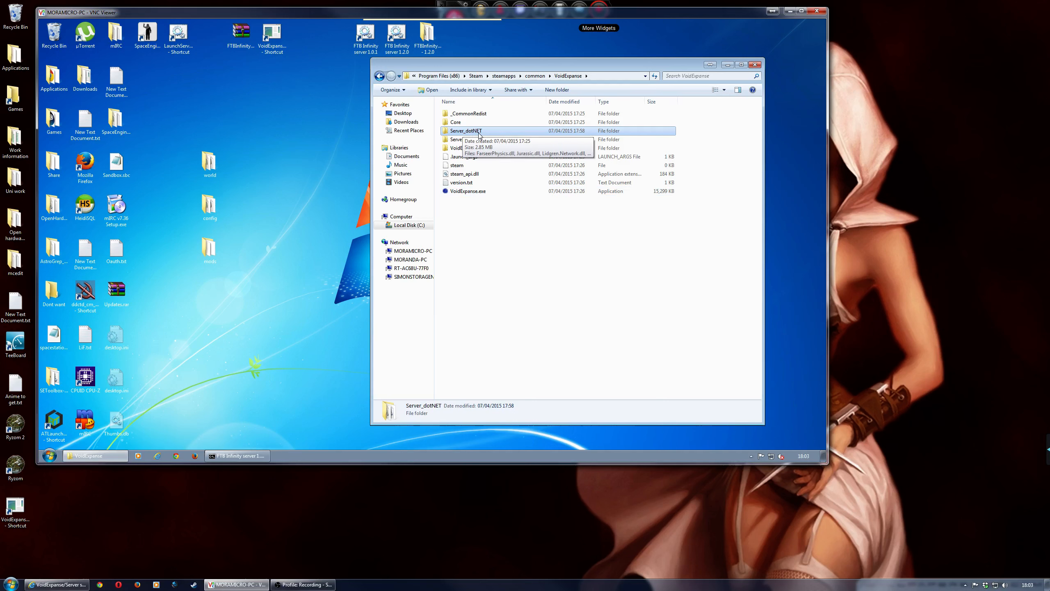
- Inside Server_dotNET, create a shortcut to VoidExpanse.Server.exe and bring up its options
{"action": "double_click", "coordinate": [467, 130]}
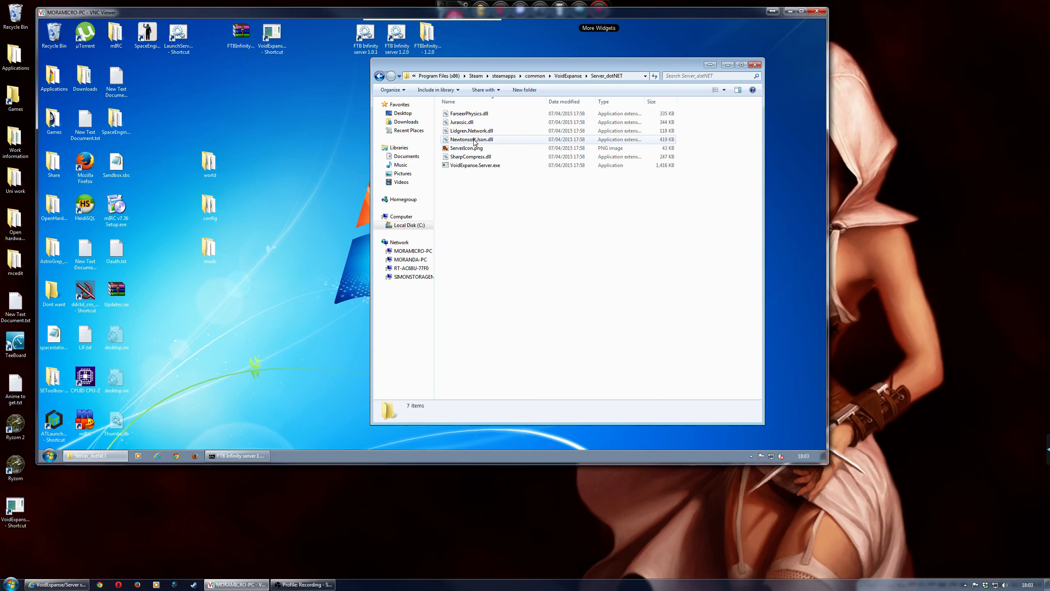
{"action": "mouse_move", "coordinate": [476, 165]}
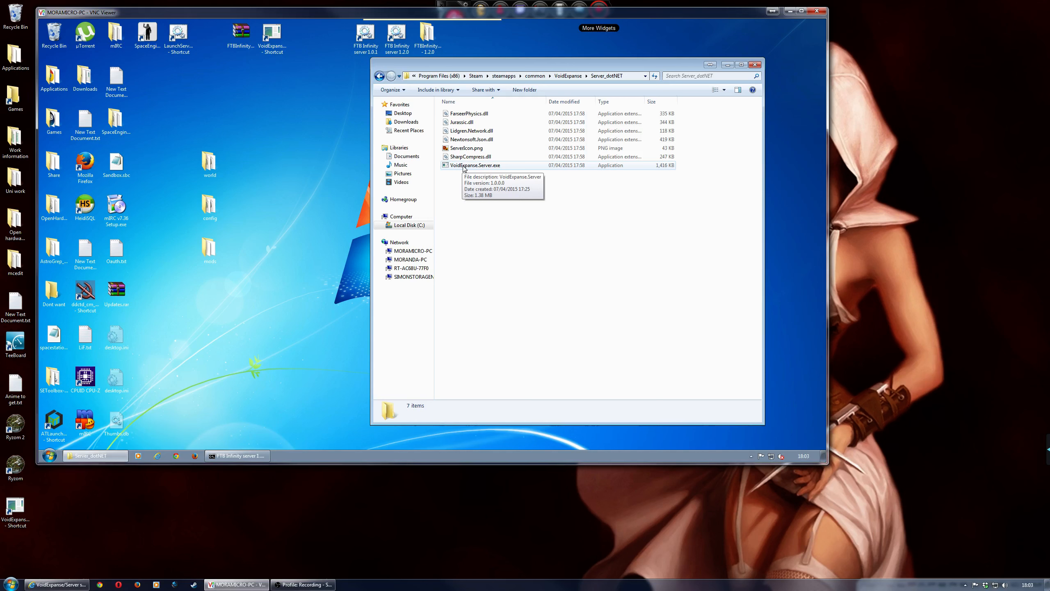
{"action": "left_click", "coordinate": [475, 166]}
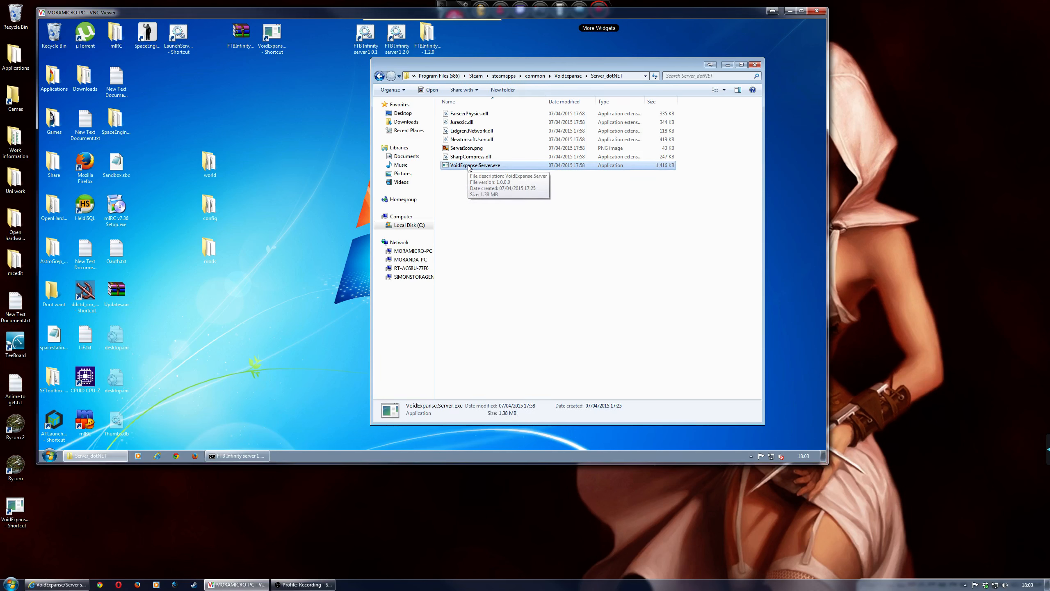
{"action": "right_click", "coordinate": [476, 166]}
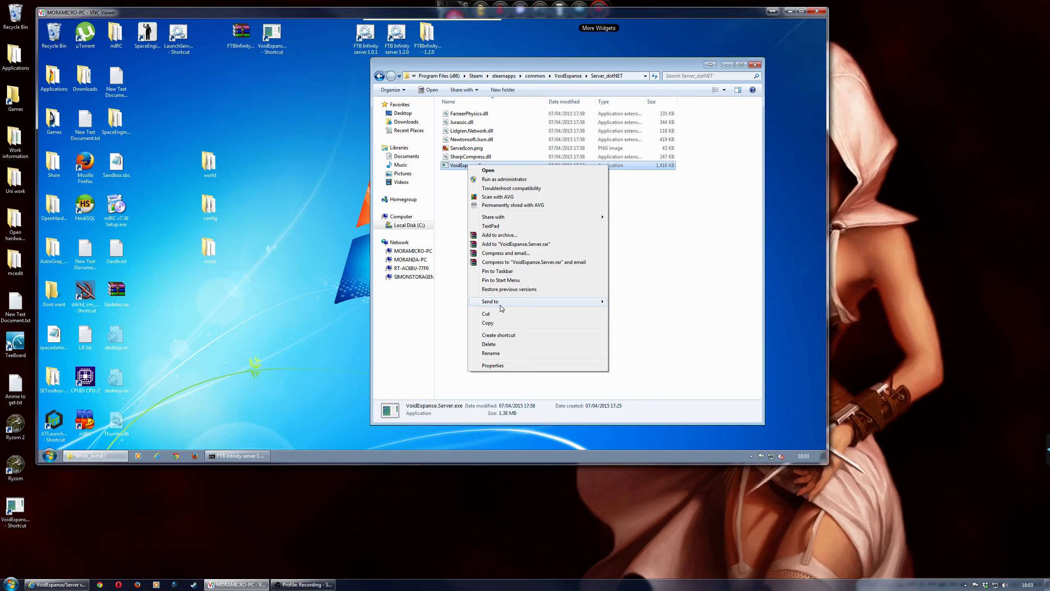
{"action": "left_click", "coordinate": [498, 335]}
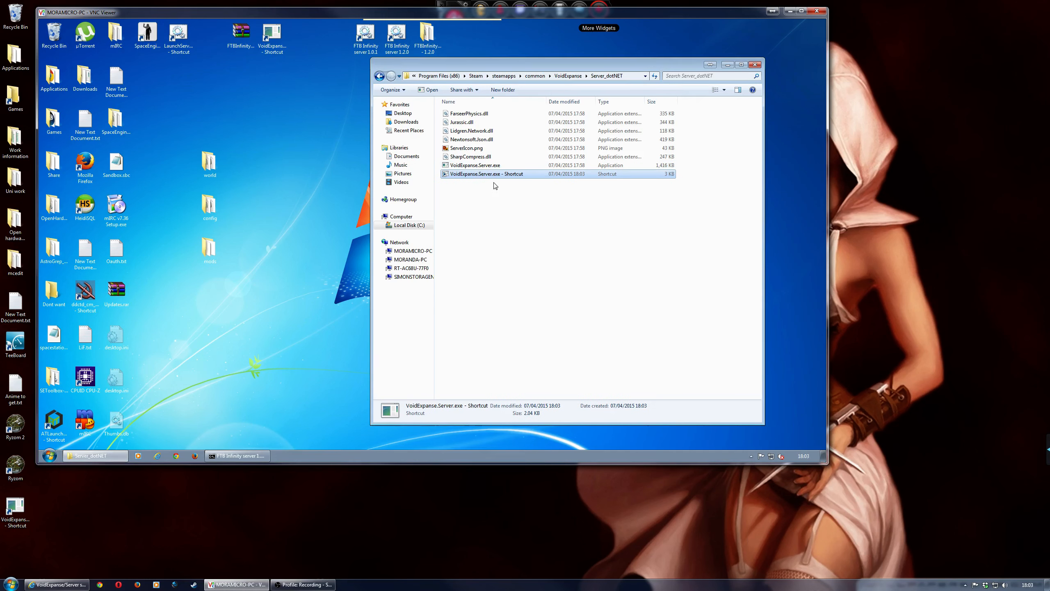
{"action": "right_click", "coordinate": [486, 173]}
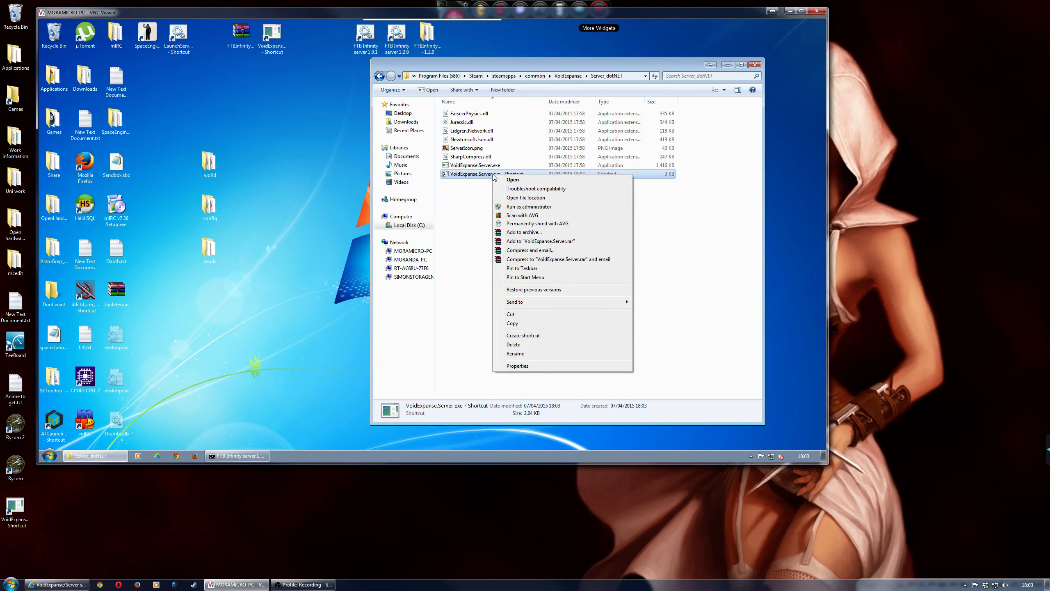
- Add the --dedicated argument to the shortcut's Target field and save the properties
{"action": "left_click", "coordinate": [517, 366]}
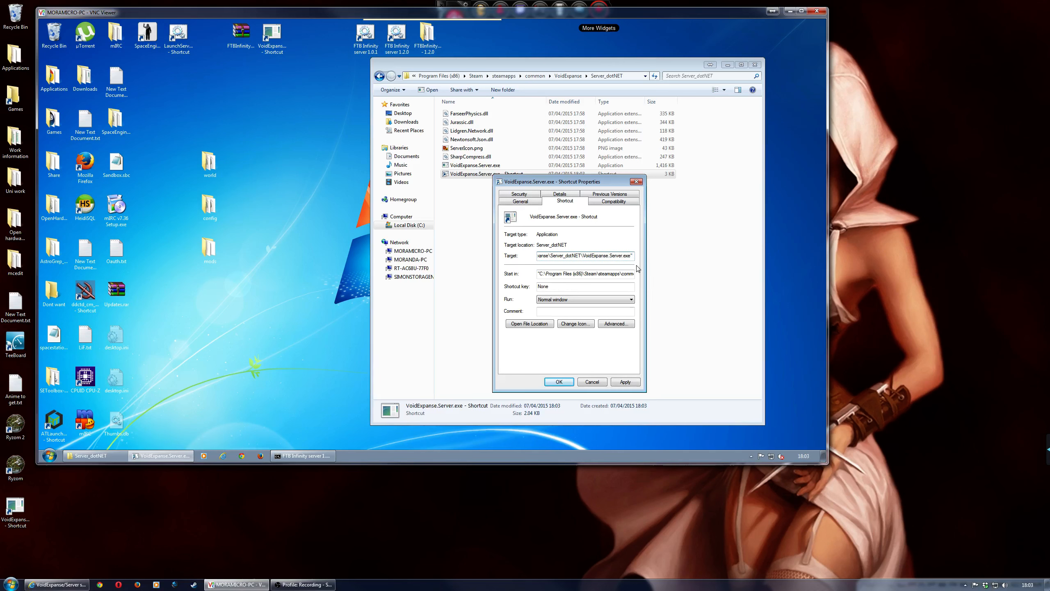
{"action": "left_click", "coordinate": [584, 255]}
{"action": "type", "text": " -"}
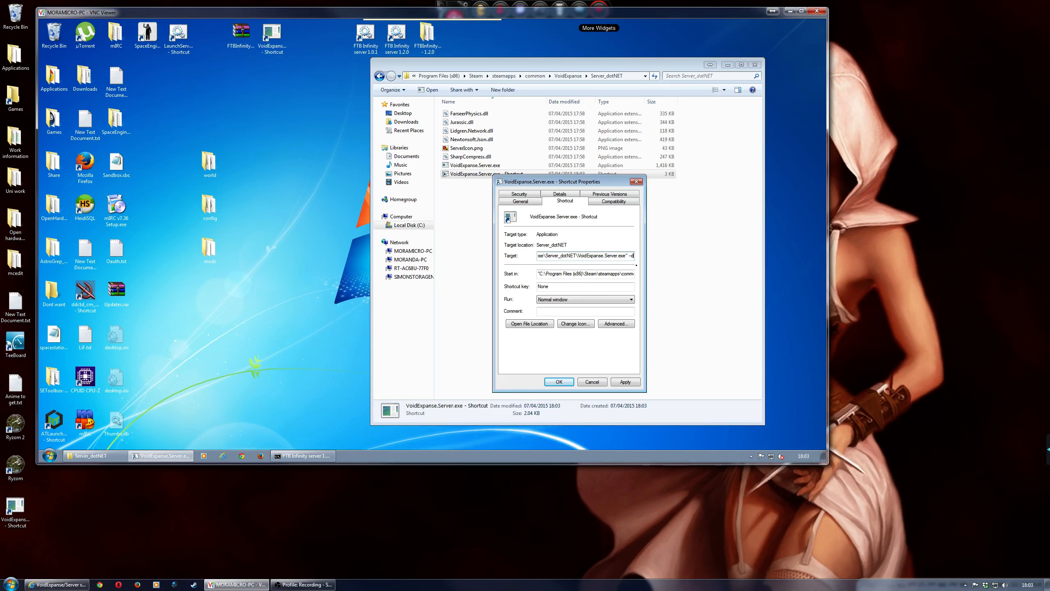
{"action": "type", "text": "dedicat"}
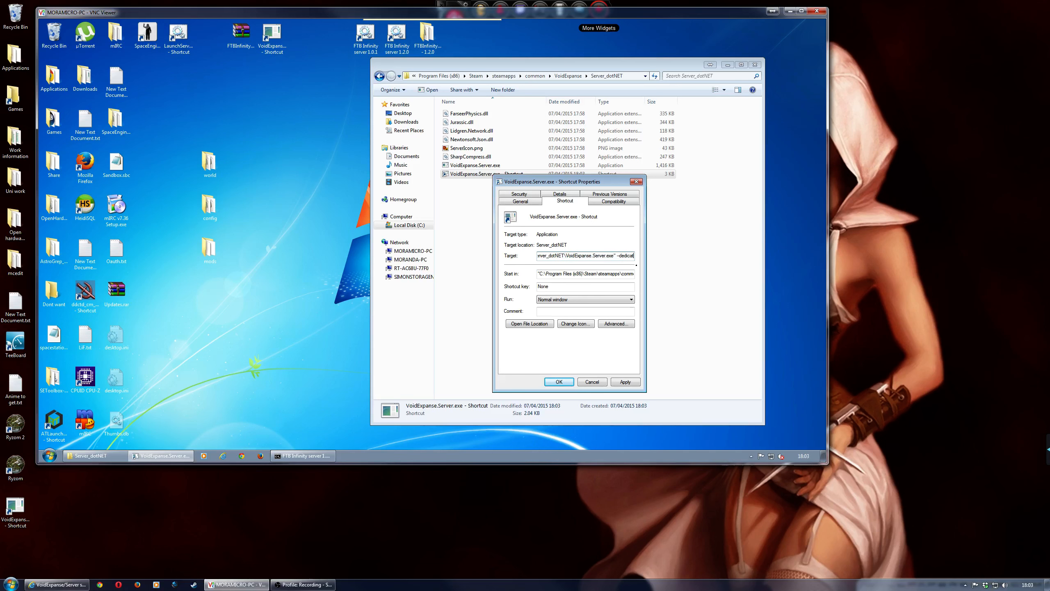
{"action": "triple_click", "coordinate": [583, 255]}
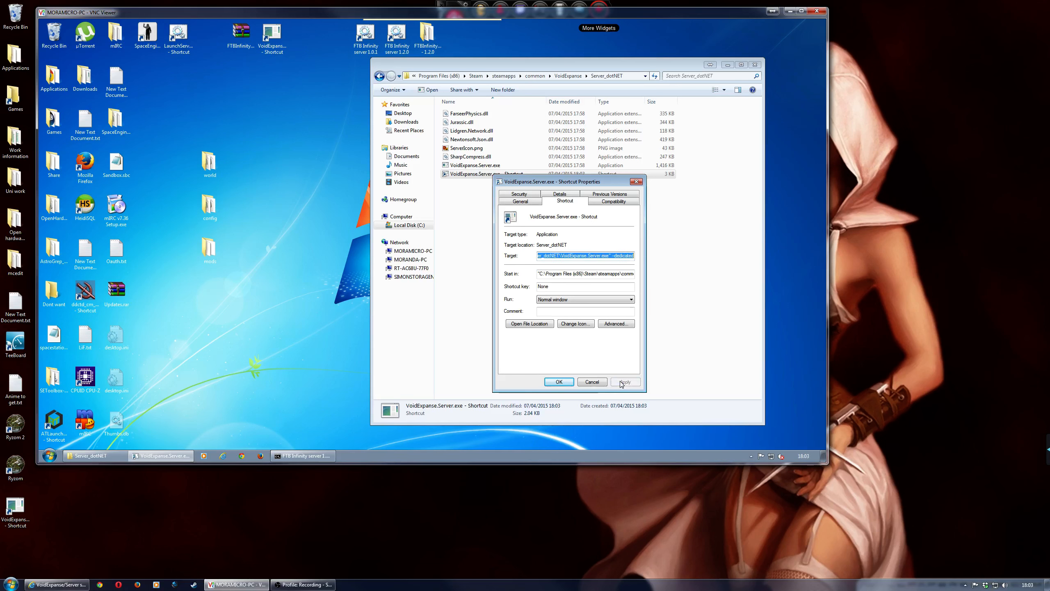
{"action": "left_click", "coordinate": [559, 381]}
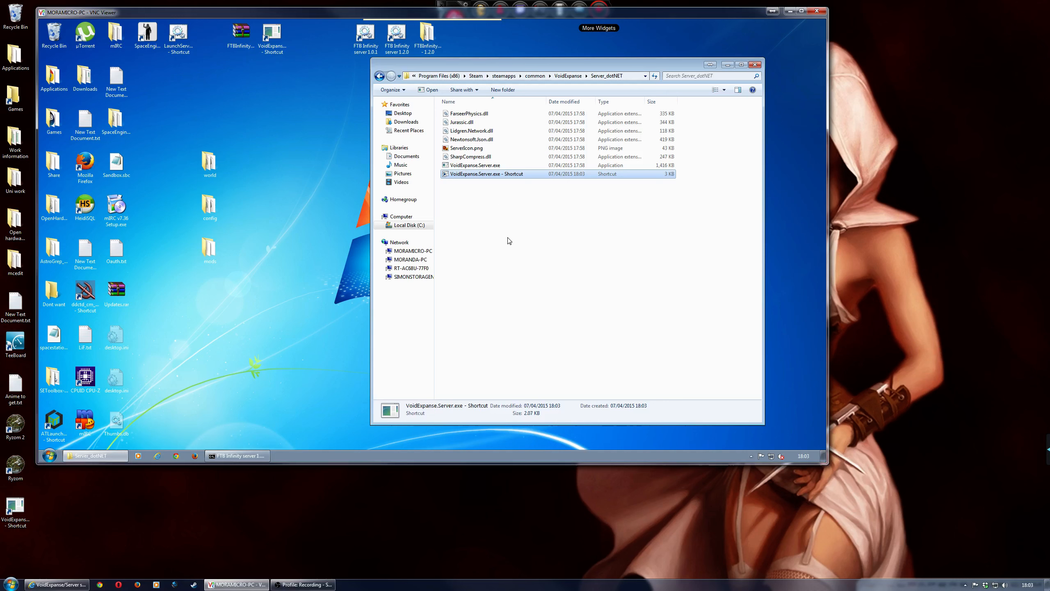
{"action": "mouse_move", "coordinate": [487, 173]}
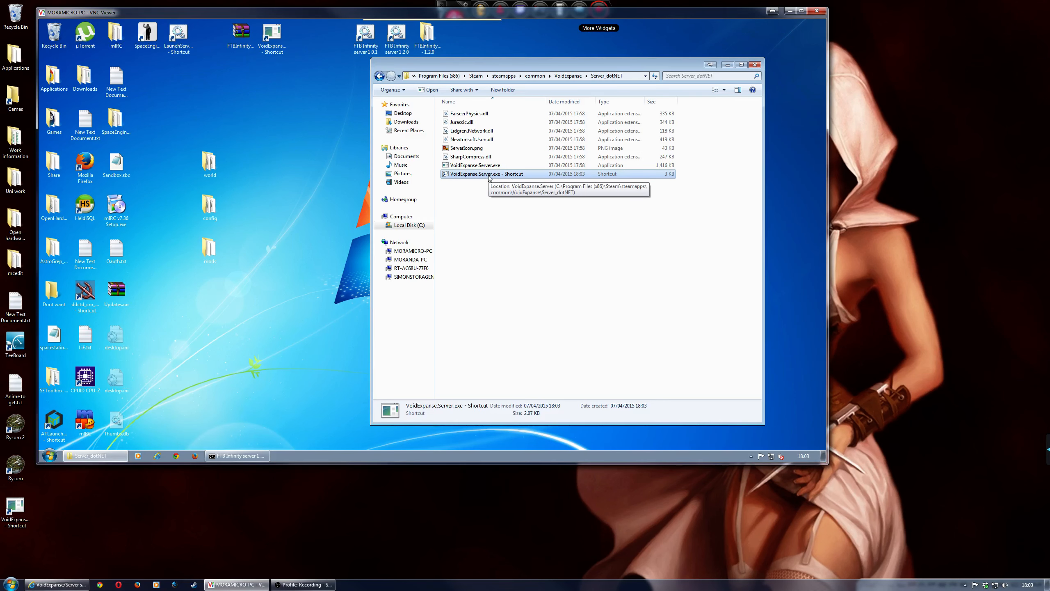
- Launch the VoidExpanse server from the edited shortcut
{"action": "double_click", "coordinate": [486, 173]}
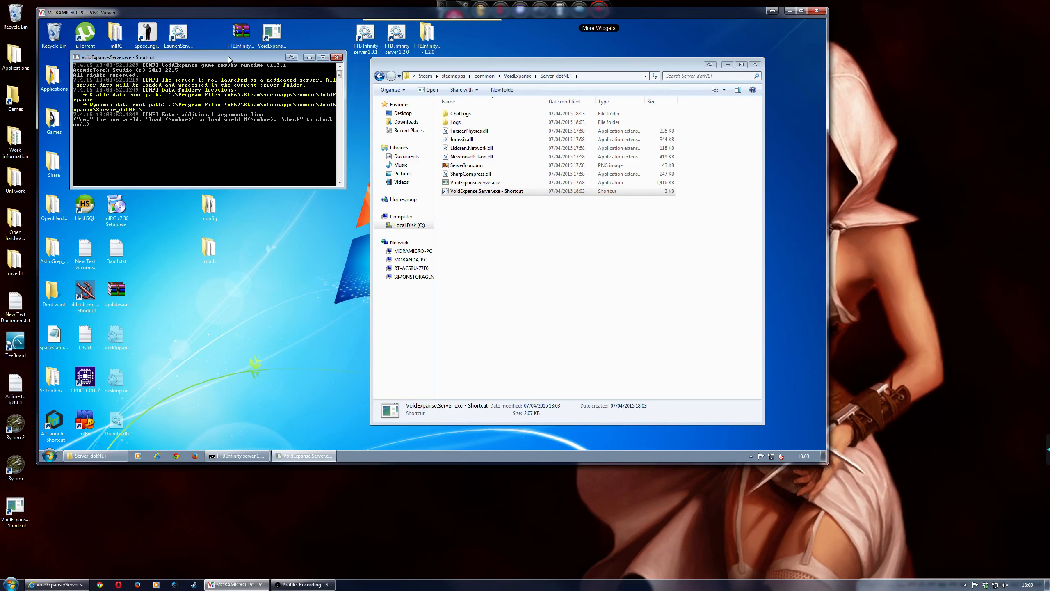
- Enlarge the console window's screen buffer and size in its Properties > Layout settings
{"action": "right_click", "coordinate": [118, 57]}
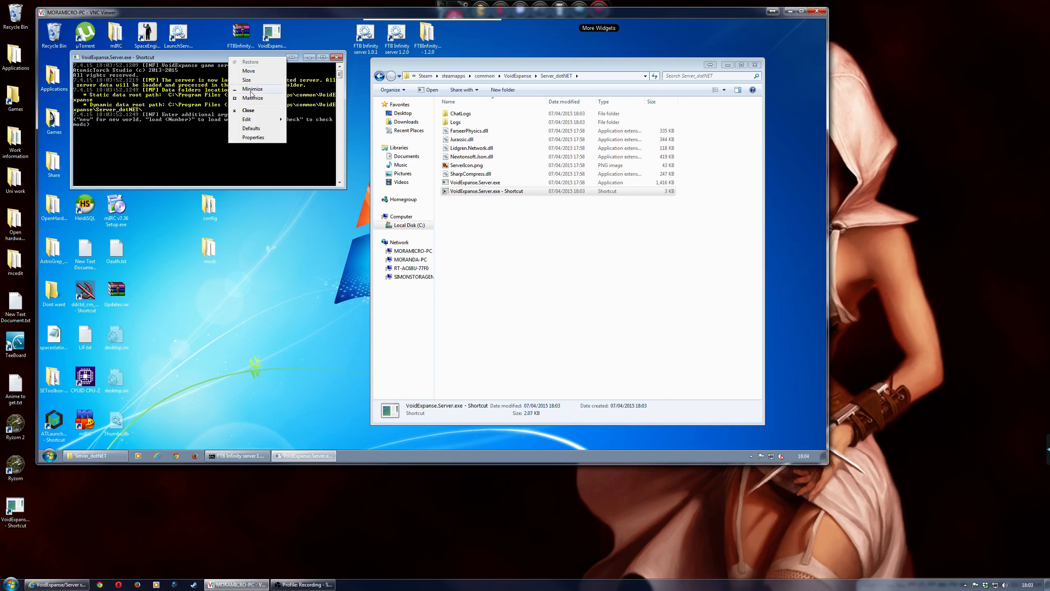
{"action": "left_click", "coordinate": [254, 137]}
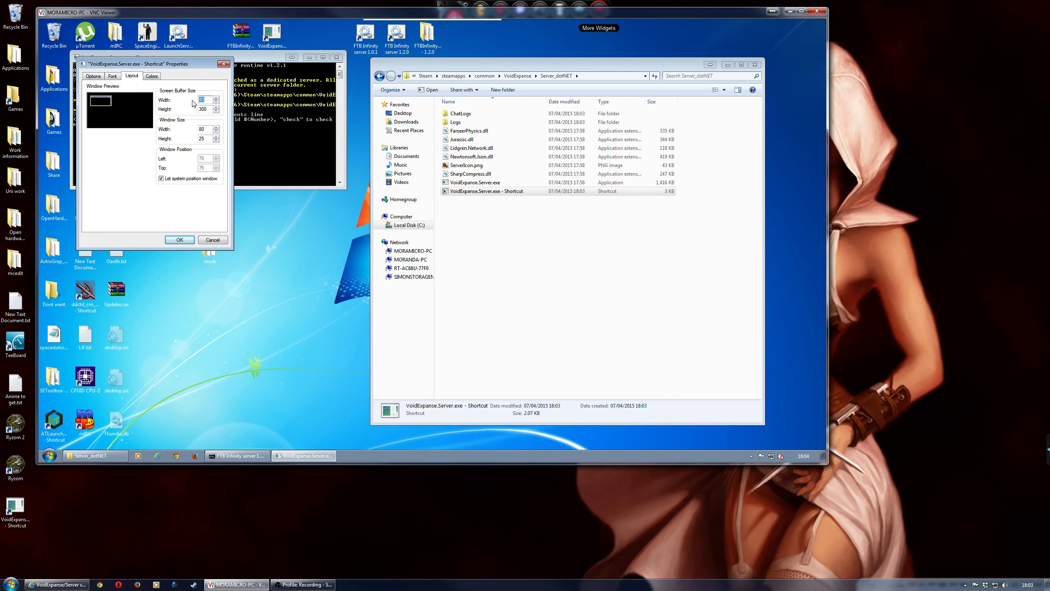
{"action": "left_click", "coordinate": [179, 239]}
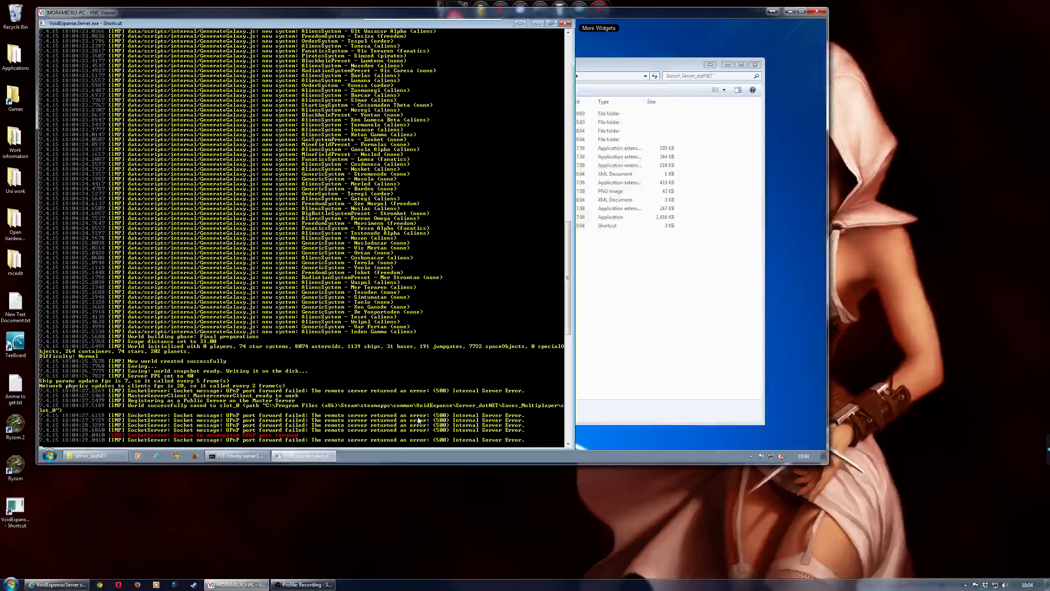
{"action": "mouse_move", "coordinate": [438, 326]}
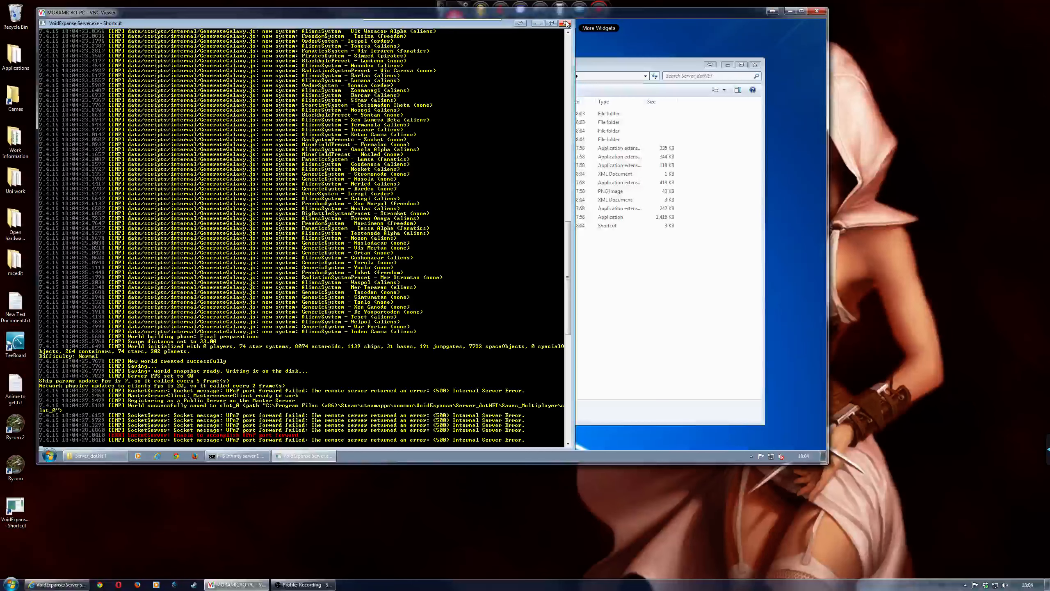
- Close the server console and open SettingsServer.xml in Notepad via Edit
{"action": "left_click", "coordinate": [561, 23]}
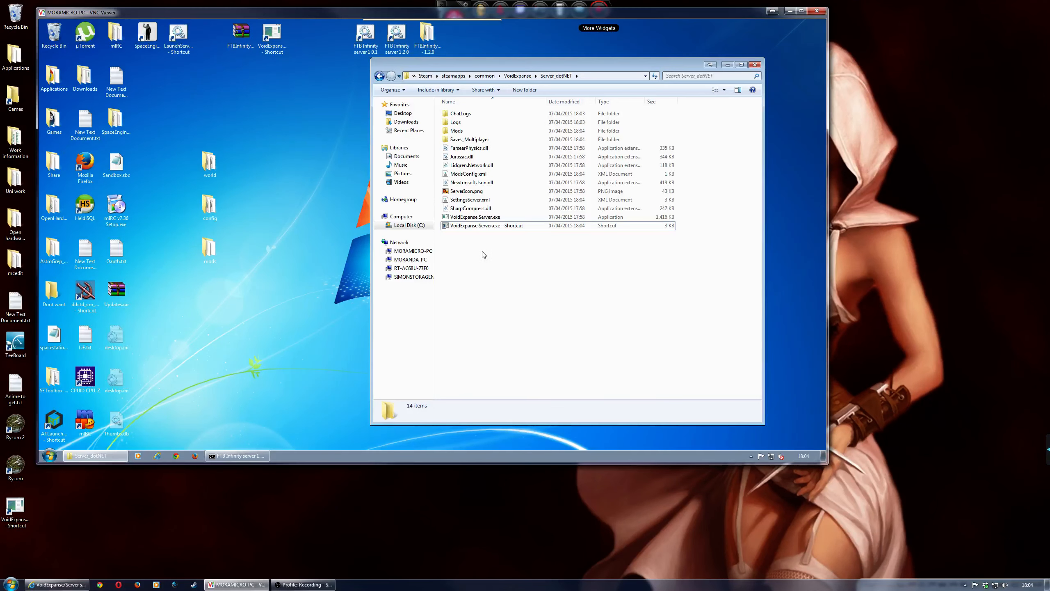
{"action": "left_click", "coordinate": [474, 217]}
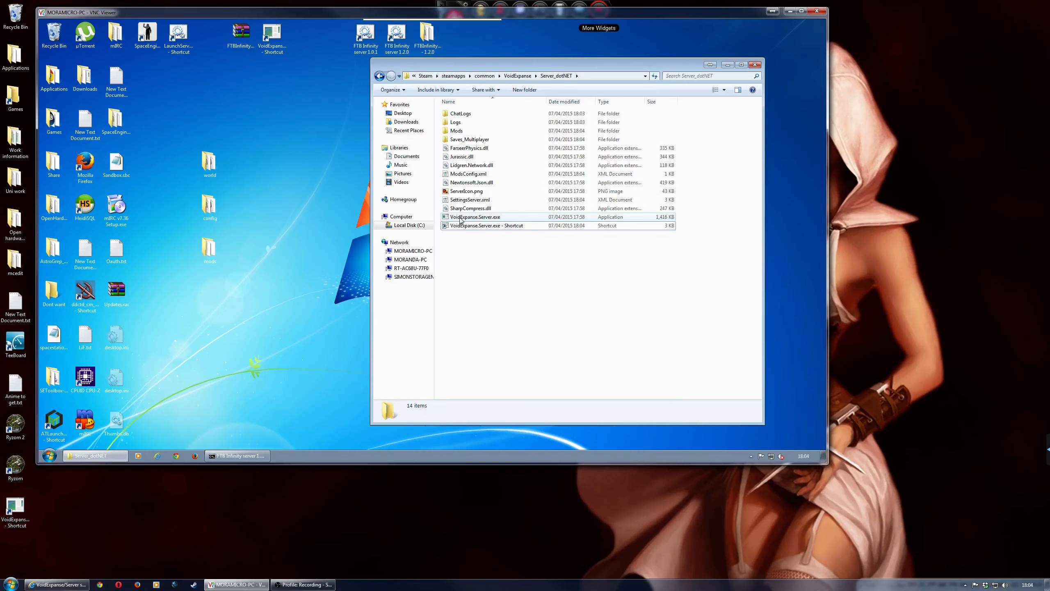
{"action": "mouse_move", "coordinate": [470, 208]}
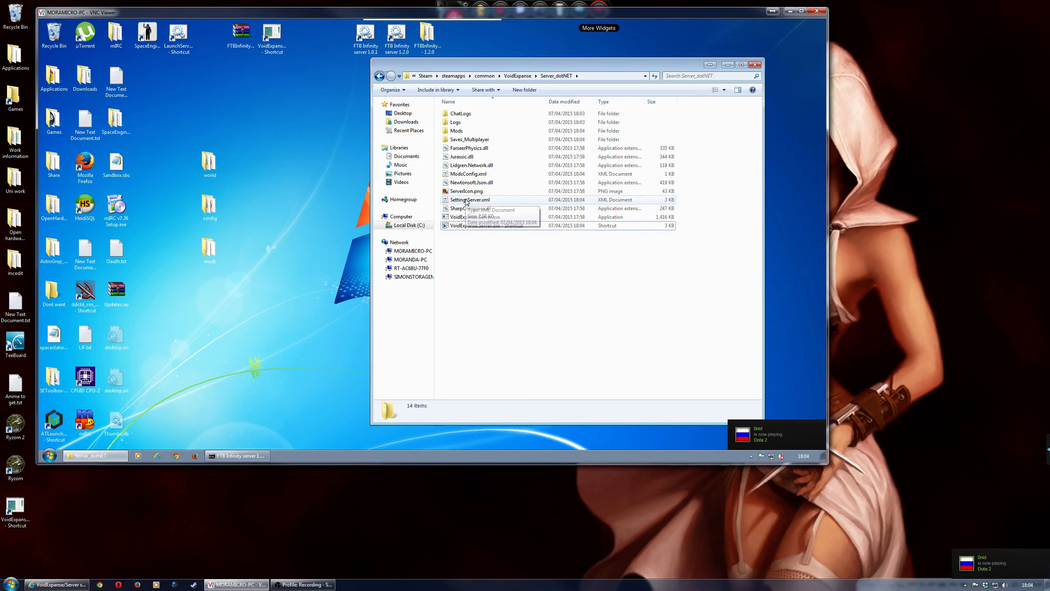
{"action": "mouse_move", "coordinate": [470, 208]}
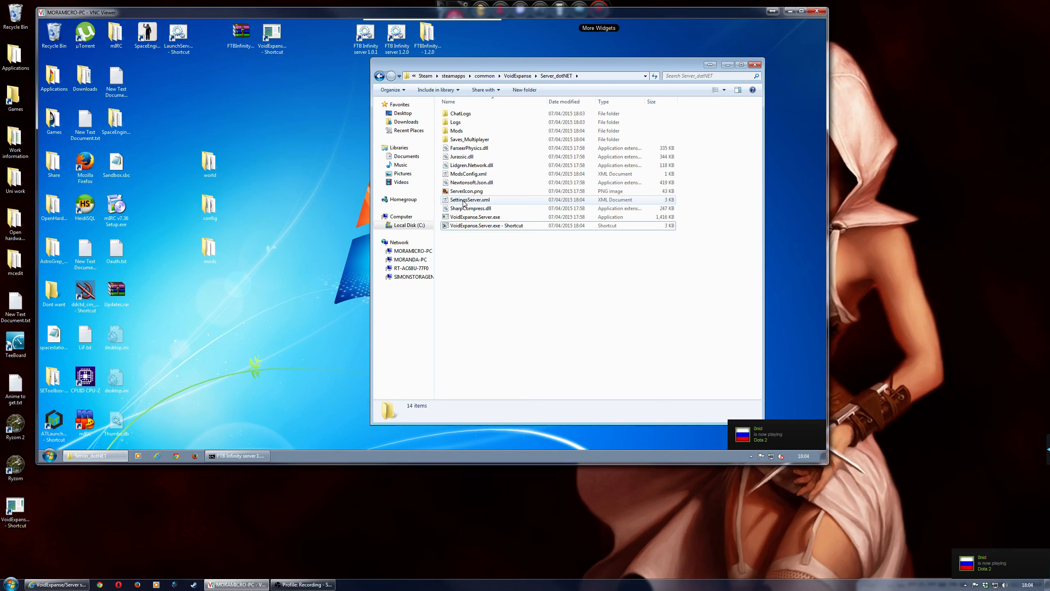
{"action": "mouse_move", "coordinate": [468, 200]}
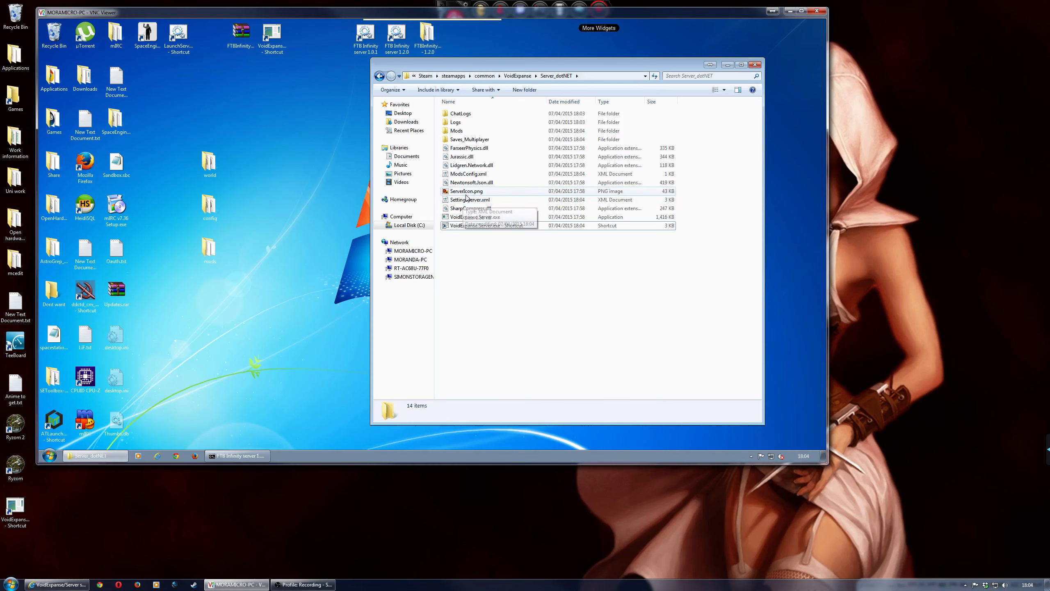
{"action": "right_click", "coordinate": [469, 199]}
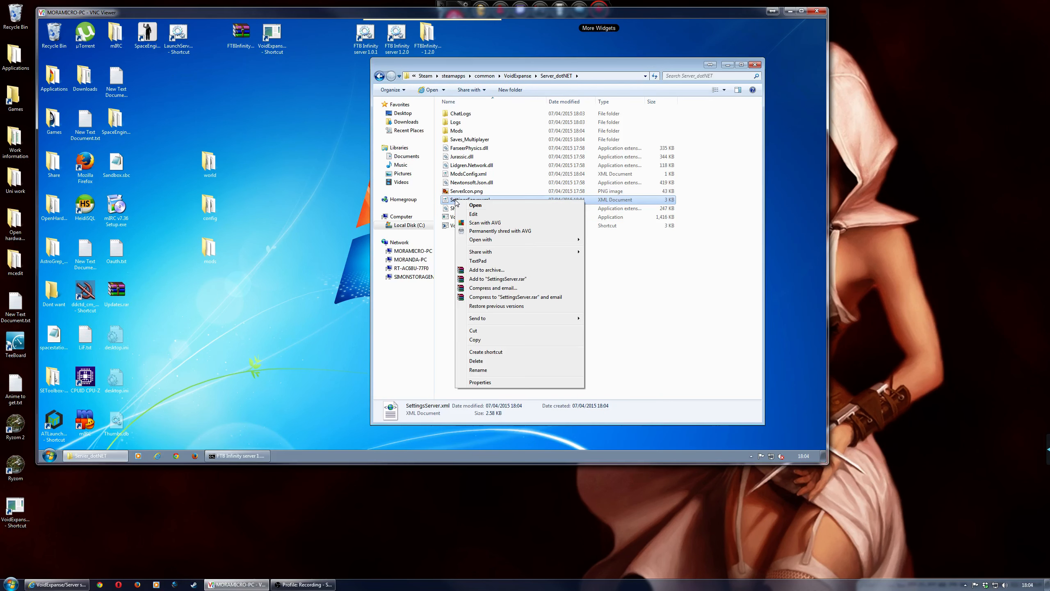
{"action": "left_click", "coordinate": [475, 205]}
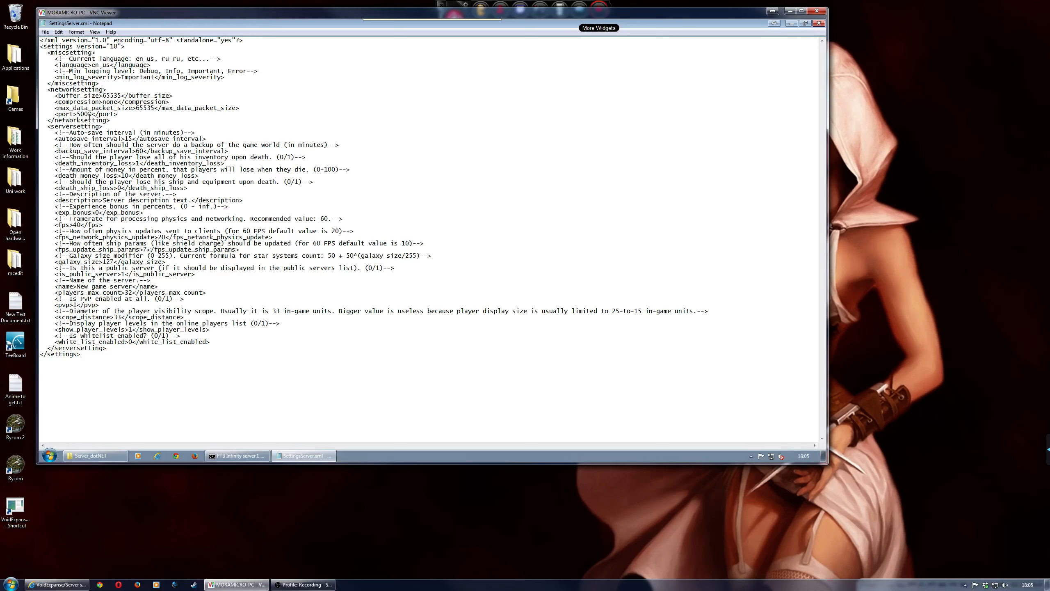
- Change the server port from 5000 to 15521 and replace the placeholder description with 'Guild server'
{"action": "double_click", "coordinate": [87, 114]}
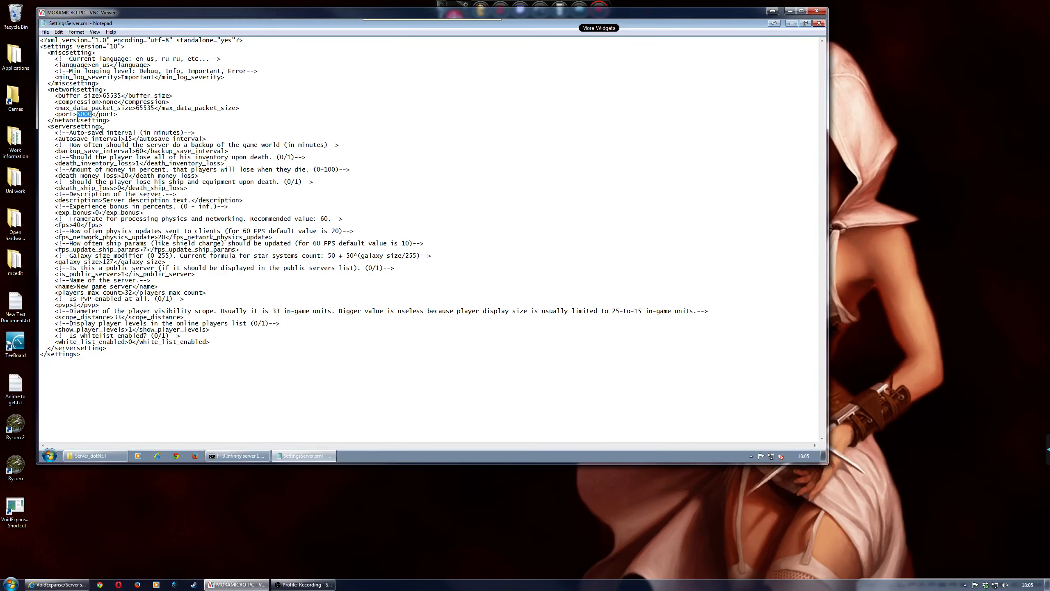
{"action": "type", "text": "155"}
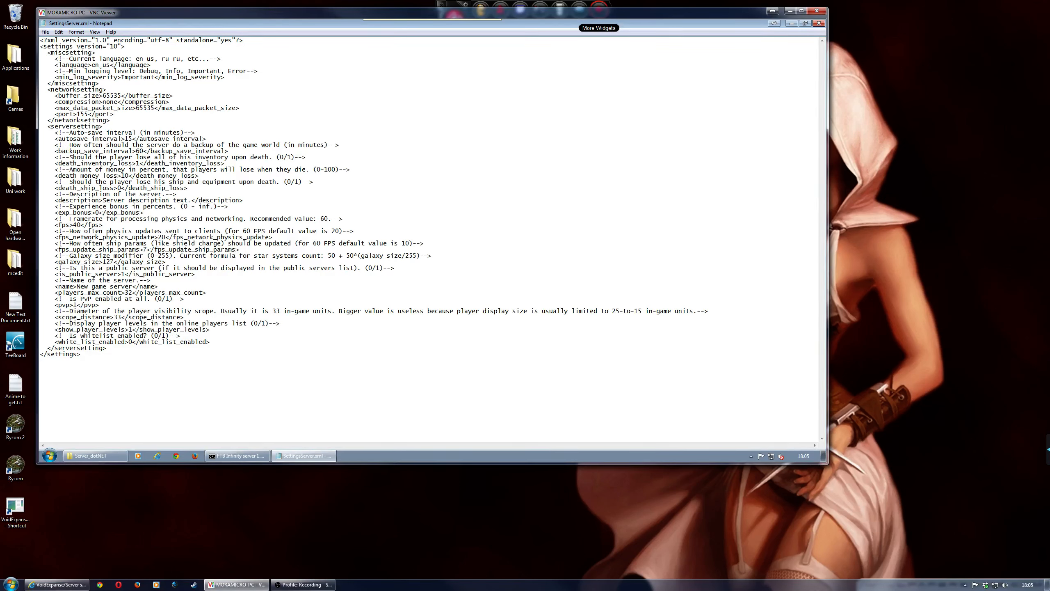
{"action": "type", "text": "21"}
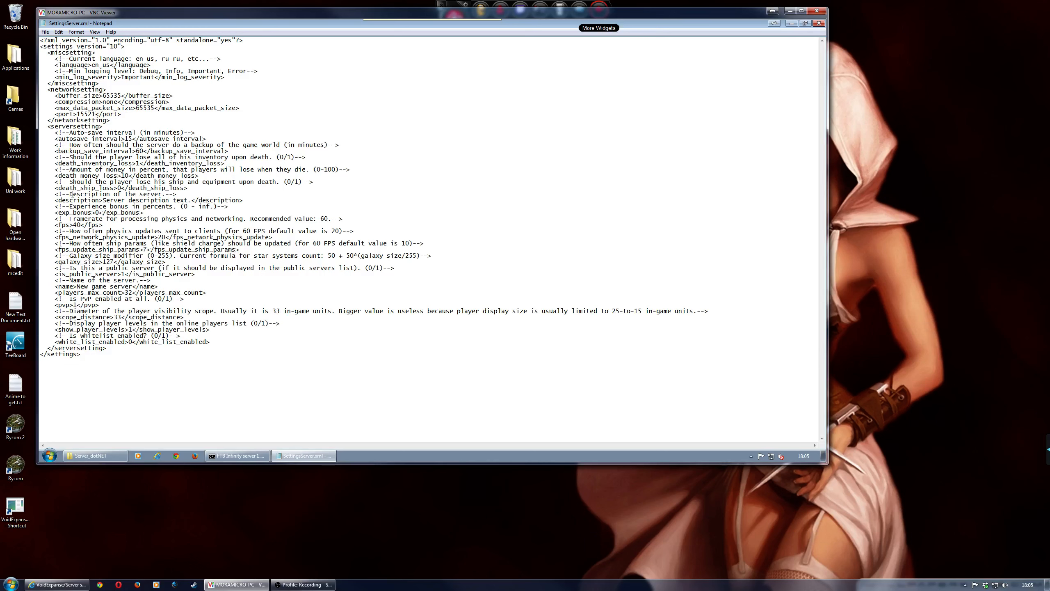
{"action": "left_click", "coordinate": [189, 199]}
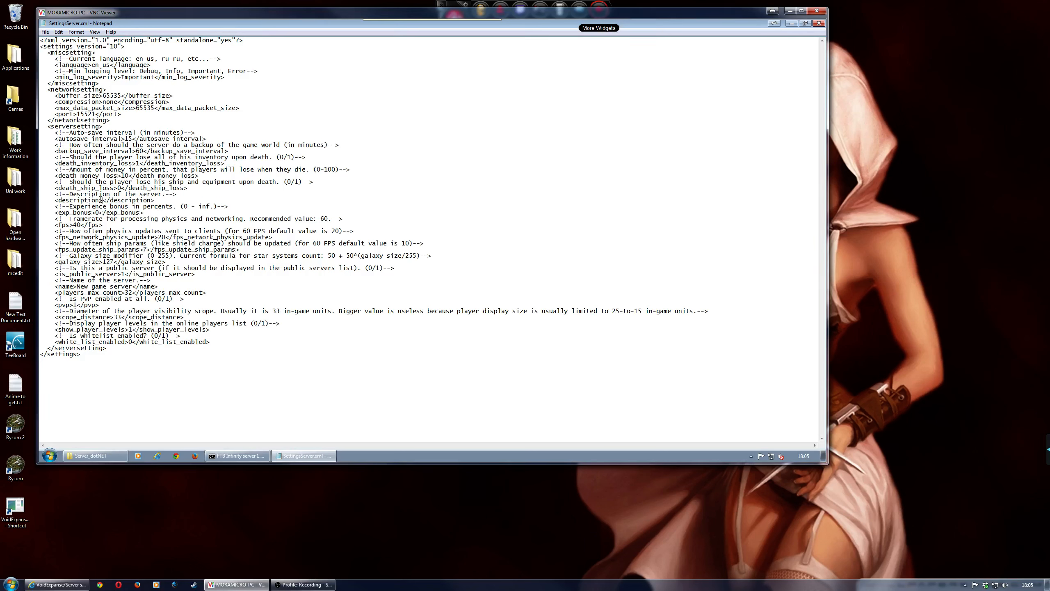
{"action": "type", "text": "Guild server"}
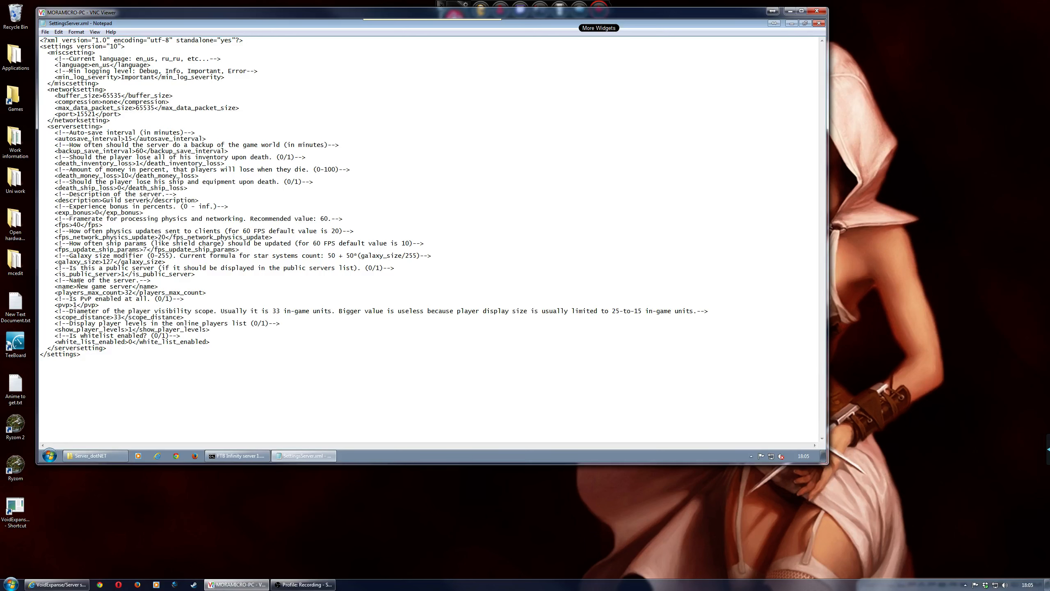
- Rename the server to CorruptionGaming, then save and close SettingsServer.xml
{"action": "double_click", "coordinate": [90, 287]}
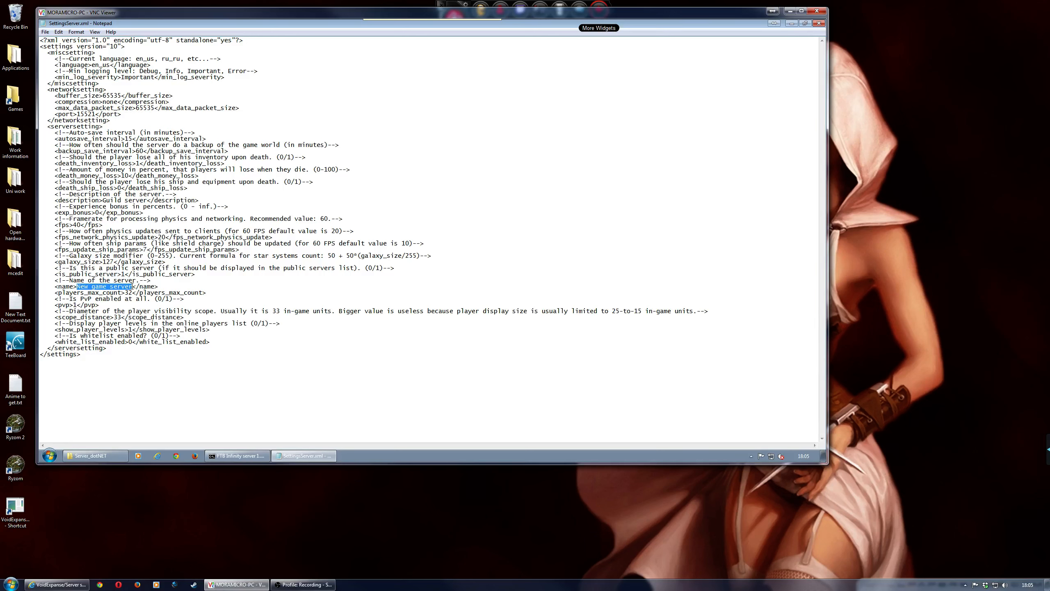
{"action": "type", "text": "Corruk"}
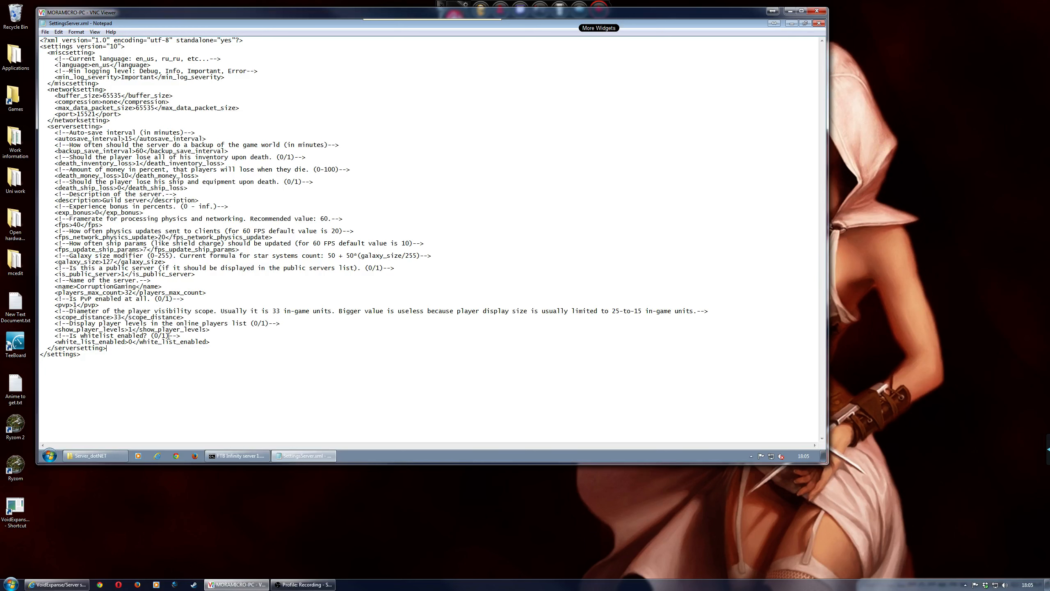
{"action": "mouse_move", "coordinate": [698, 180]}
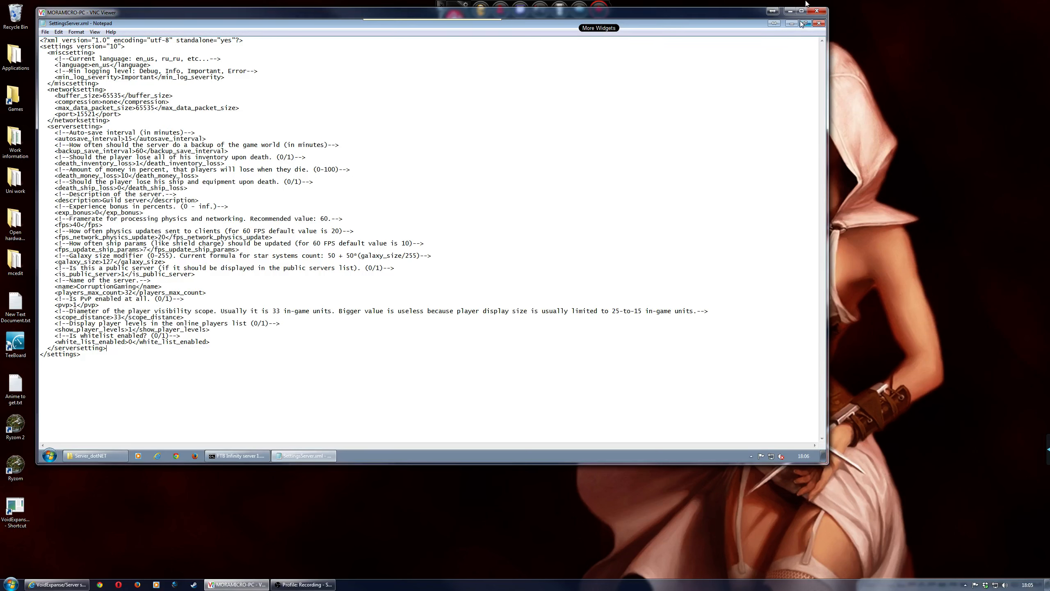
{"action": "left_click", "coordinate": [819, 23]}
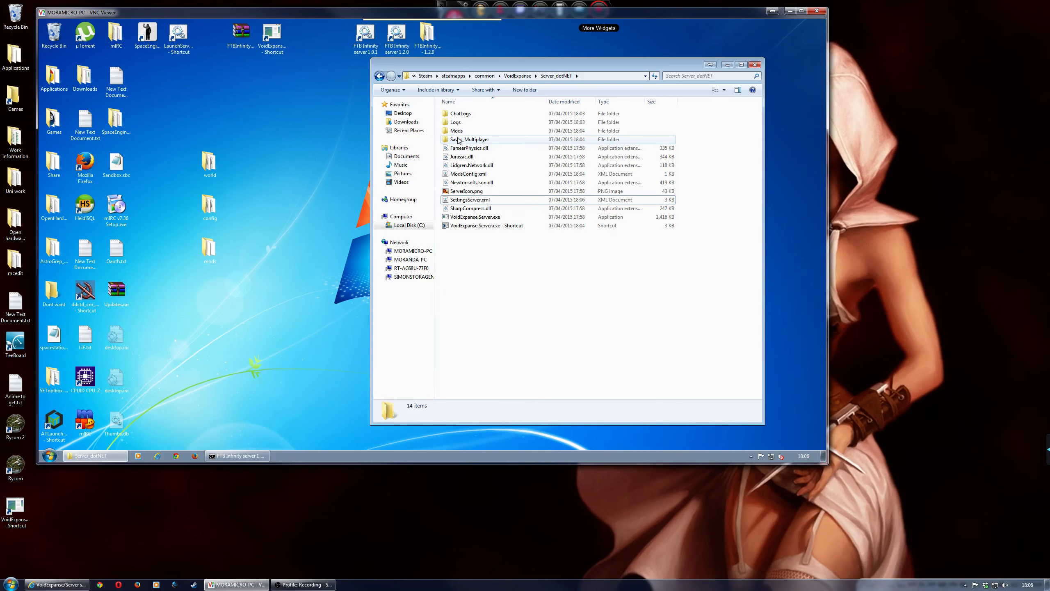
{"action": "mouse_move", "coordinate": [471, 140]}
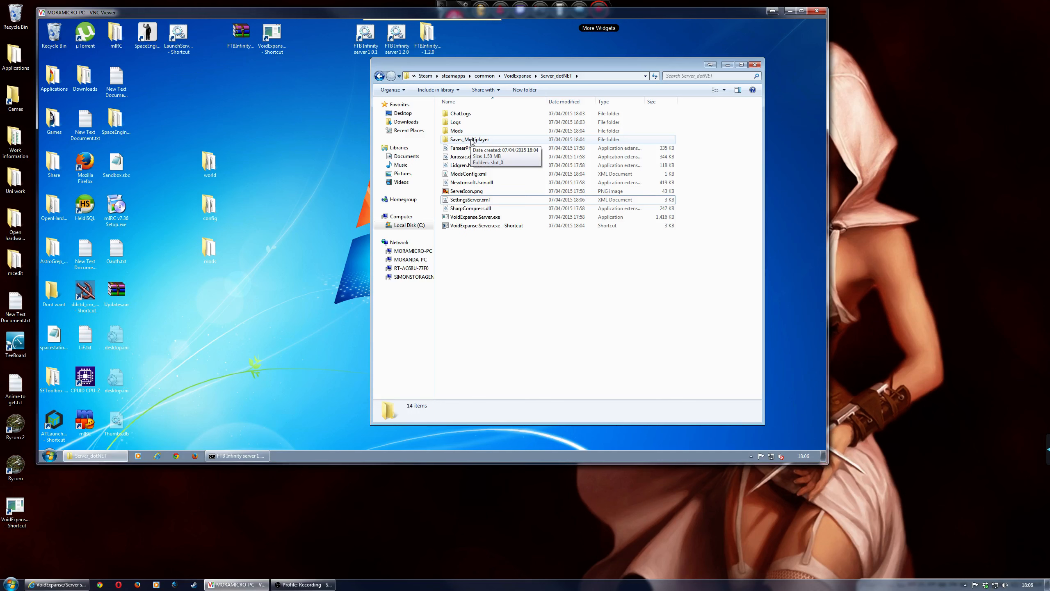
- Check that Saves_Multiplayer holds slot_0, then launch the dedicated server from the shortcut
{"action": "double_click", "coordinate": [470, 139]}
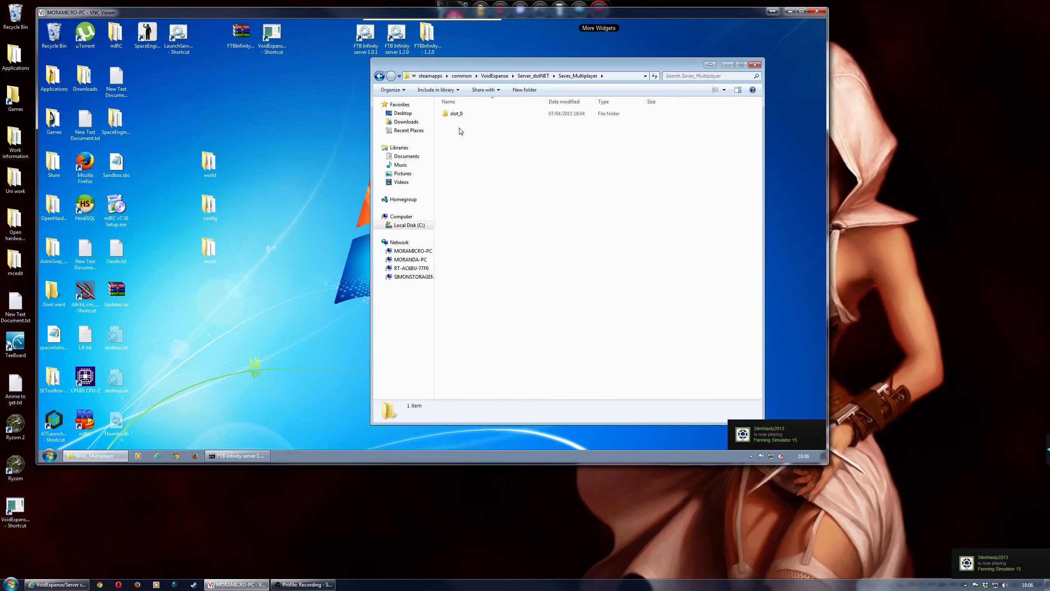
{"action": "left_click", "coordinate": [379, 75]}
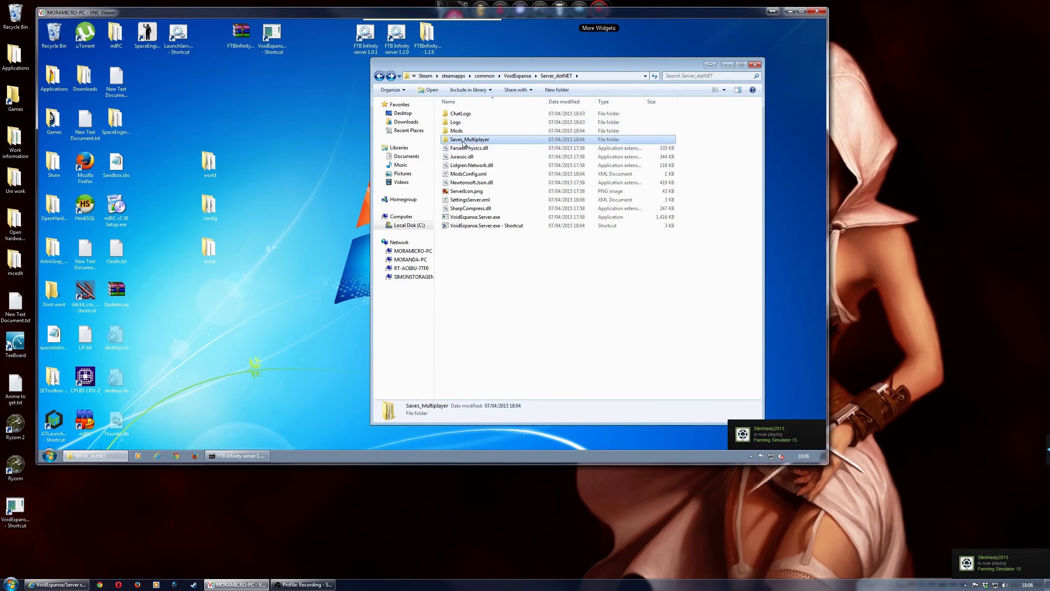
{"action": "double_click", "coordinate": [470, 139]}
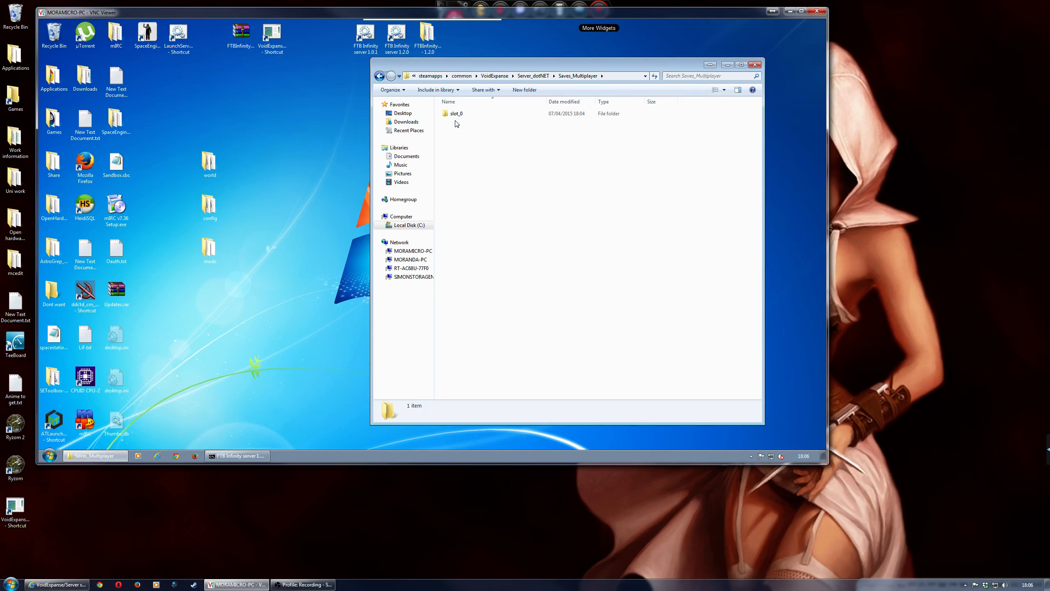
{"action": "mouse_move", "coordinate": [467, 140]}
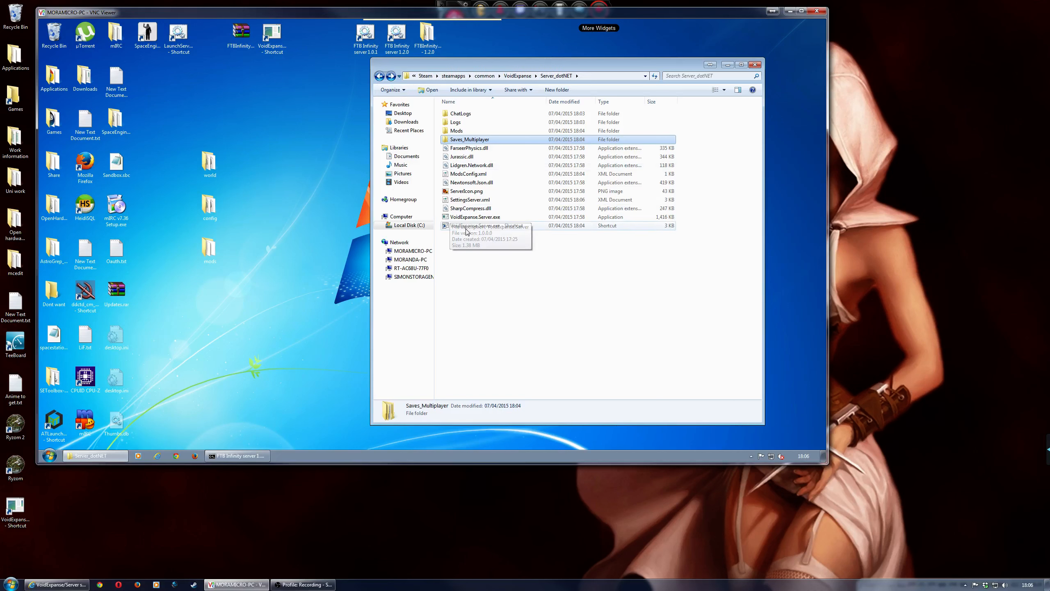
{"action": "double_click", "coordinate": [476, 225]}
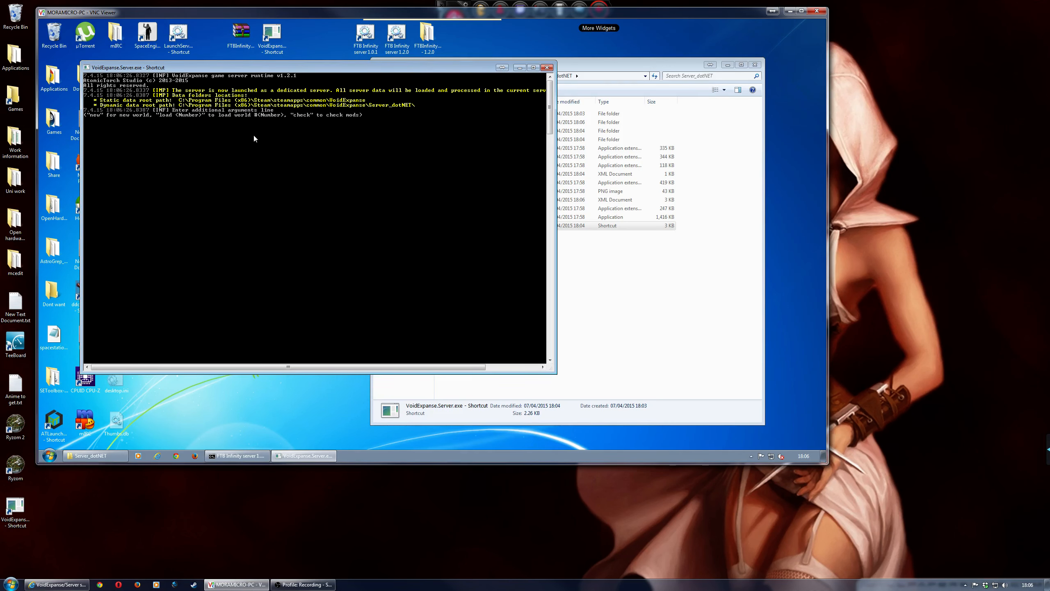
{"action": "mouse_move", "coordinate": [191, 122]}
{"action": "type", "text": "load 0"}
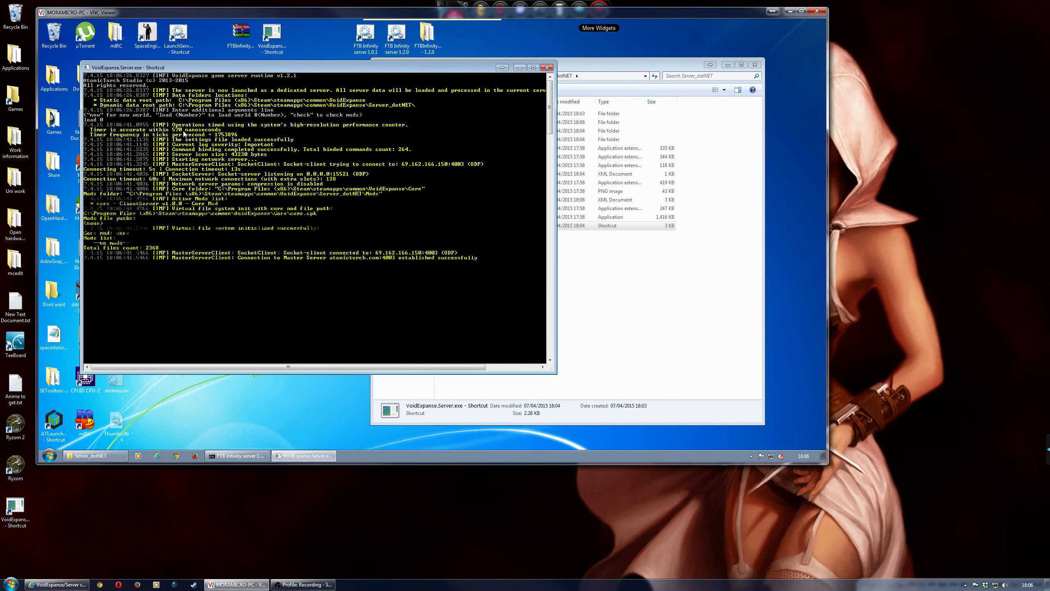
- Scroll through the server's startup log as world 0 loads
{"action": "scroll", "scroll_direction": "down", "scroll_amount": 3}
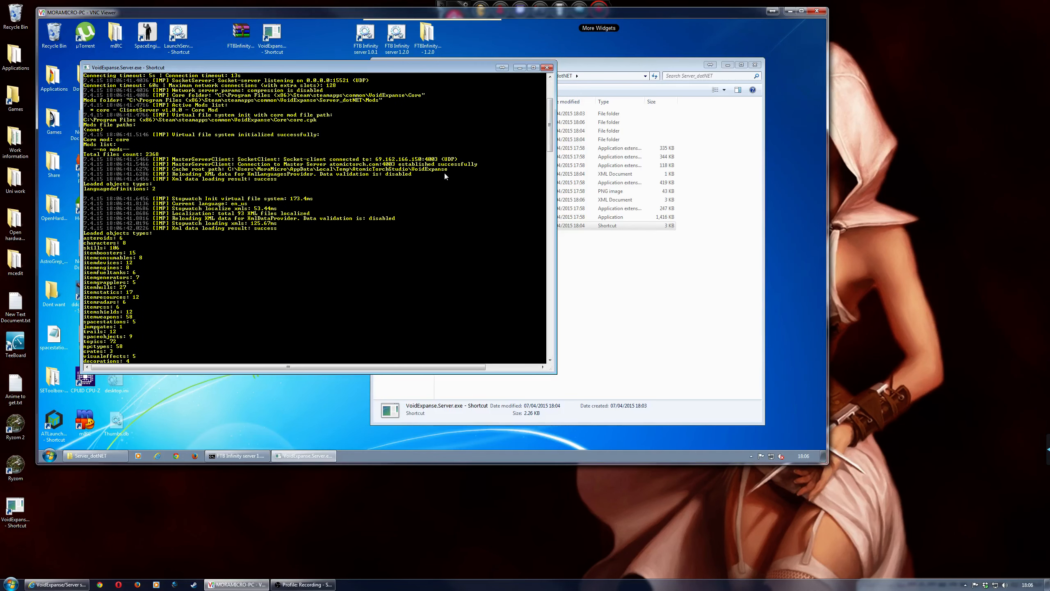
{"action": "mouse_move", "coordinate": [439, 164]}
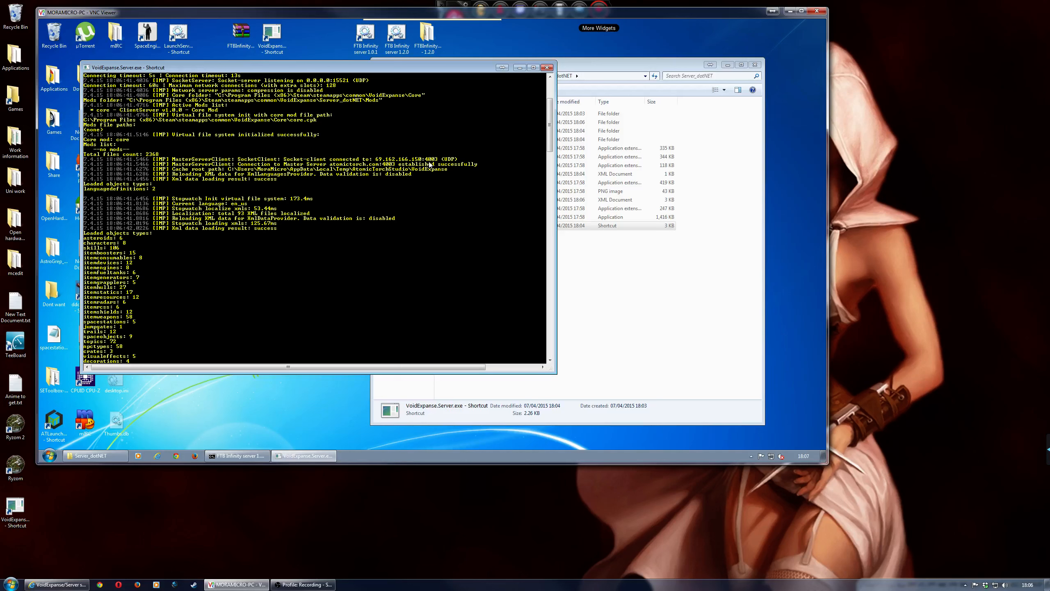
{"action": "mouse_move", "coordinate": [438, 158]}
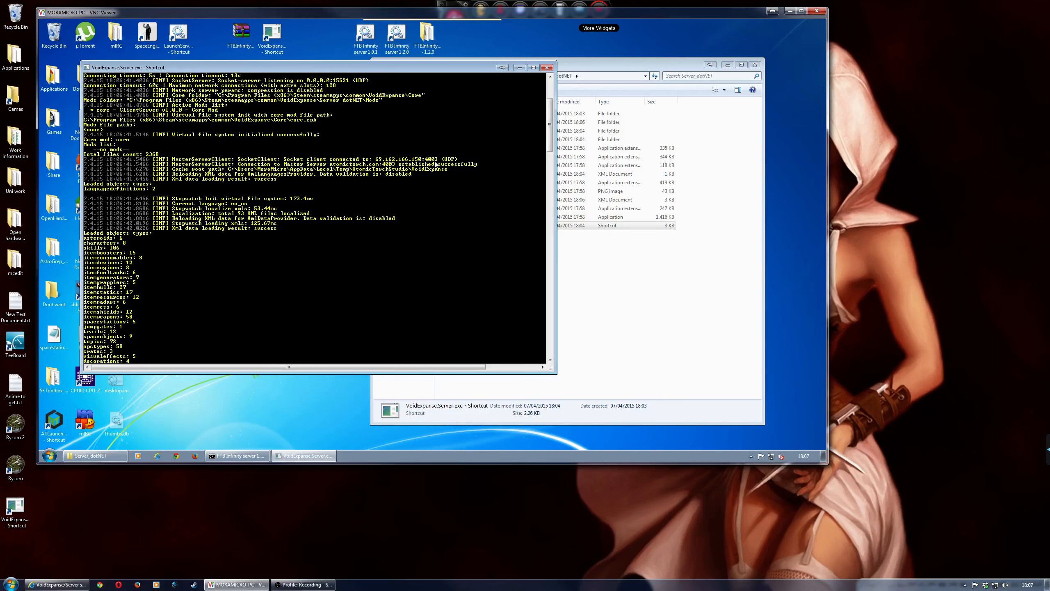
{"action": "scroll", "scroll_direction": "down", "scroll_amount": 3}
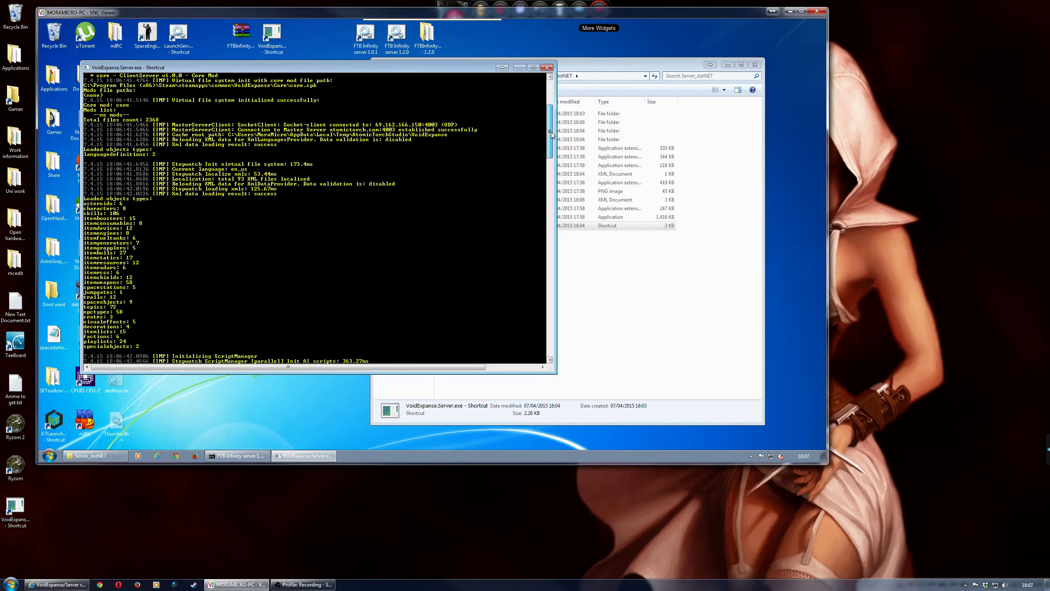
- Leave the running server, minimise VNC Viewer and reveal the local notification area icons
{"action": "scroll", "scroll_direction": "down", "scroll_amount": 3}
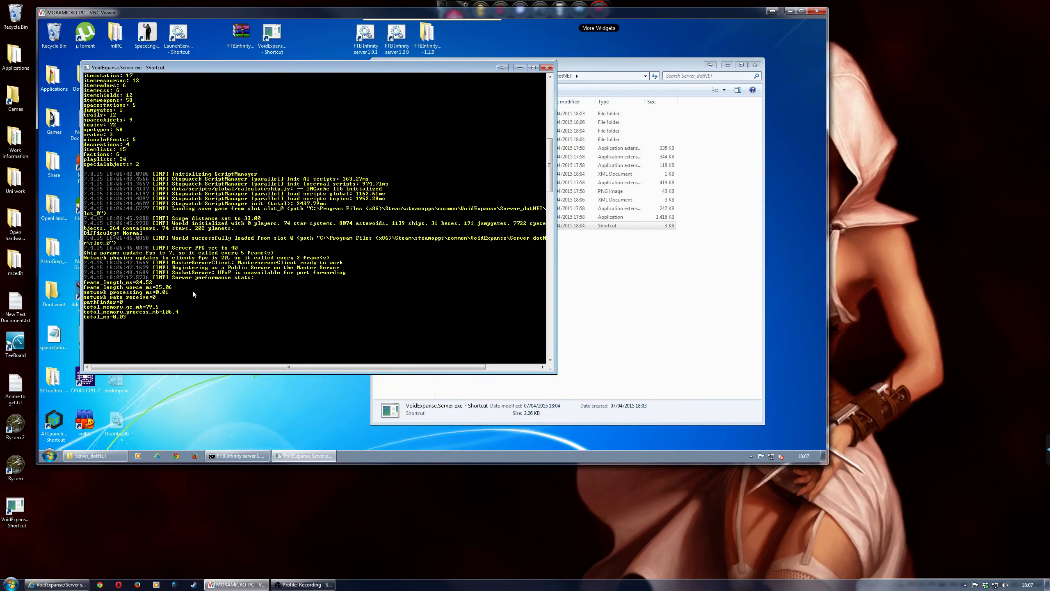
{"action": "mouse_move", "coordinate": [168, 288]}
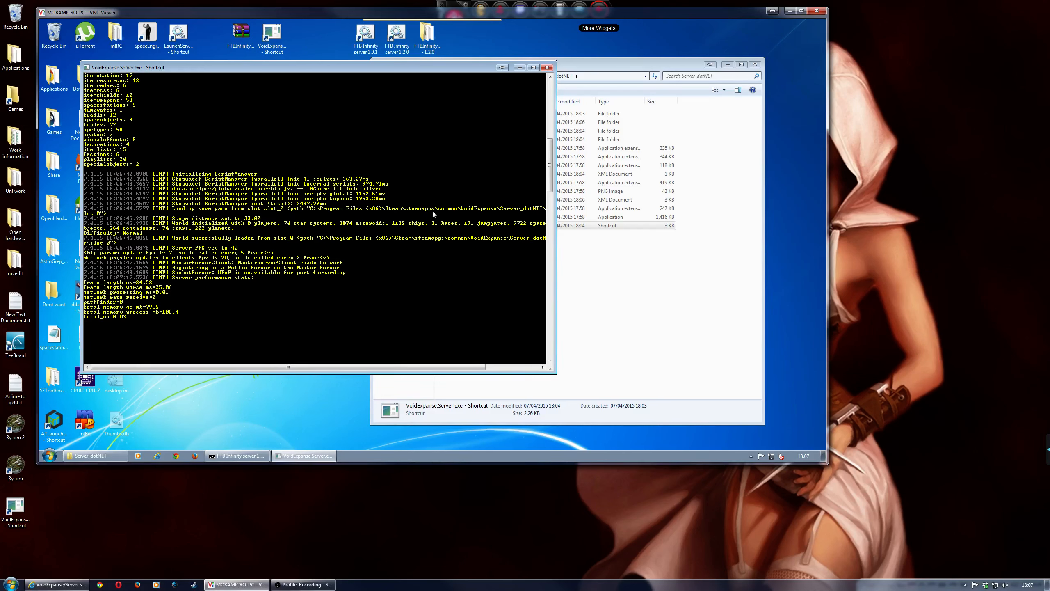
{"action": "mouse_move", "coordinate": [505, 20]}
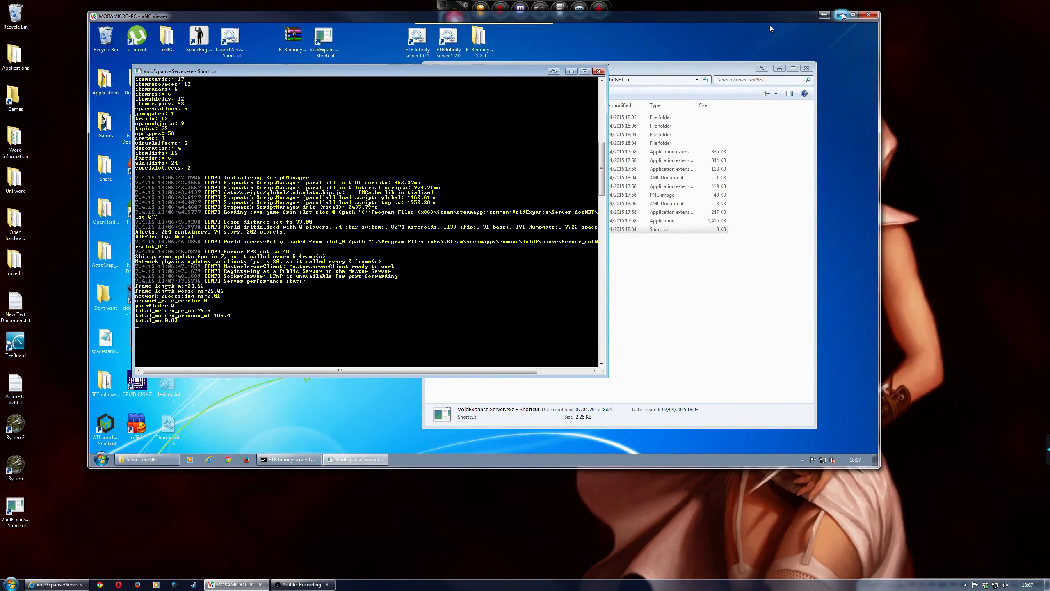
{"action": "left_click", "coordinate": [869, 15]}
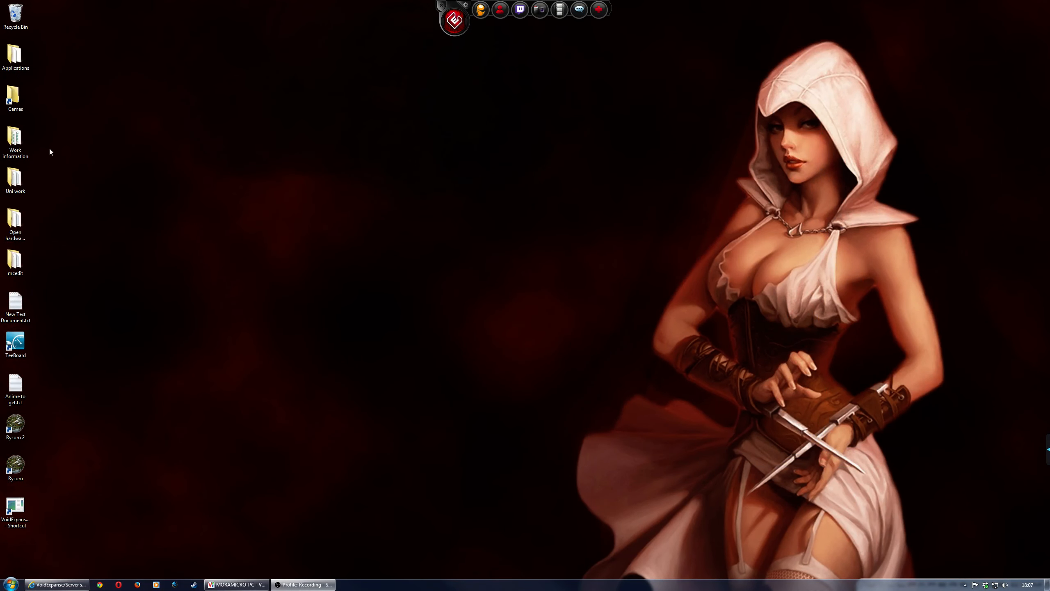
{"action": "left_click", "coordinate": [965, 584]}
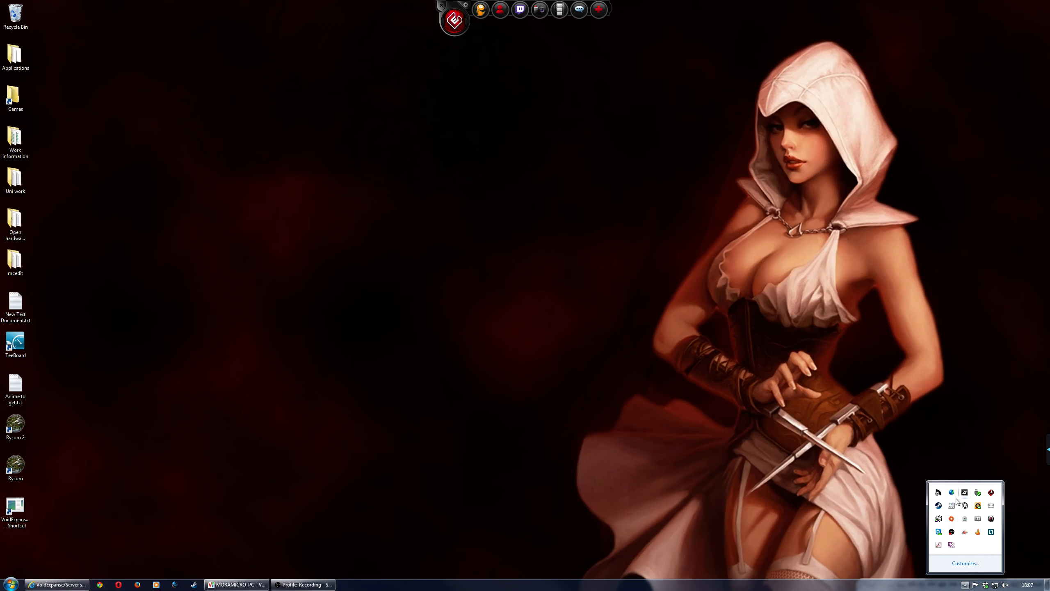
- Launch VoidExpanse from the Steam tray icon's games list to reach its main menu
{"action": "right_click", "coordinate": [938, 493]}
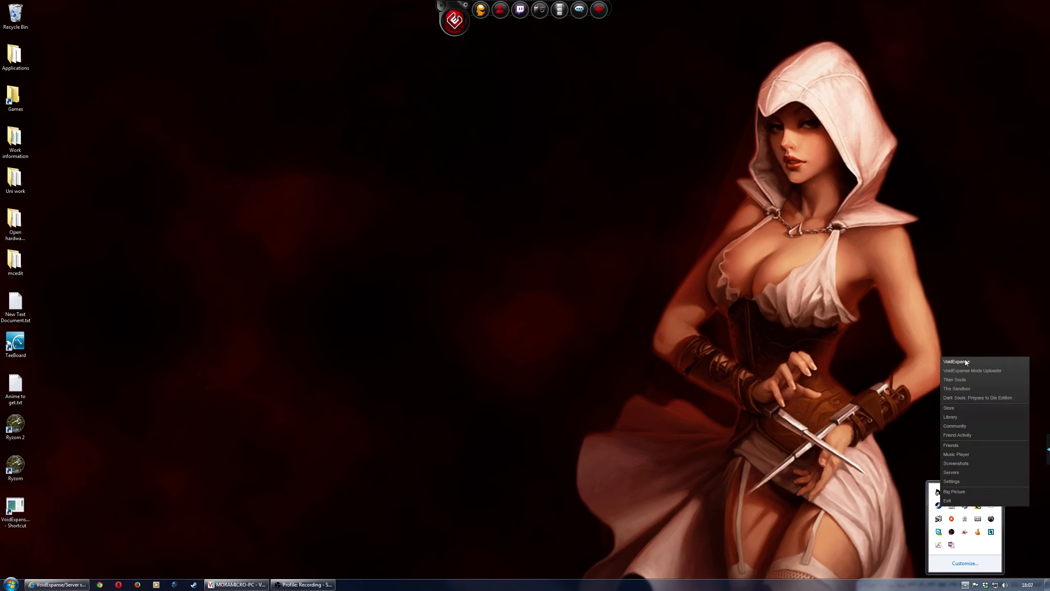
{"action": "left_click", "coordinate": [955, 361]}
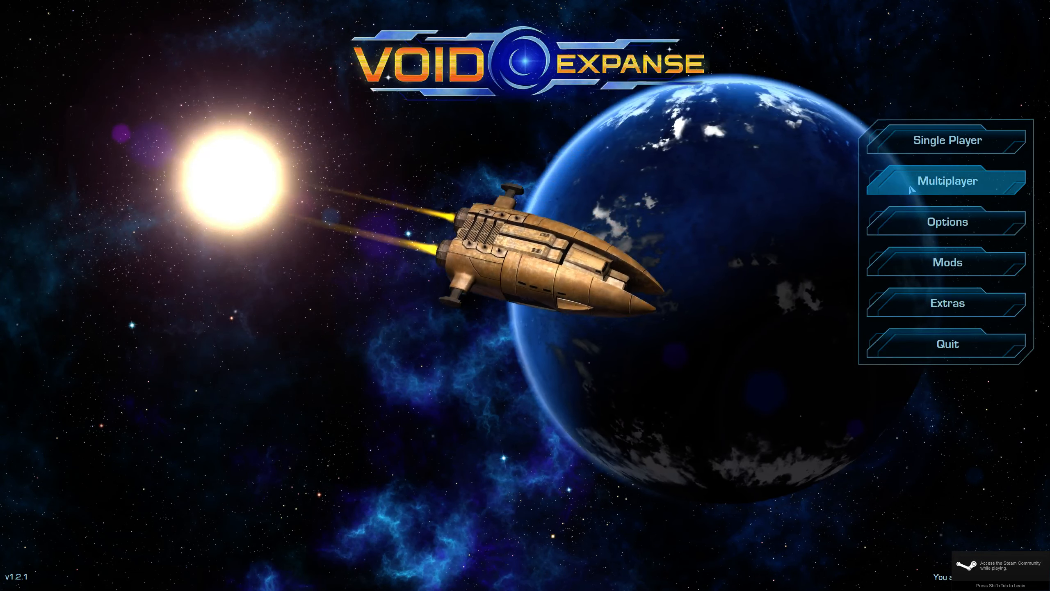
- Delete the CorruptionGaming entry from the Multiplayer Custom server list, leaving it empty
{"action": "left_click", "coordinate": [946, 180]}
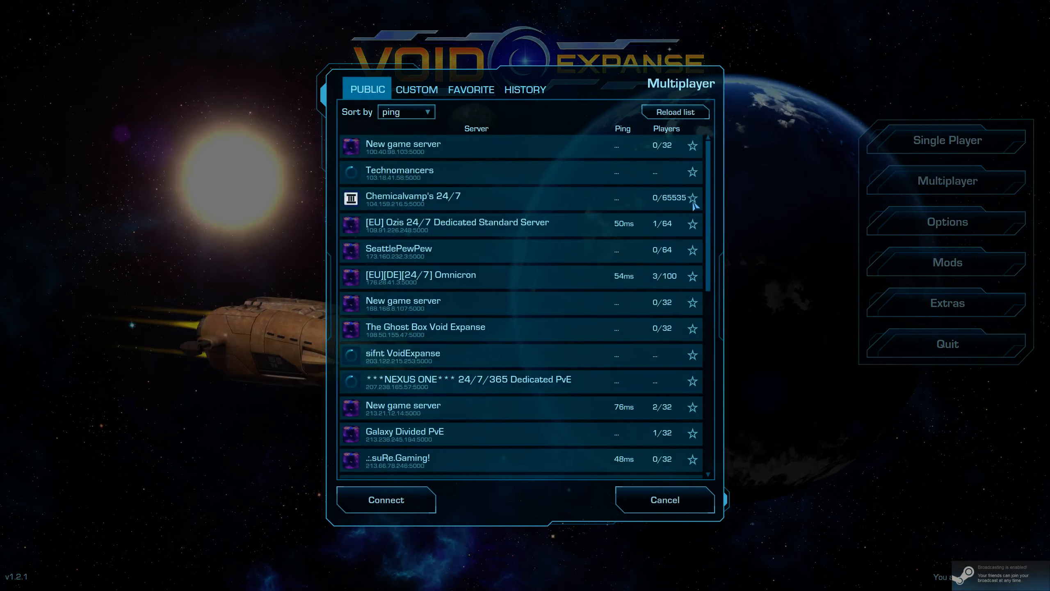
{"action": "left_click", "coordinate": [673, 112]}
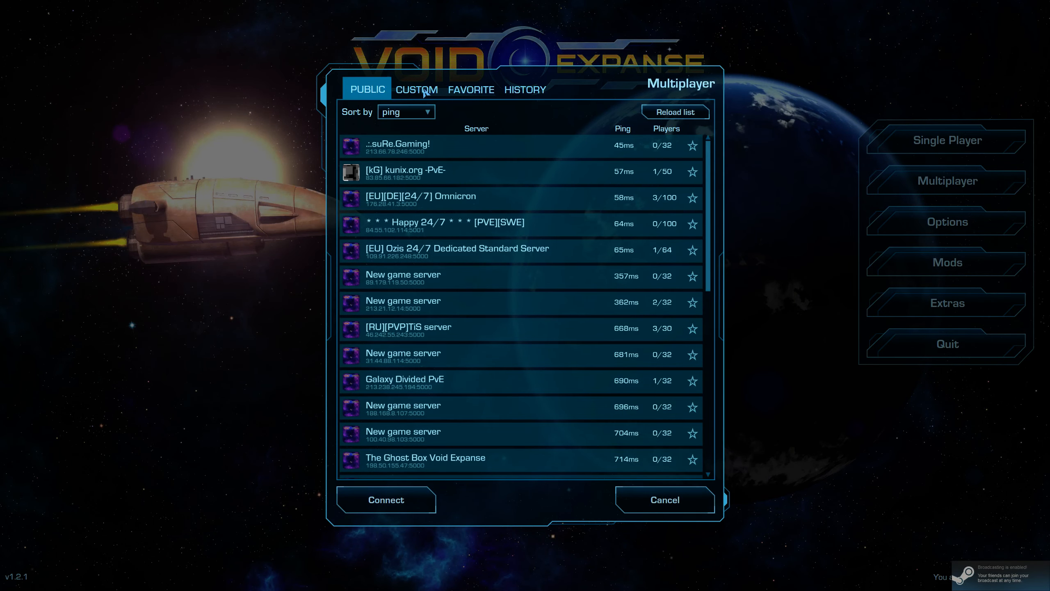
{"action": "left_click", "coordinate": [415, 89]}
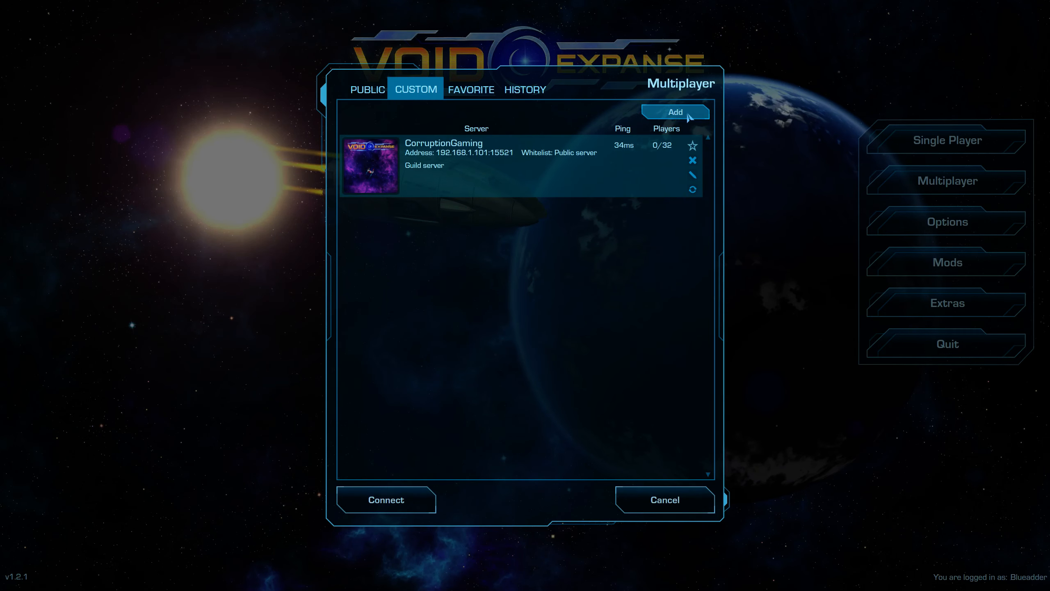
{"action": "mouse_move", "coordinate": [692, 160]}
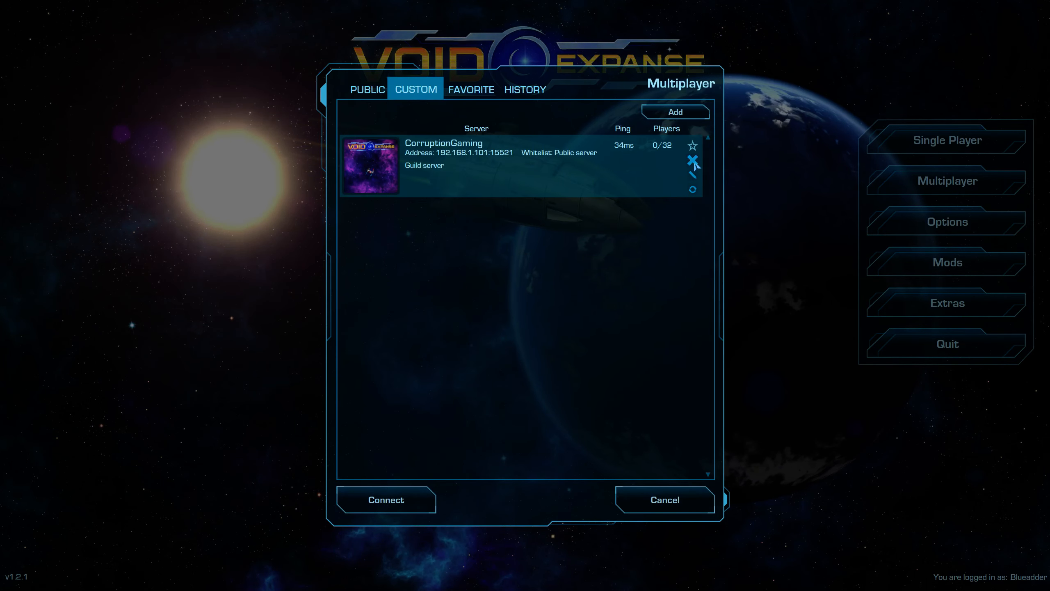
{"action": "left_click", "coordinate": [693, 160]}
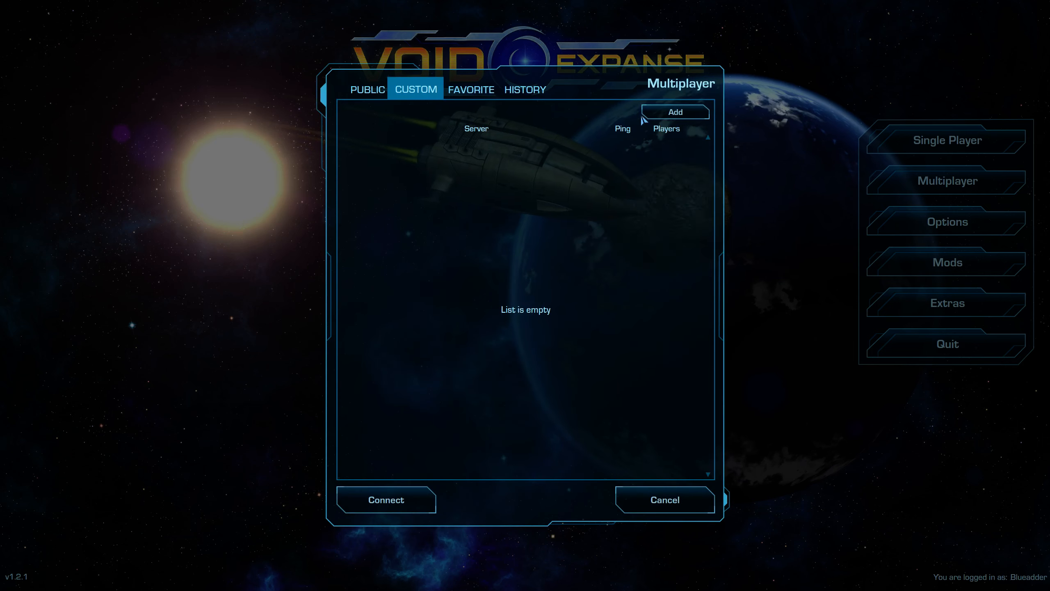
- Add a custom server entry with address localhost:15521
{"action": "left_click", "coordinate": [674, 111]}
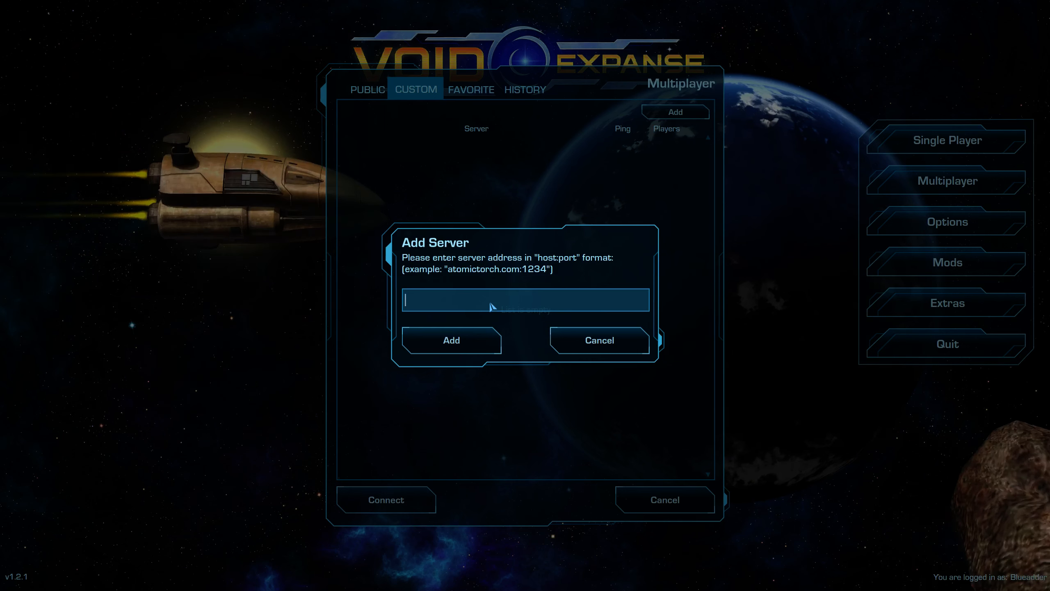
{"action": "type", "text": "loc"}
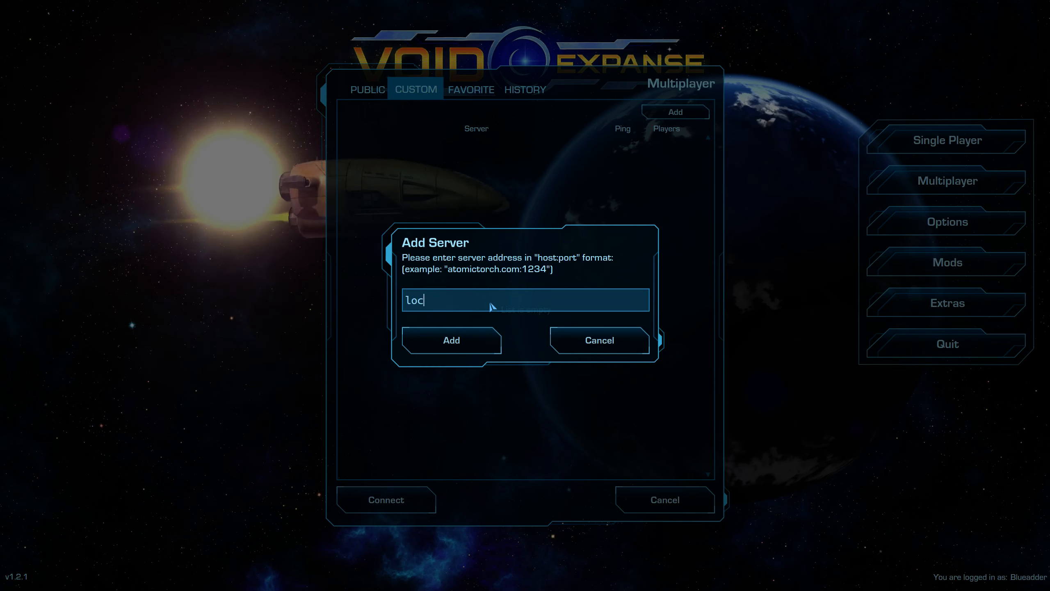
{"action": "type", "text": "alhost"}
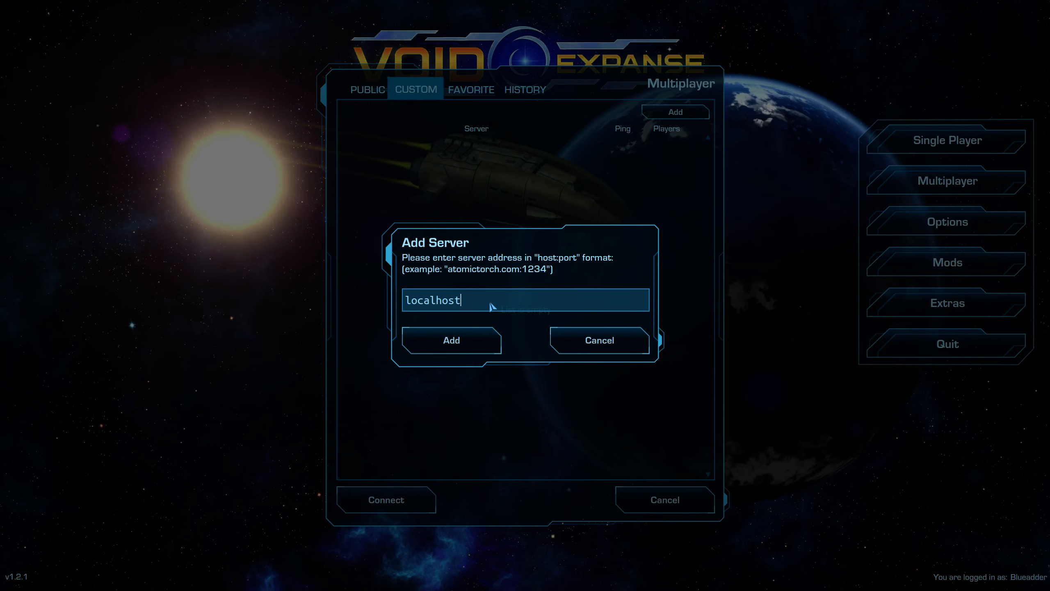
{"action": "type", "text": ":"}
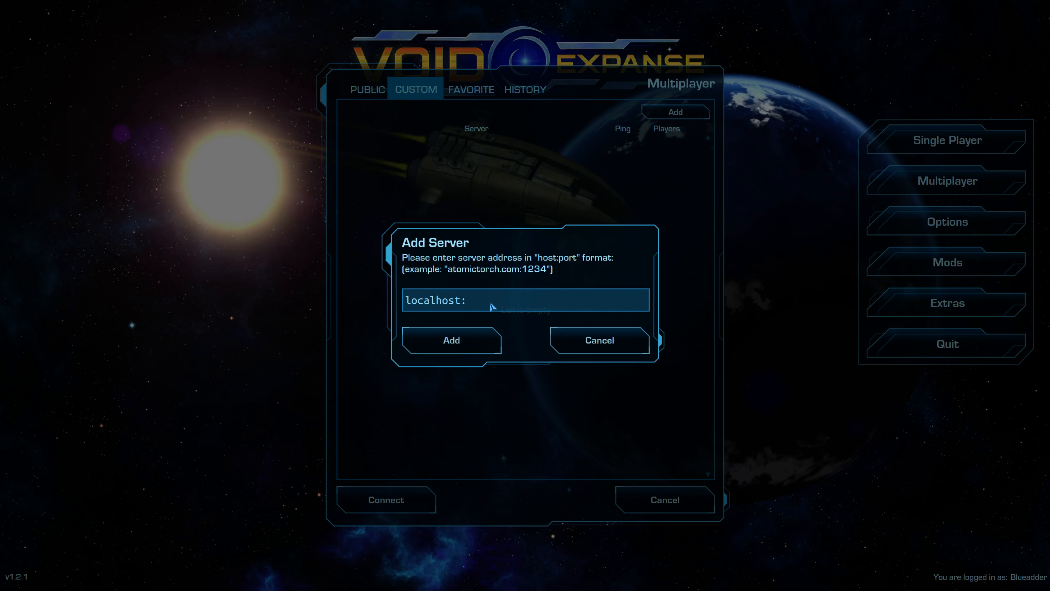
{"action": "type", "text": "15521"}
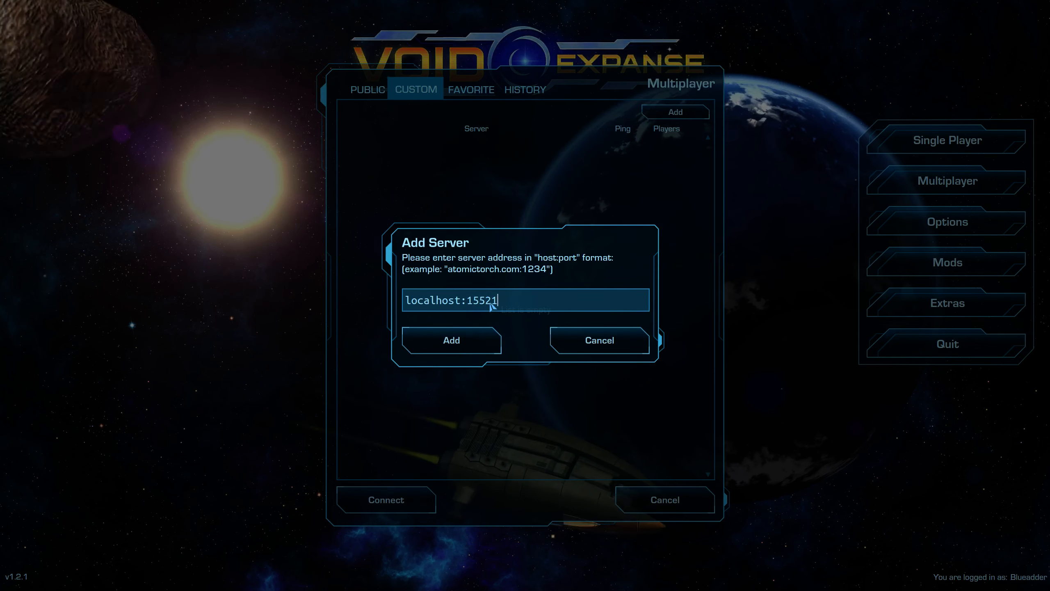
{"action": "left_click", "coordinate": [450, 341]}
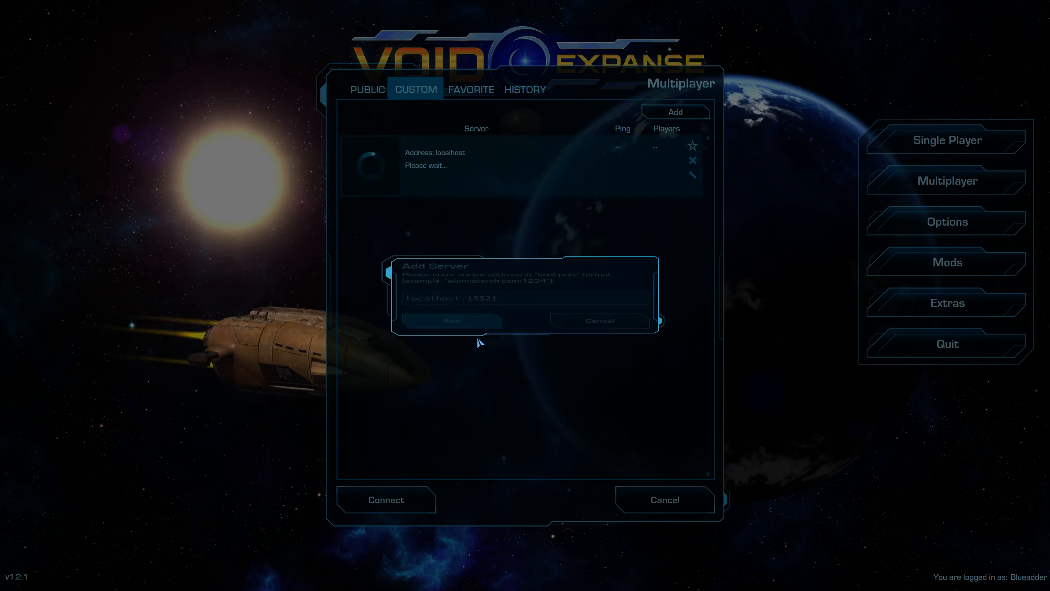
{"action": "left_click", "coordinate": [452, 320]}
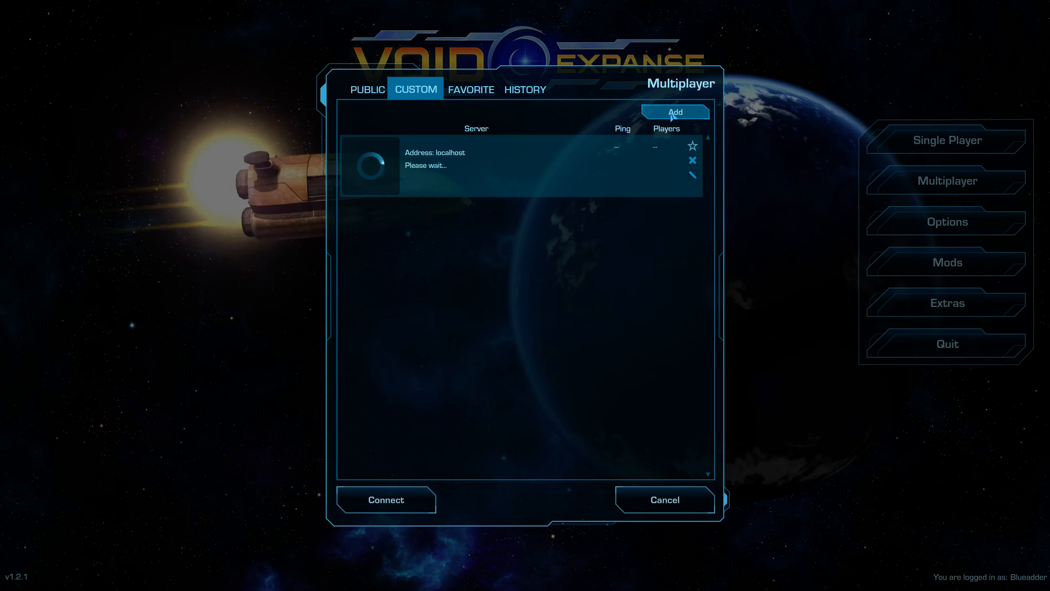
- Add a second custom server entry for LAN address 192.168.1.101
{"action": "left_click", "coordinate": [675, 111]}
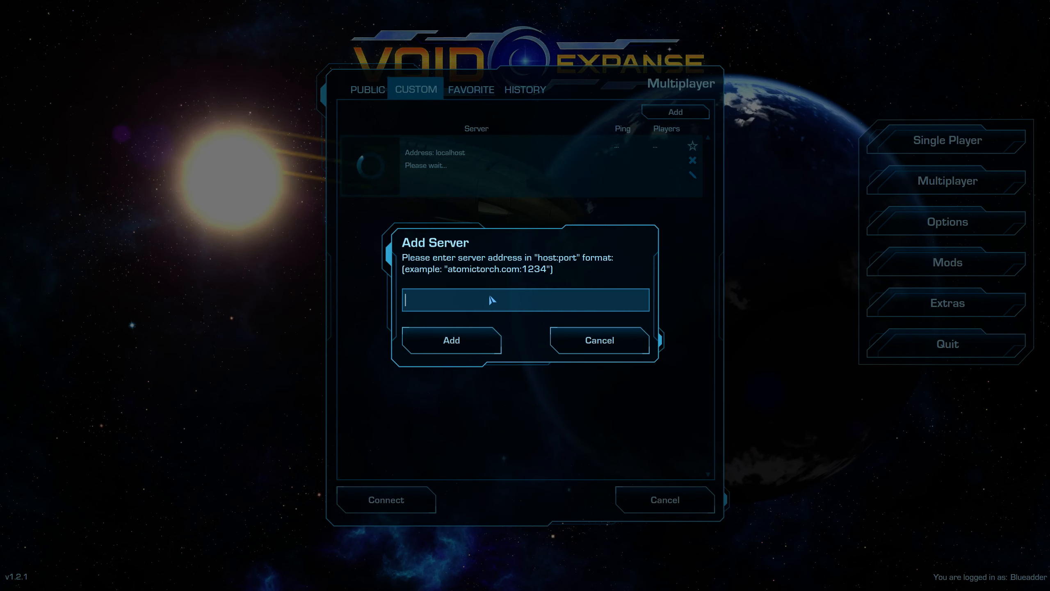
{"action": "type", "text": "192.168.1.101"}
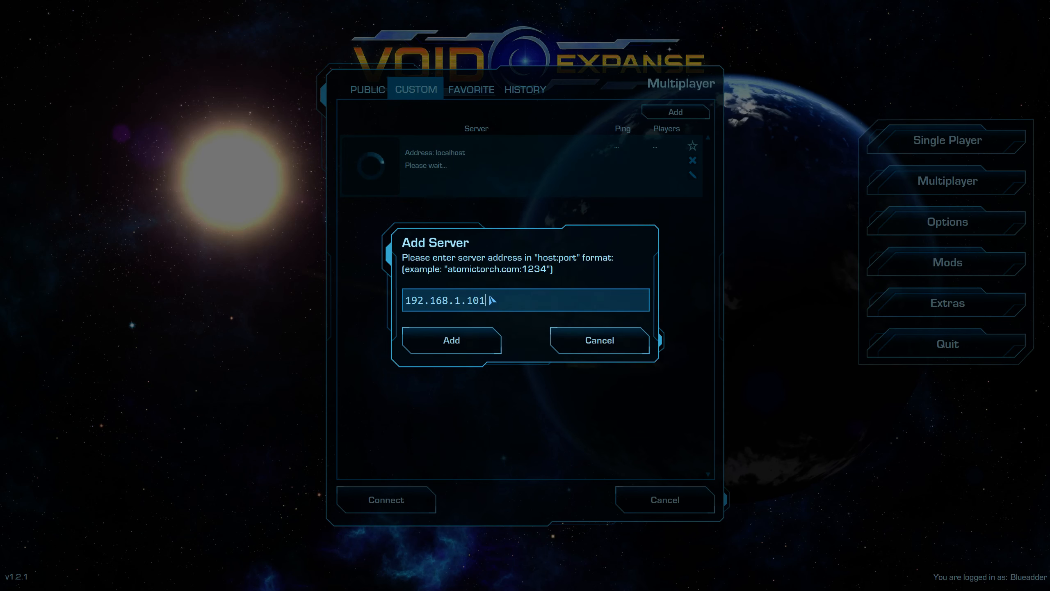
{"action": "type", "text": ":1552"}
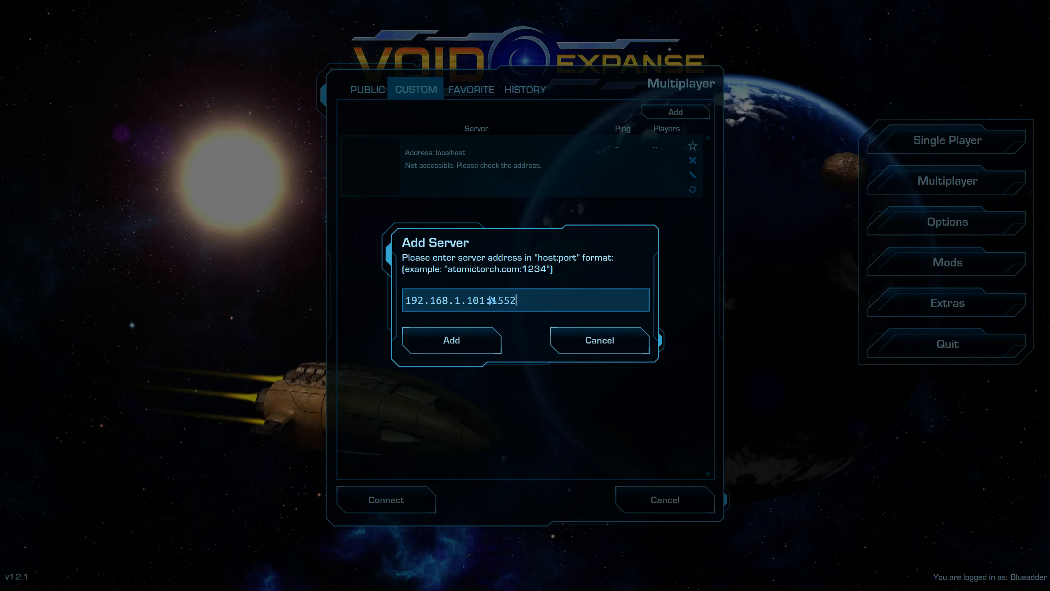
{"action": "left_click", "coordinate": [450, 340]}
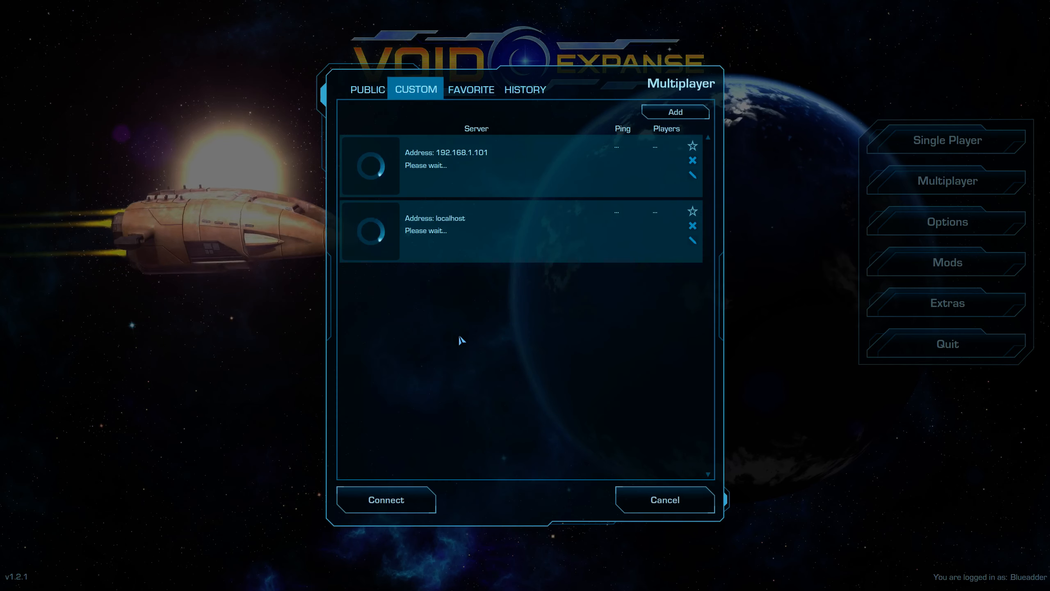
{"action": "mouse_move", "coordinate": [534, 171]}
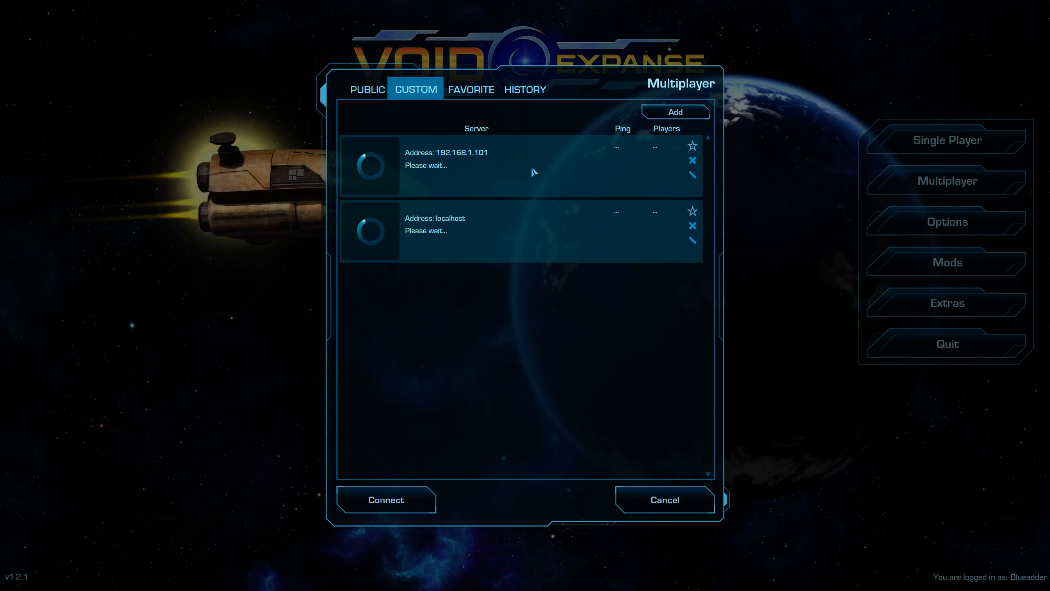
- Edit the 192.168.1.101 entry to port 15521 so it responds as CorruptionGaming 0/32
{"action": "left_click", "coordinate": [693, 173]}
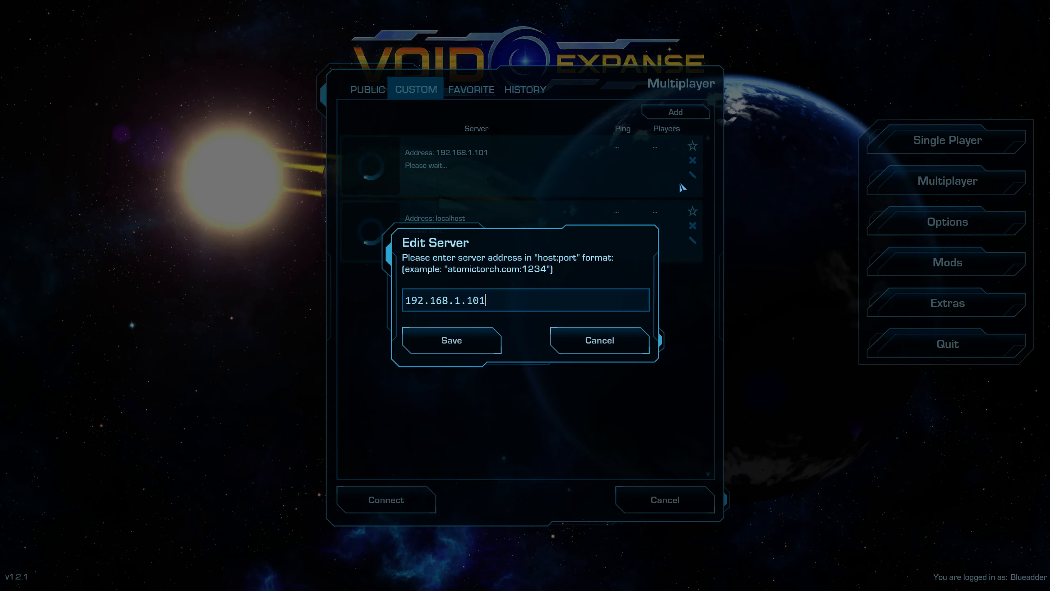
{"action": "type", "text": ":"}
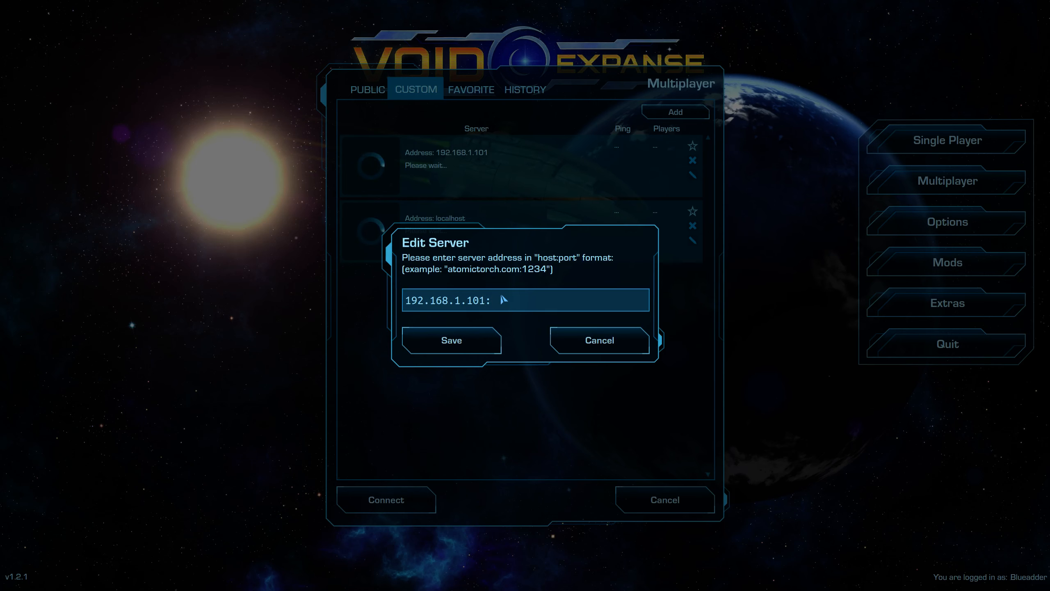
{"action": "type", "text": "15521"}
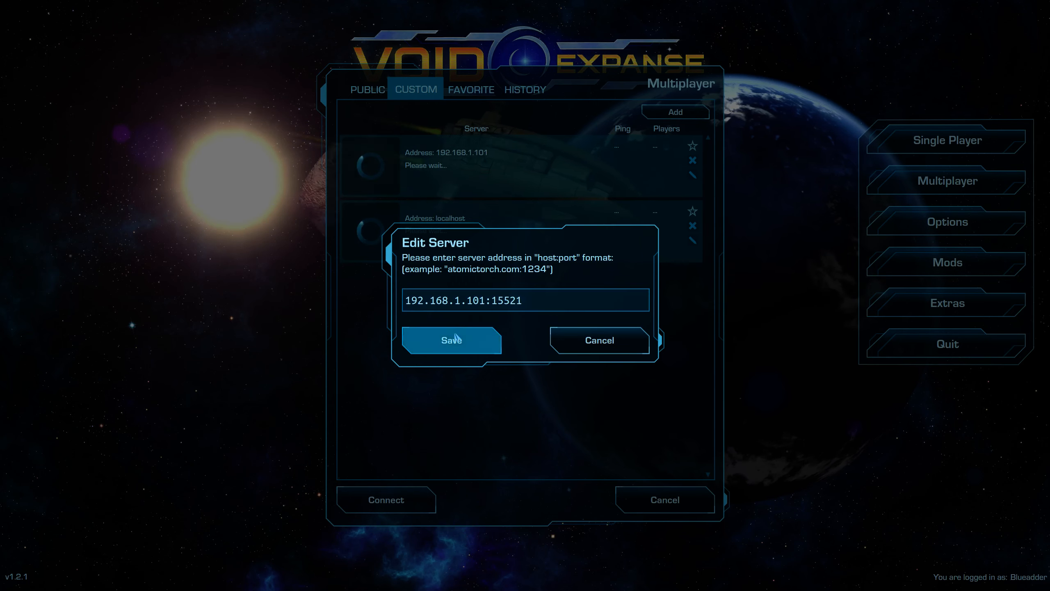
{"action": "left_click", "coordinate": [450, 339]}
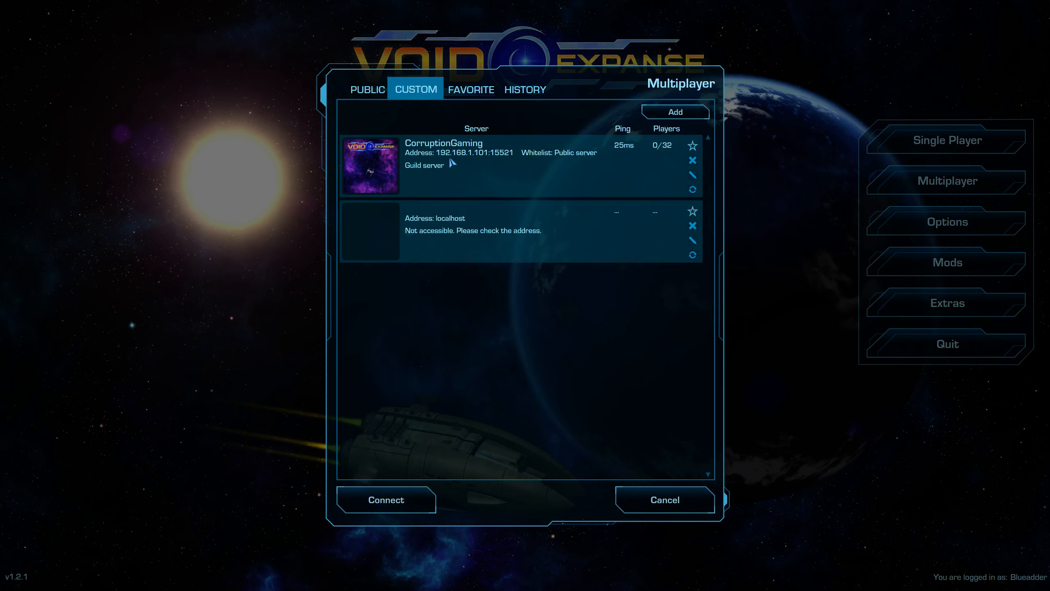
{"action": "mouse_move", "coordinate": [445, 165]}
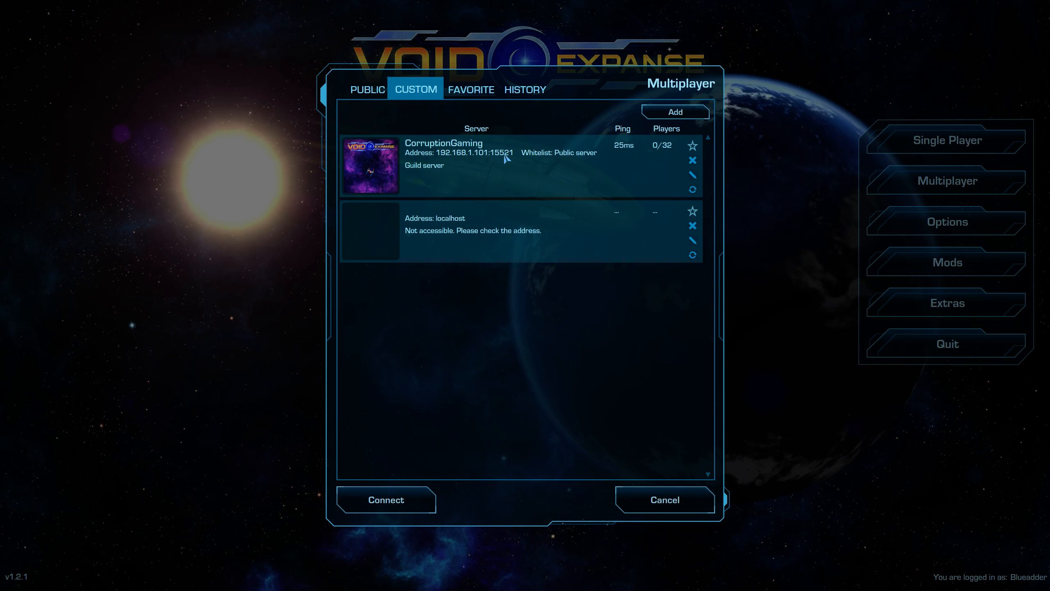
{"action": "mouse_move", "coordinate": [384, 464]}
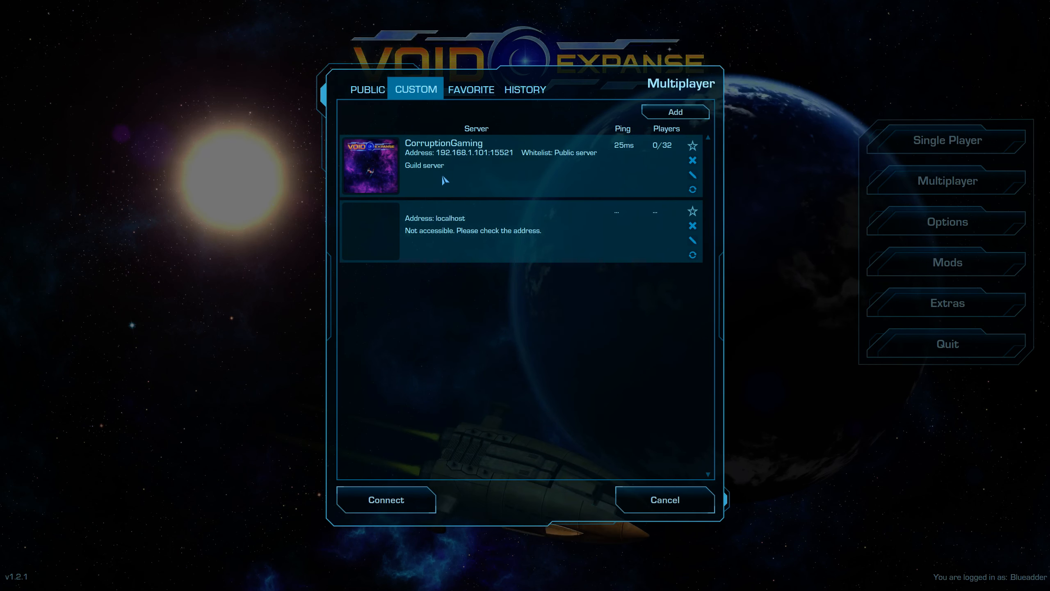
{"action": "mouse_move", "coordinate": [439, 338]}
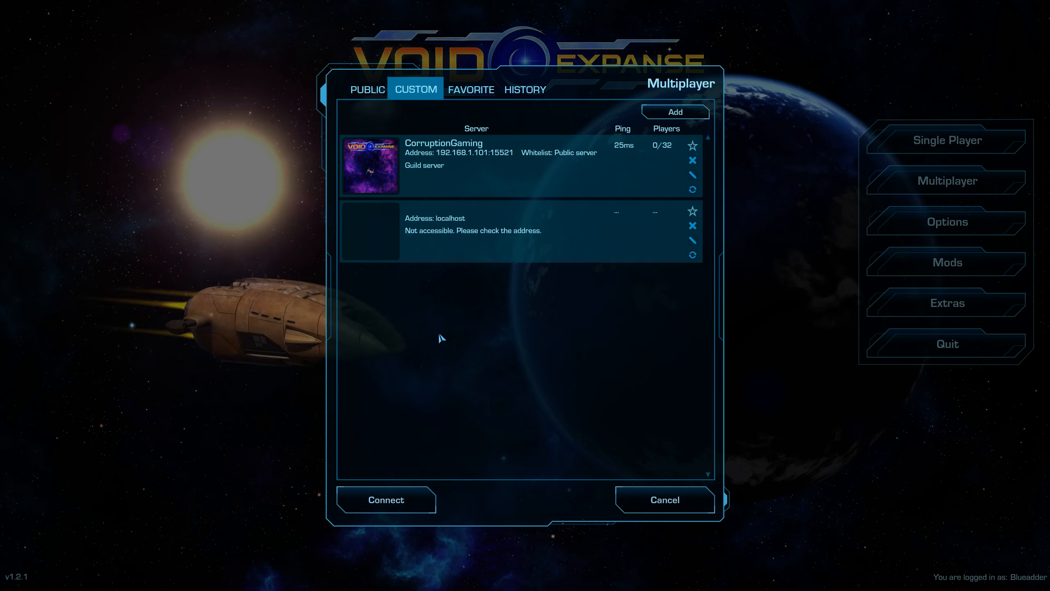
{"action": "mouse_move", "coordinate": [386, 500]}
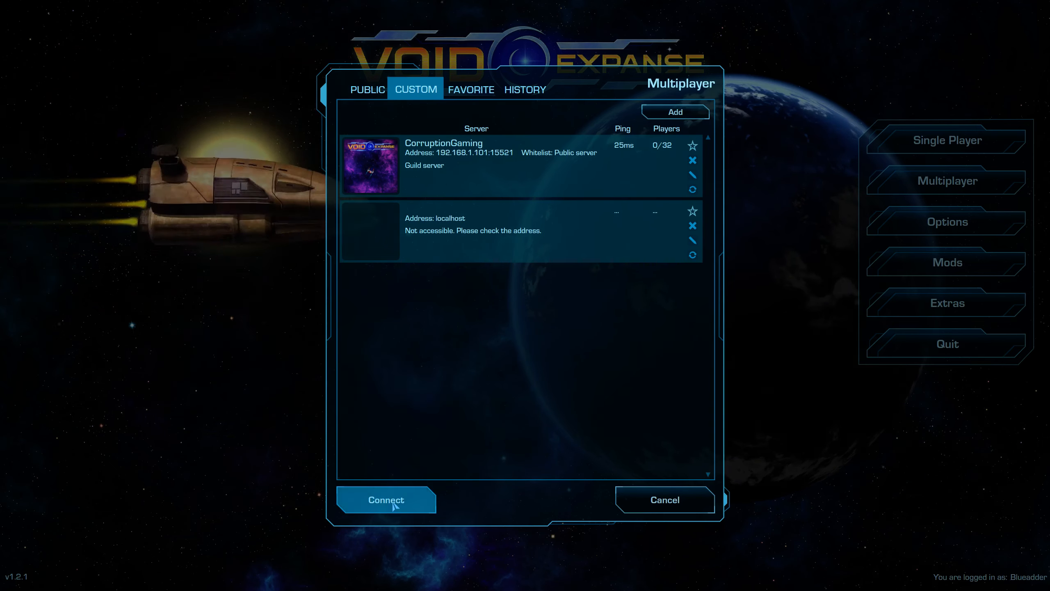
- Connect to CorruptionGaming and create a character with the default appearance to enter space
{"action": "left_click", "coordinate": [385, 500]}
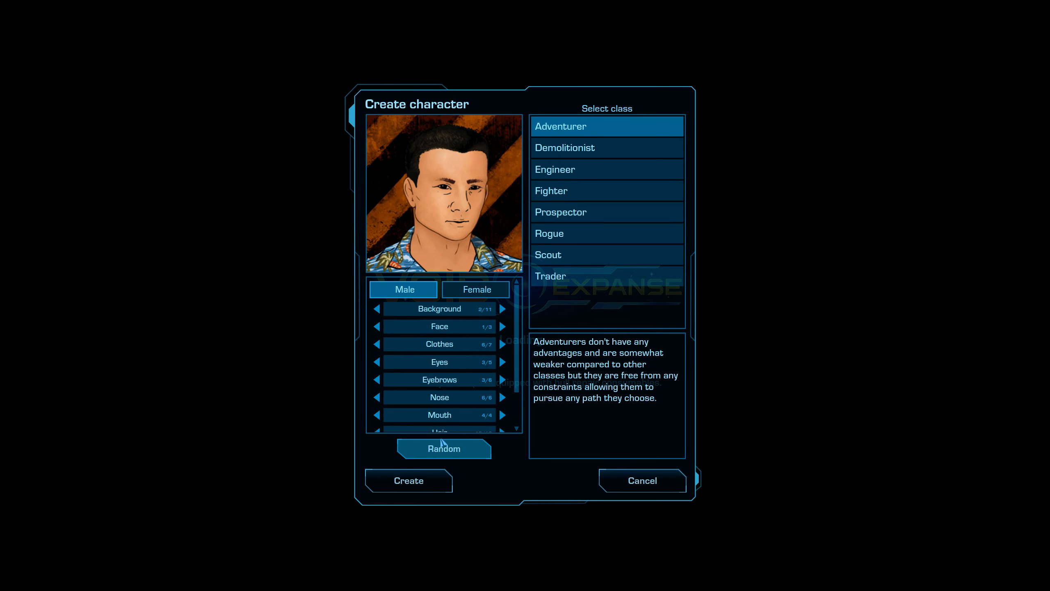
{"action": "left_click", "coordinate": [408, 480]}
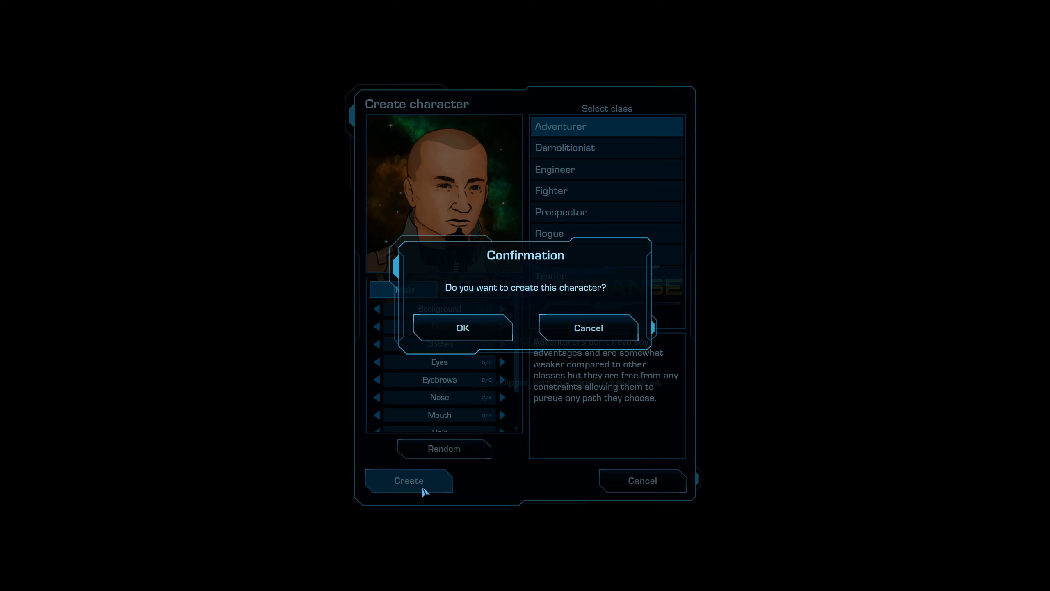
{"action": "left_click", "coordinate": [461, 327]}
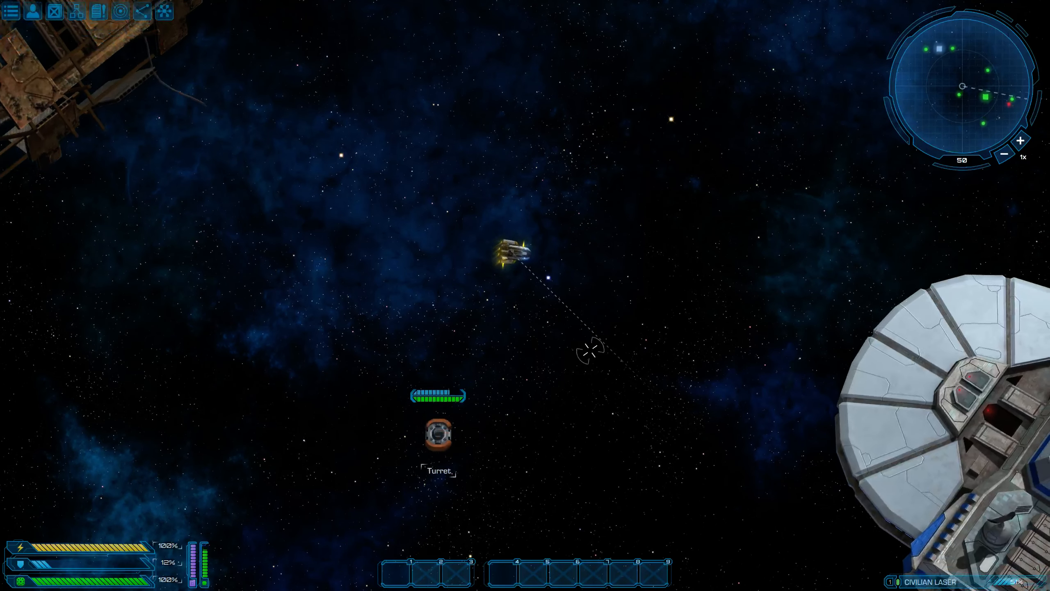
- Save and quit the server, then quit Void Expanse to the Windows desktop
{"action": "key", "text": "Escape"}
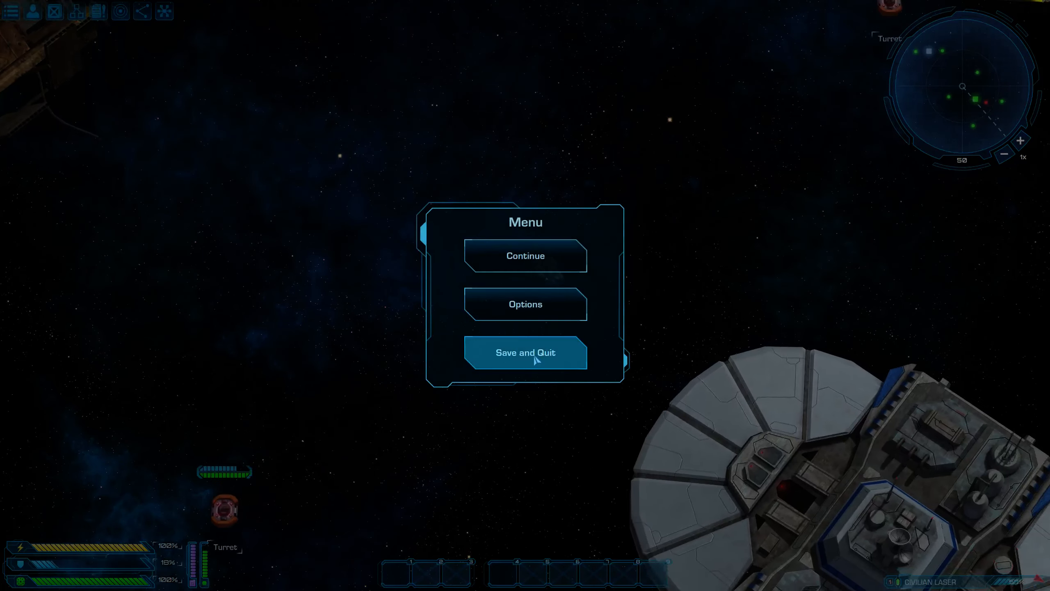
{"action": "left_click", "coordinate": [525, 351]}
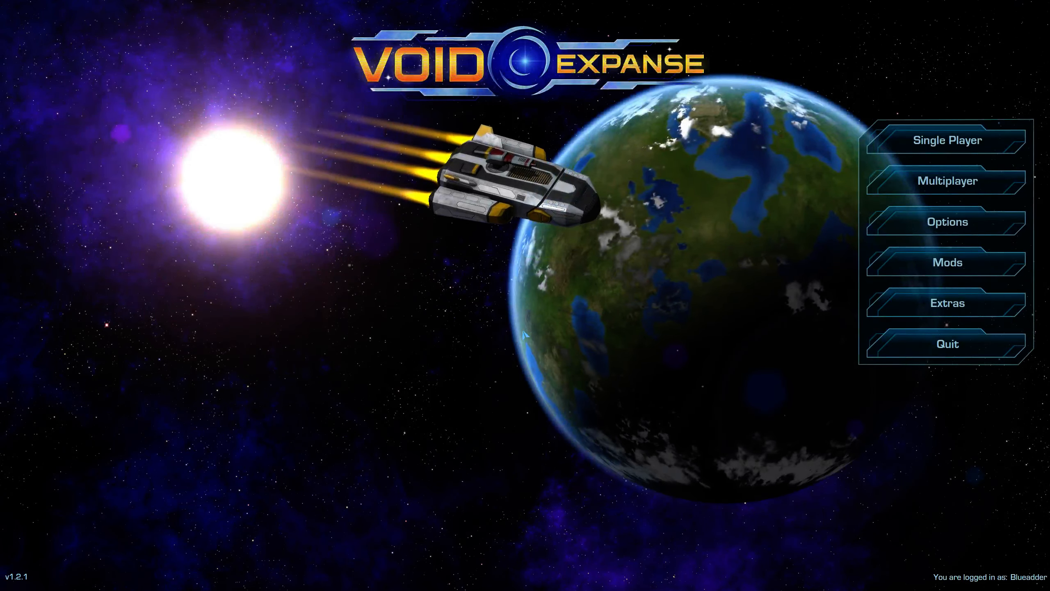
{"action": "left_click", "coordinate": [946, 344]}
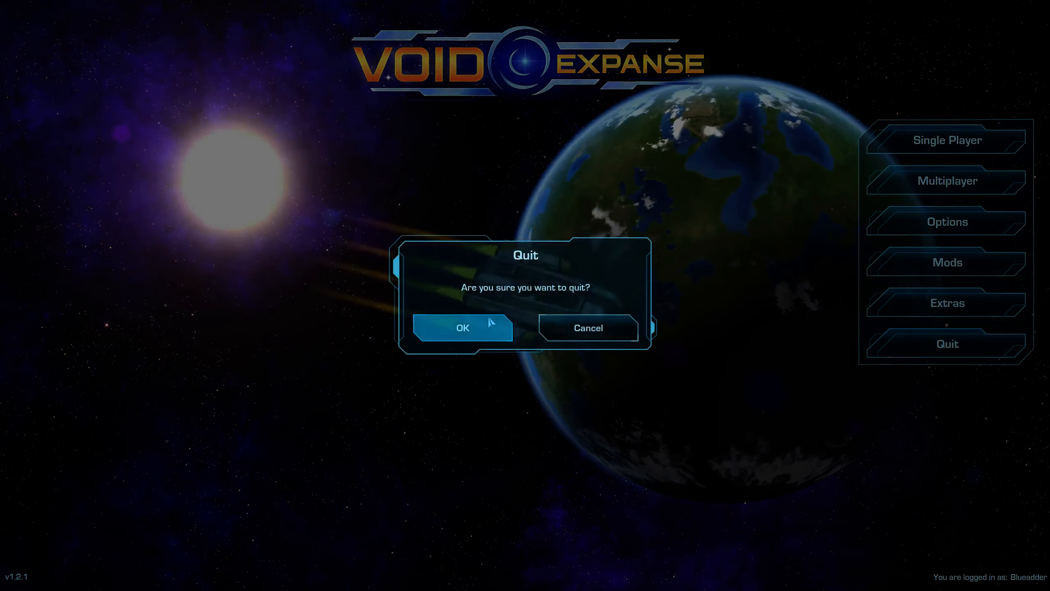
{"action": "left_click", "coordinate": [461, 327]}
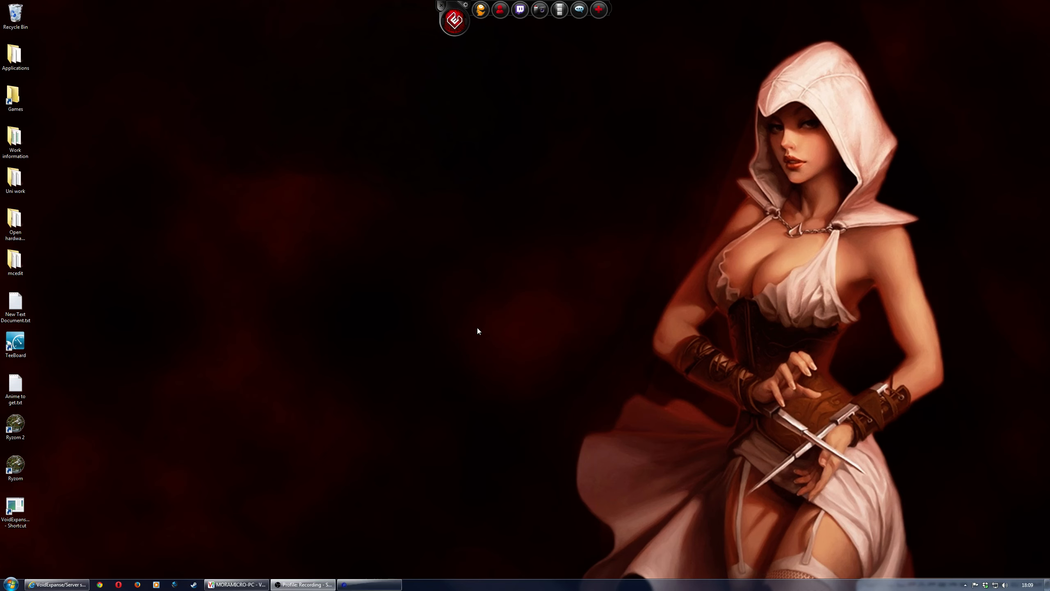
{"action": "mouse_move", "coordinate": [257, 349]}
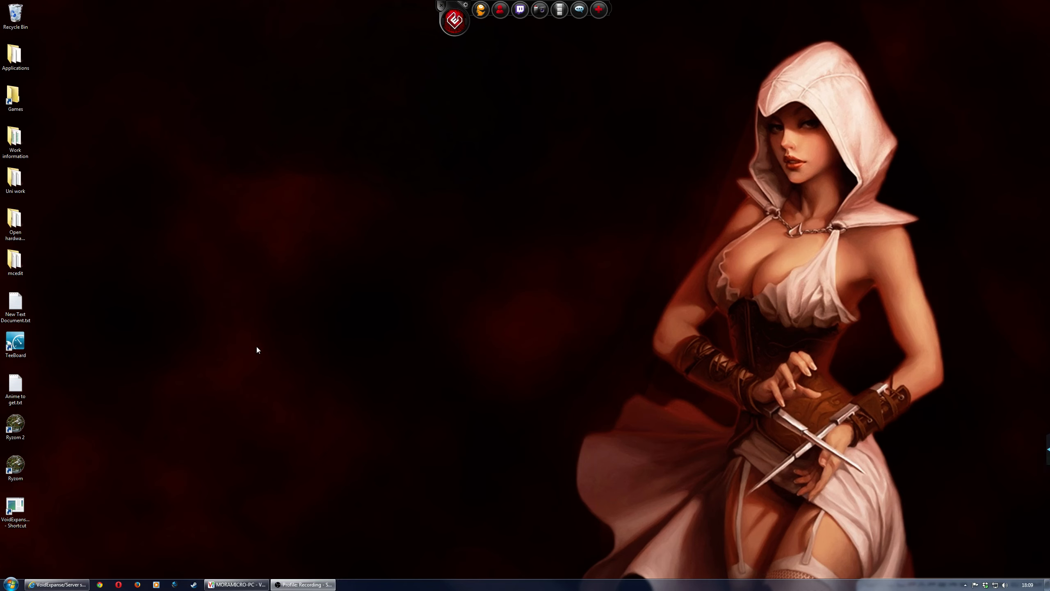